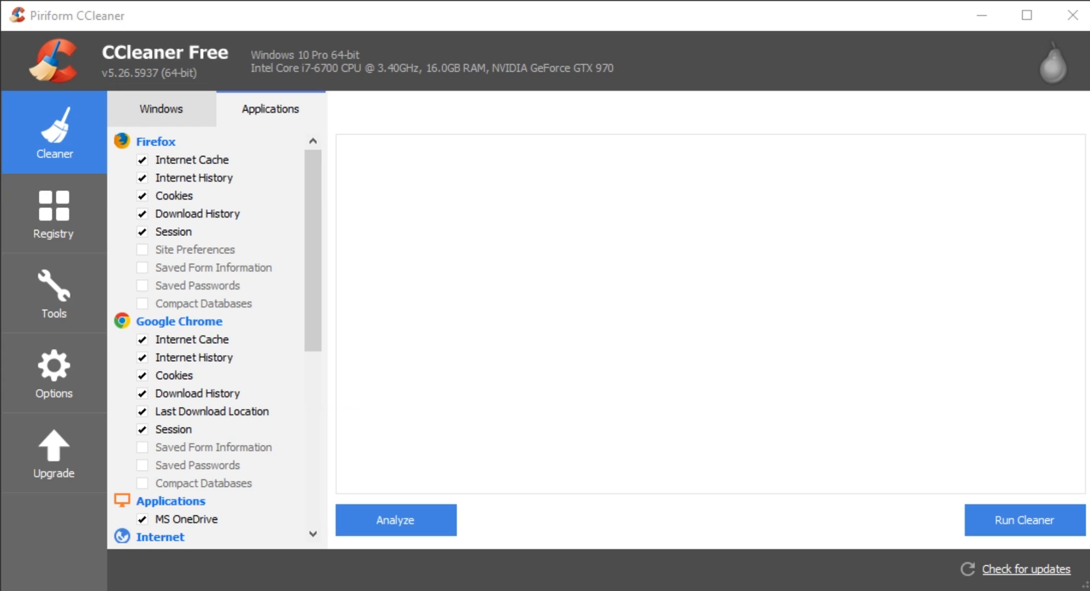
pyautogui.moveTo(488, 214)
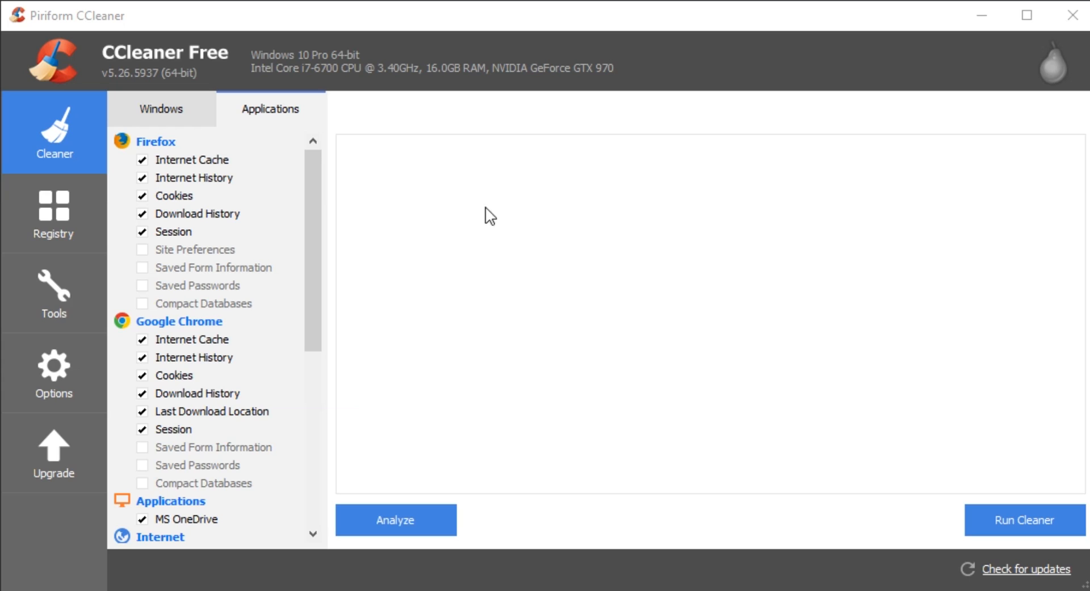
pyautogui.moveTo(490, 230)
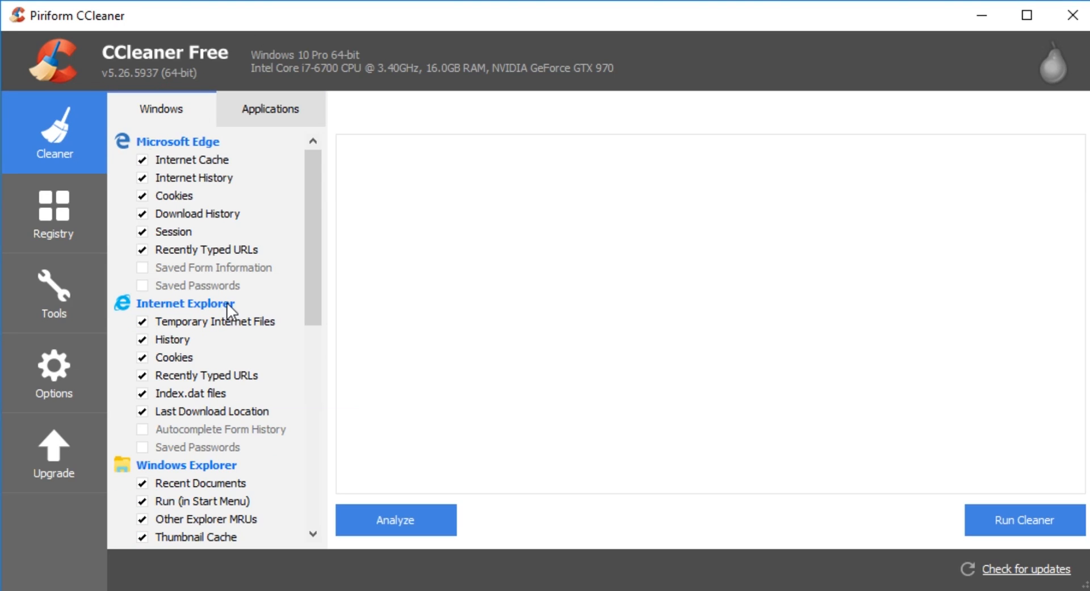
# Step: Scroll through the Windows and Applications cleanup checkbox lists and return to the top
pyautogui.scroll(-3)
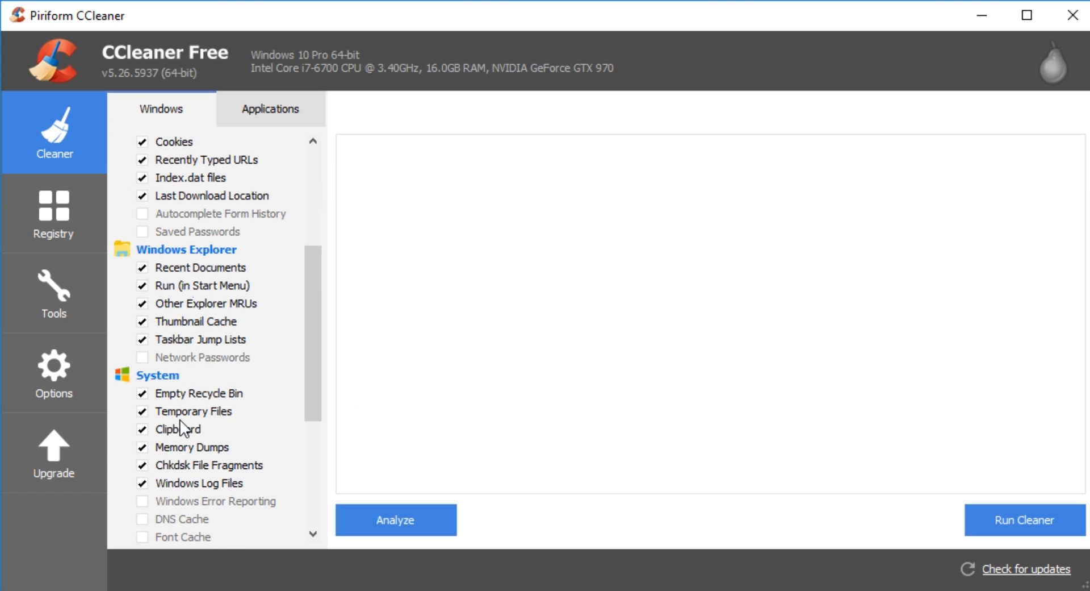
pyautogui.scroll(-3)
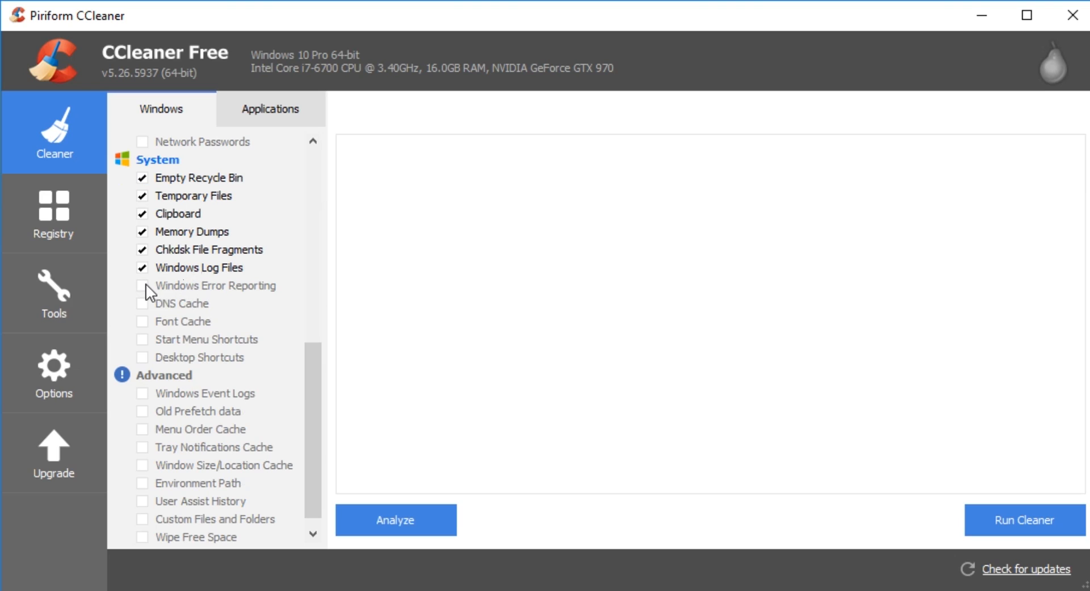
pyautogui.moveTo(167, 345)
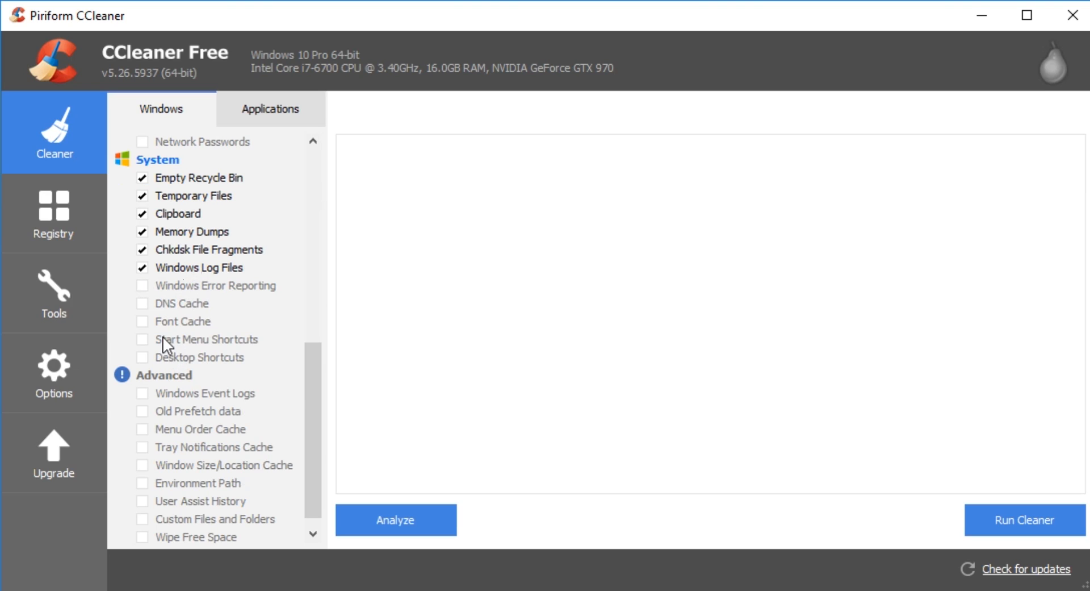
pyautogui.scroll(3)
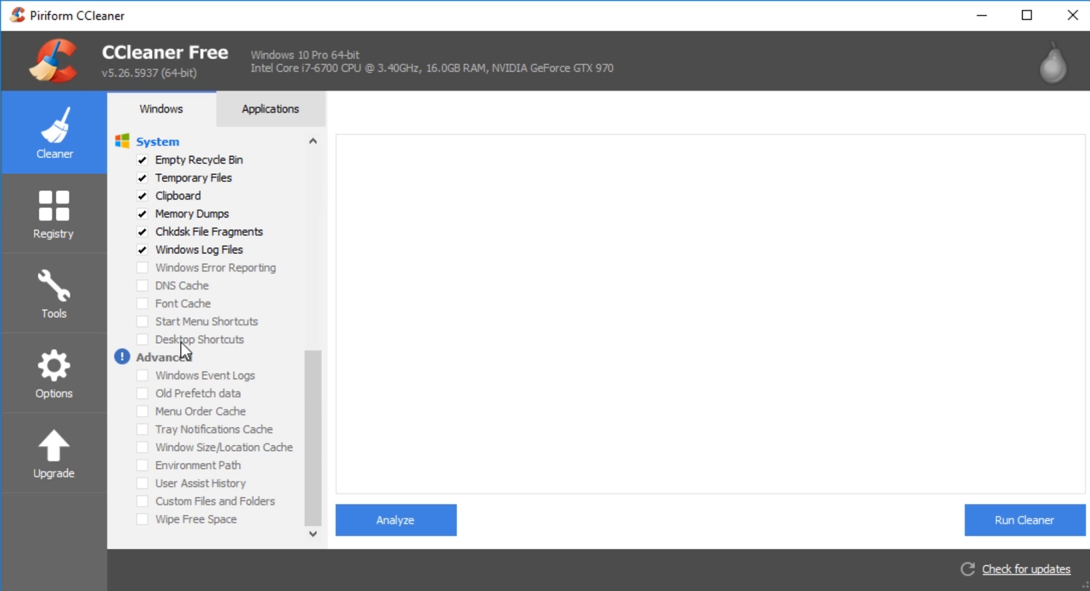
pyautogui.moveTo(218, 365)
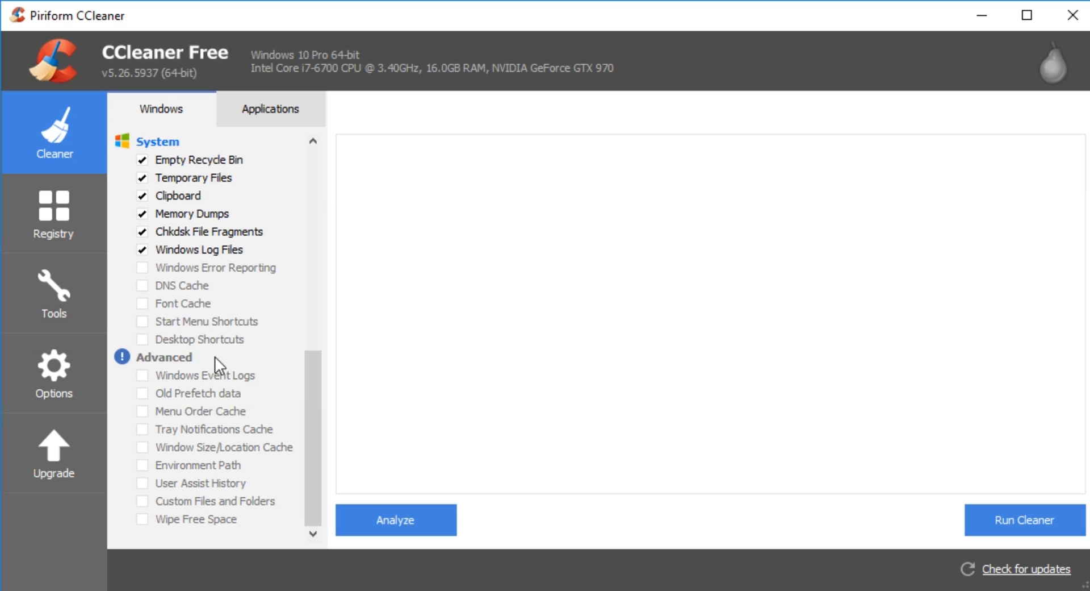
pyautogui.moveTo(213, 416)
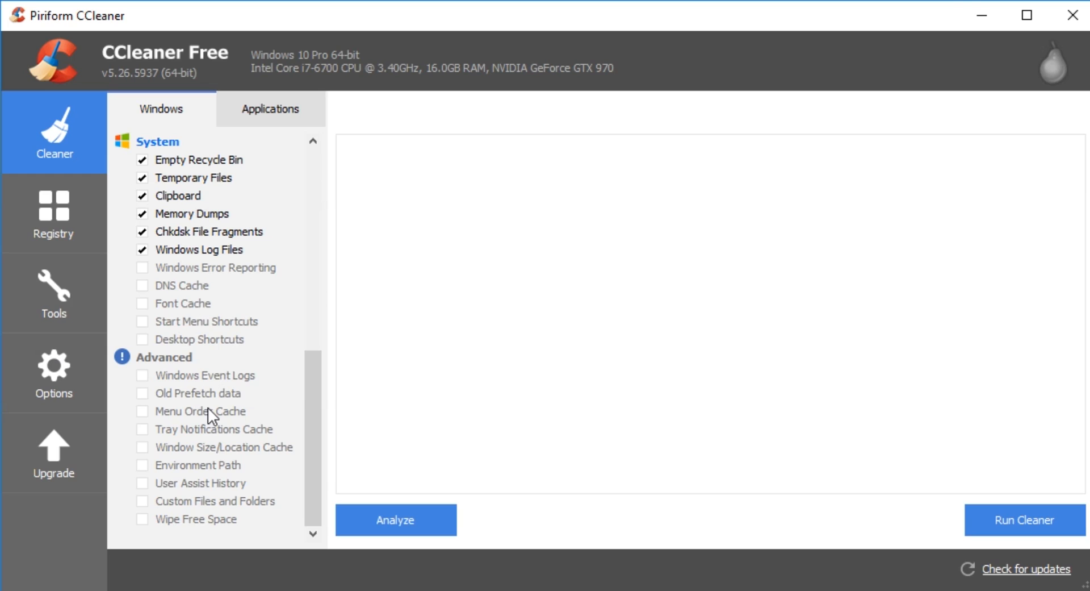
pyautogui.moveTo(201, 428)
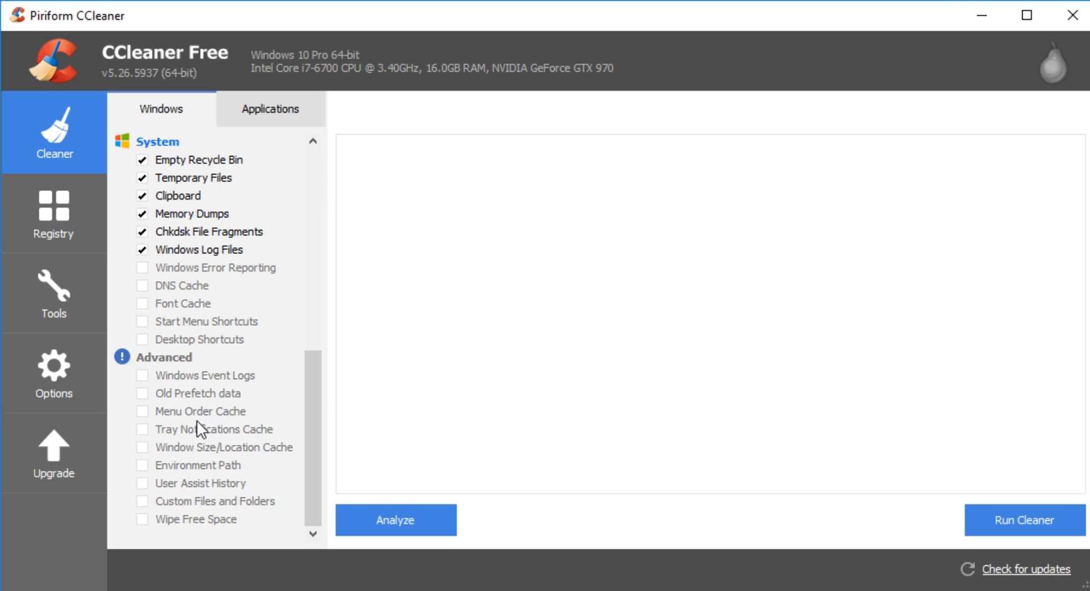
pyautogui.moveTo(163, 528)
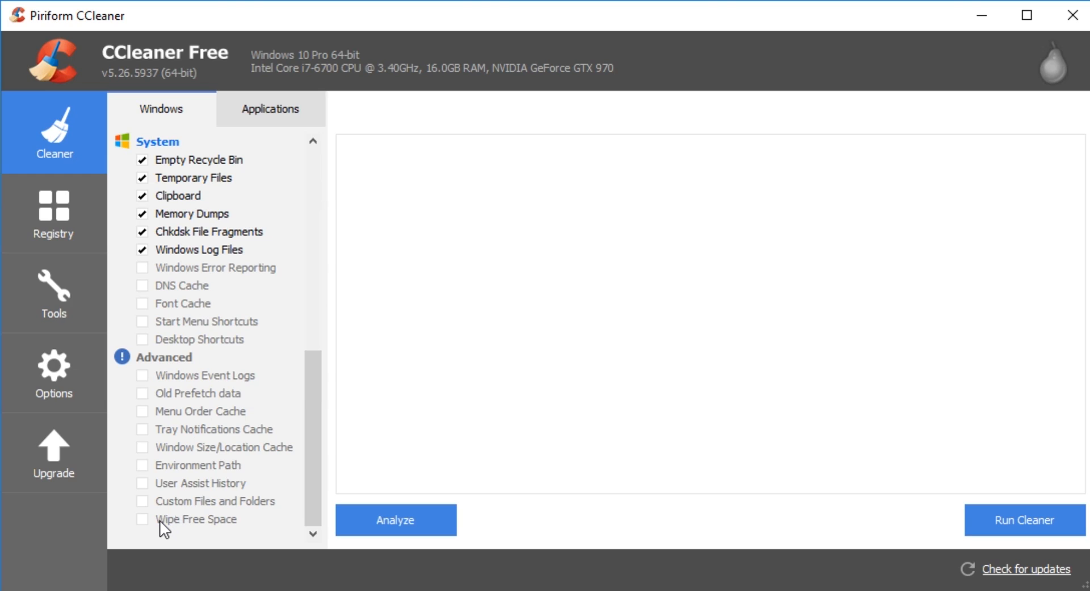
pyautogui.moveTo(163, 511)
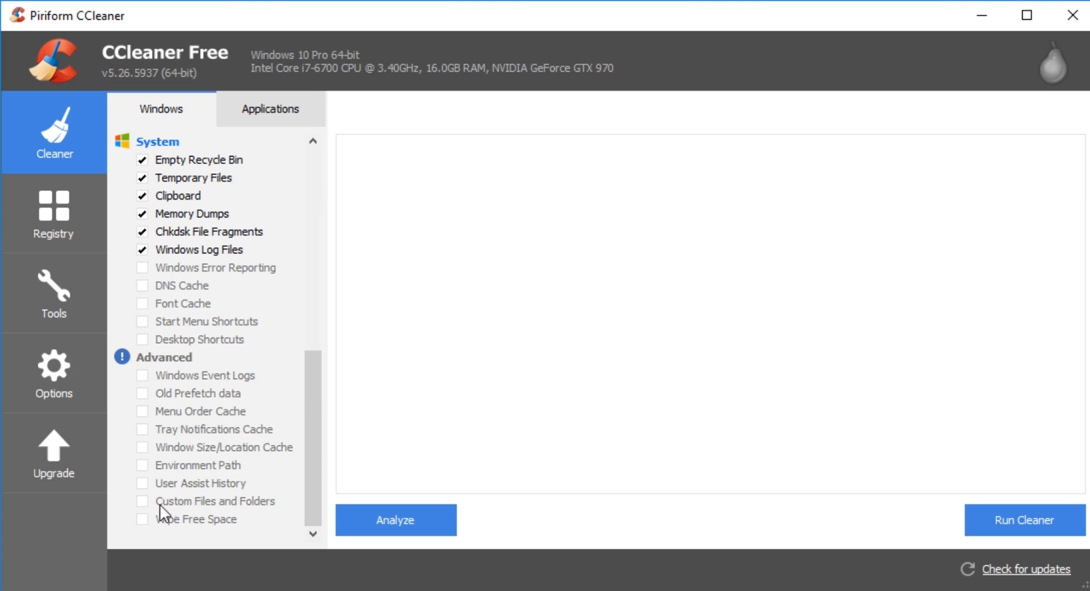
pyautogui.moveTo(200, 401)
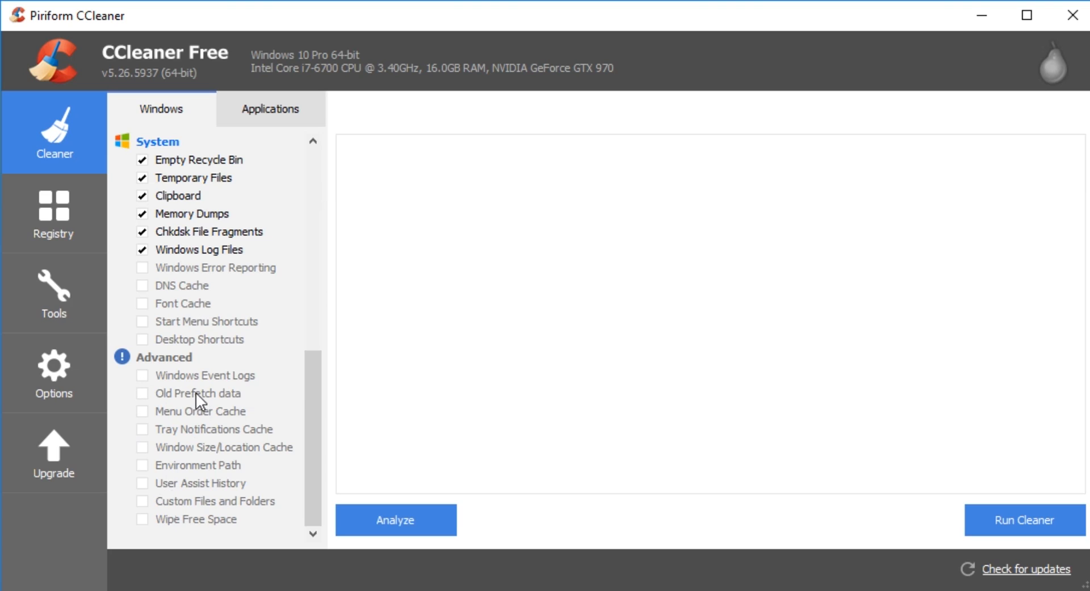
pyautogui.moveTo(204, 546)
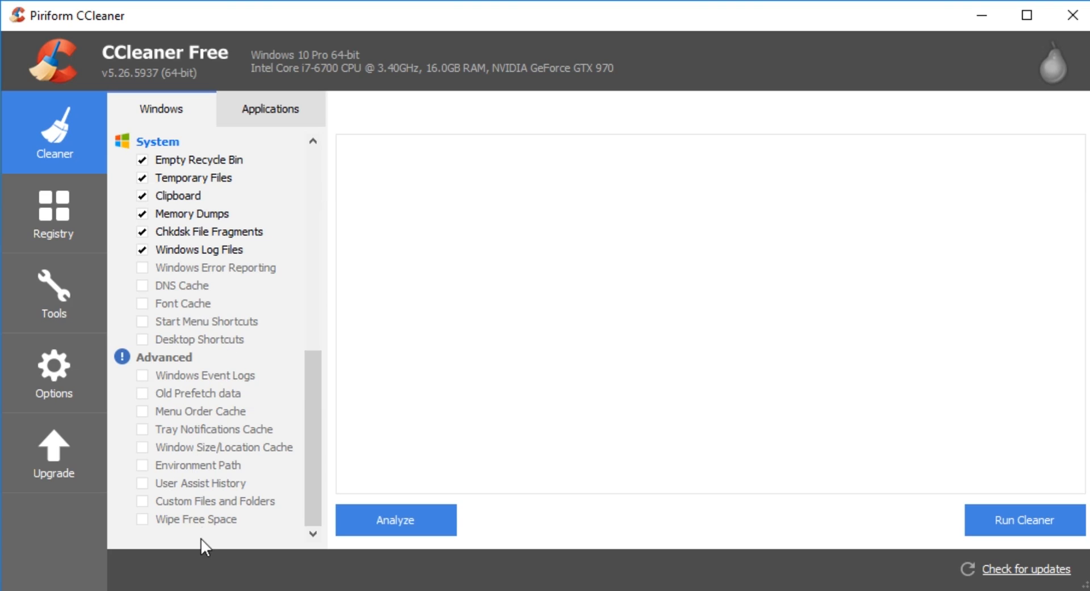
pyautogui.moveTo(193, 417)
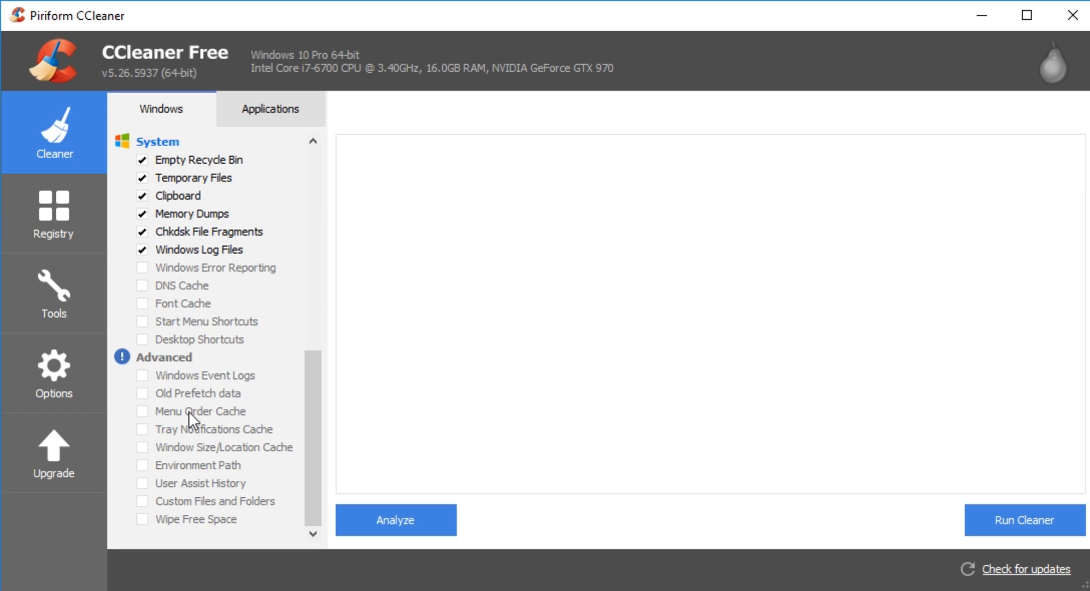
pyautogui.scroll(3)
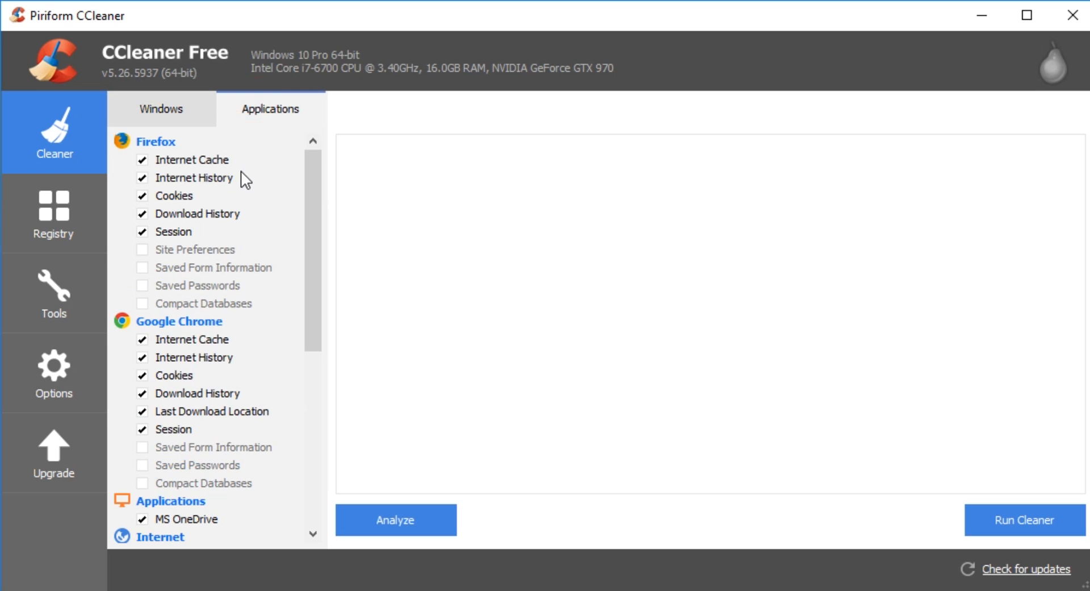
pyautogui.moveTo(185, 348)
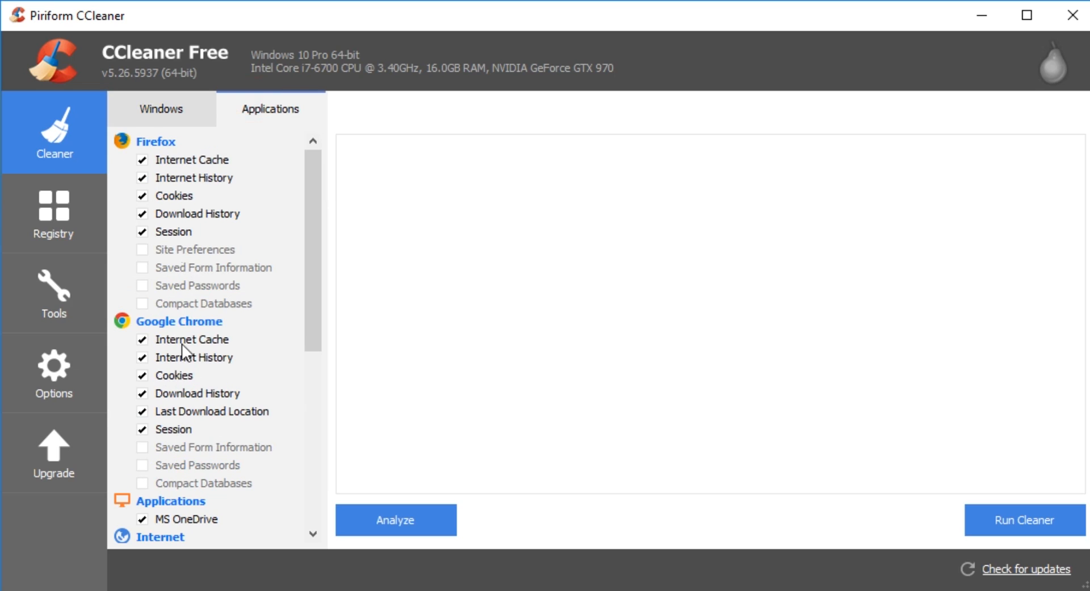
pyautogui.moveTo(178, 105)
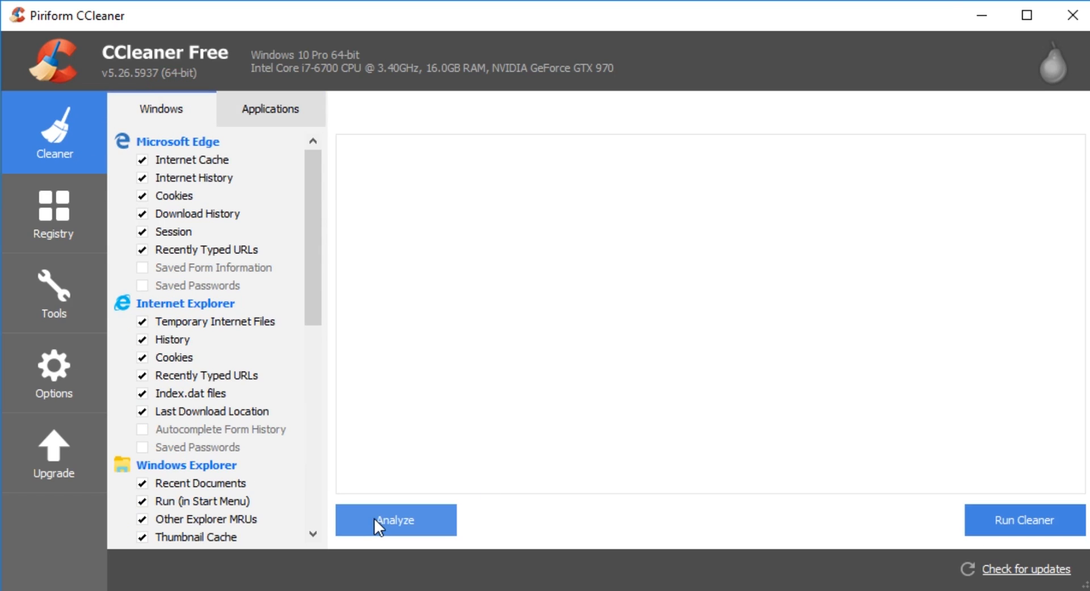
# Step: Run the cleaner on the checked junk items until the close Google Chrome prompt appears
pyautogui.click(394, 520)
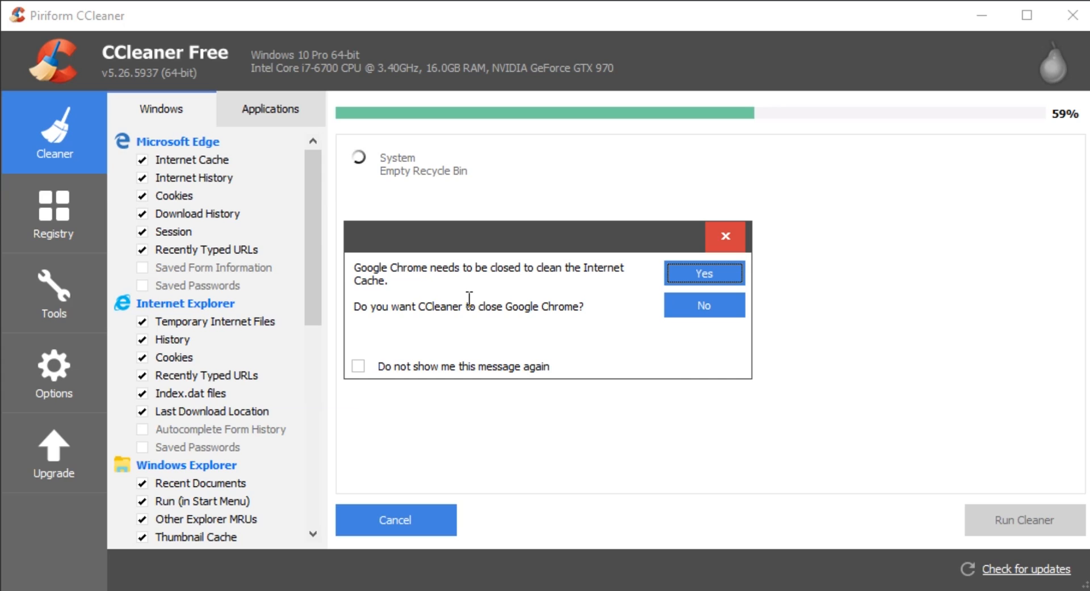
pyautogui.moveTo(661, 298)
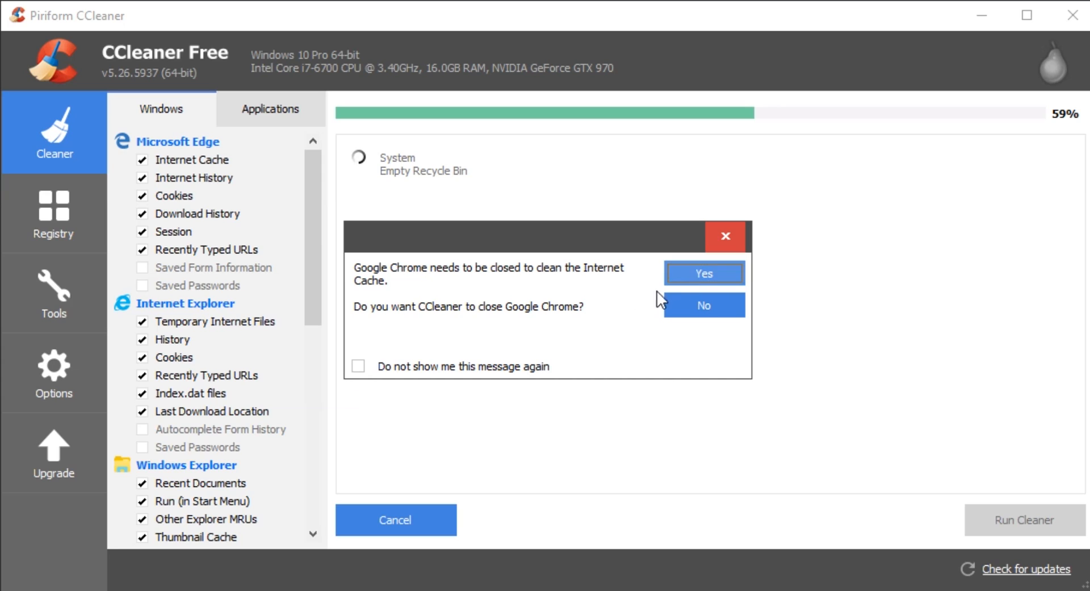
pyautogui.moveTo(448, 378)
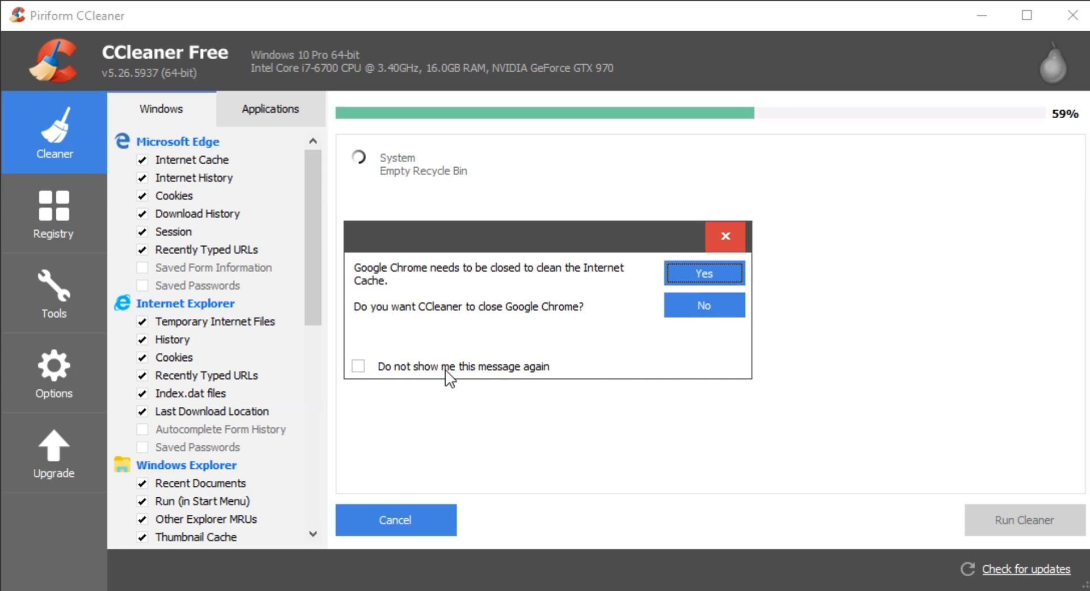
pyautogui.moveTo(689, 286)
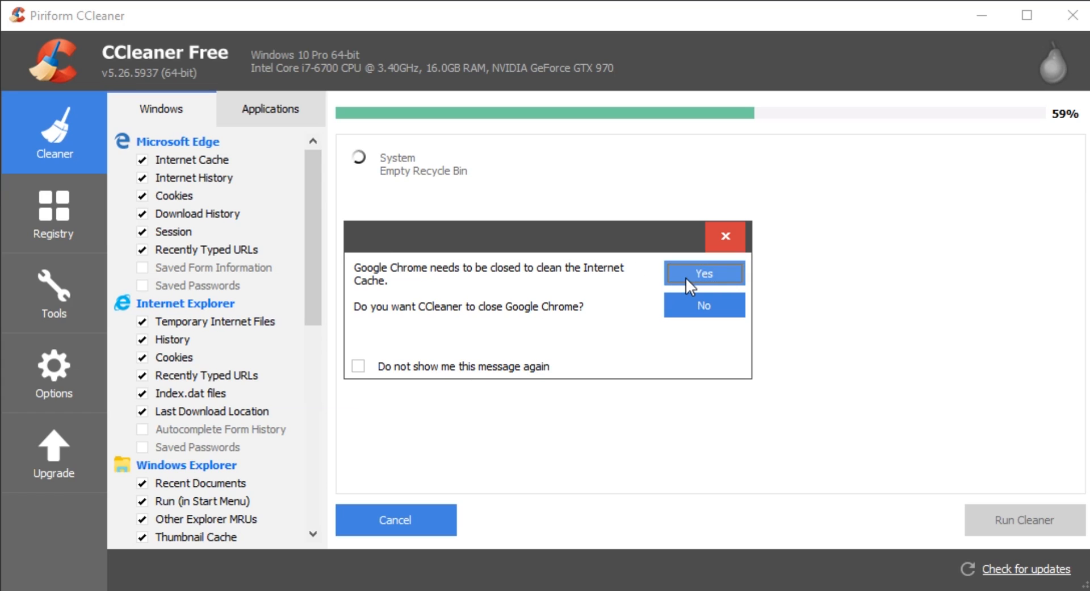
# Step: Let CCleaner close Chrome, finish removing 638 MB of junk, and inspect the Chrome cache result
pyautogui.click(703, 271)
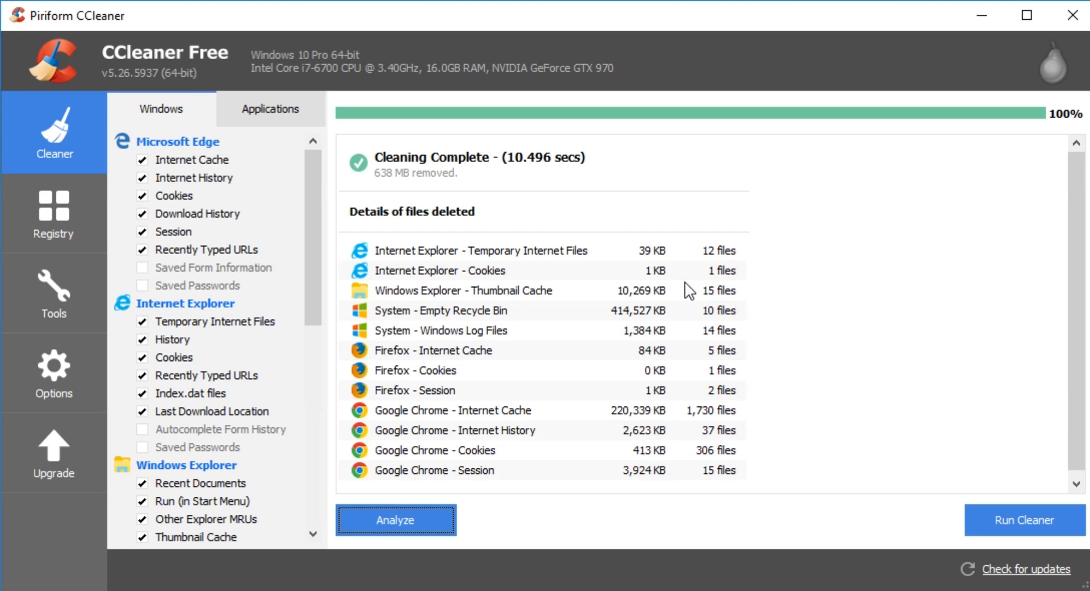
pyautogui.moveTo(429, 204)
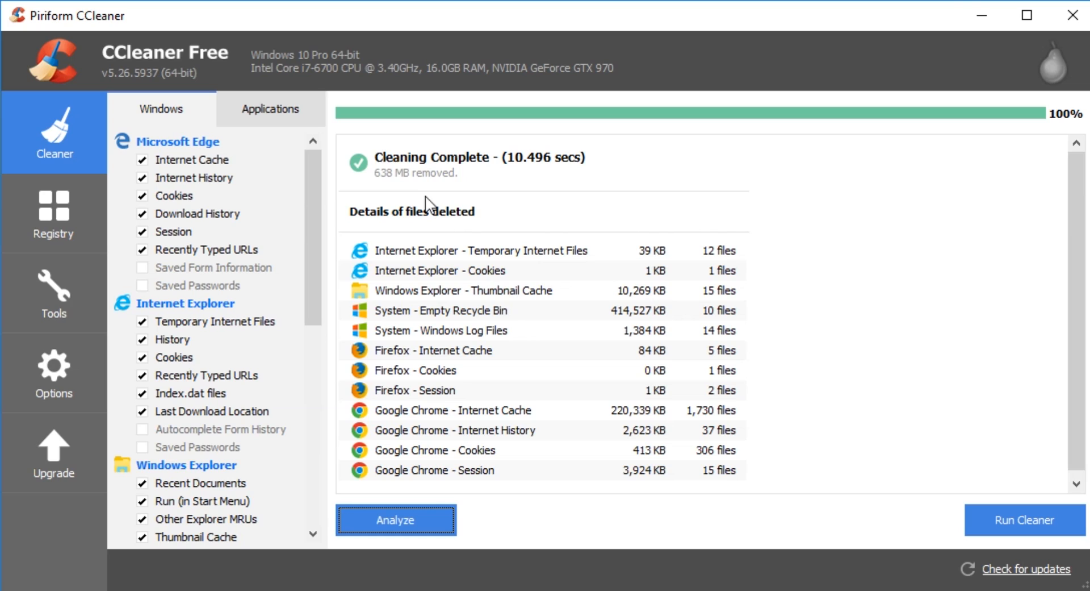
pyautogui.moveTo(428, 188)
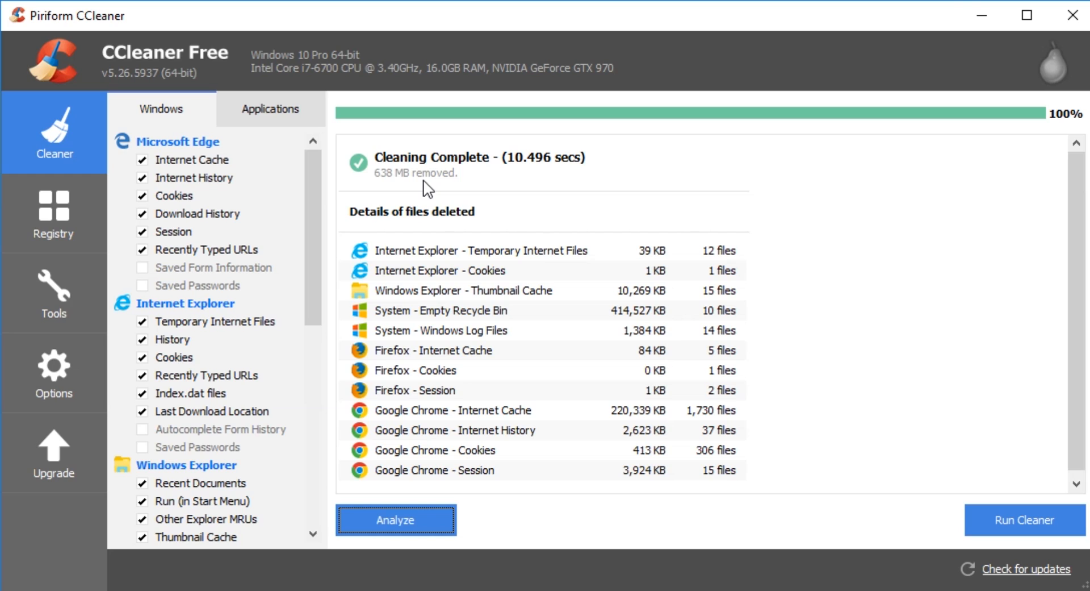
pyautogui.moveTo(473, 272)
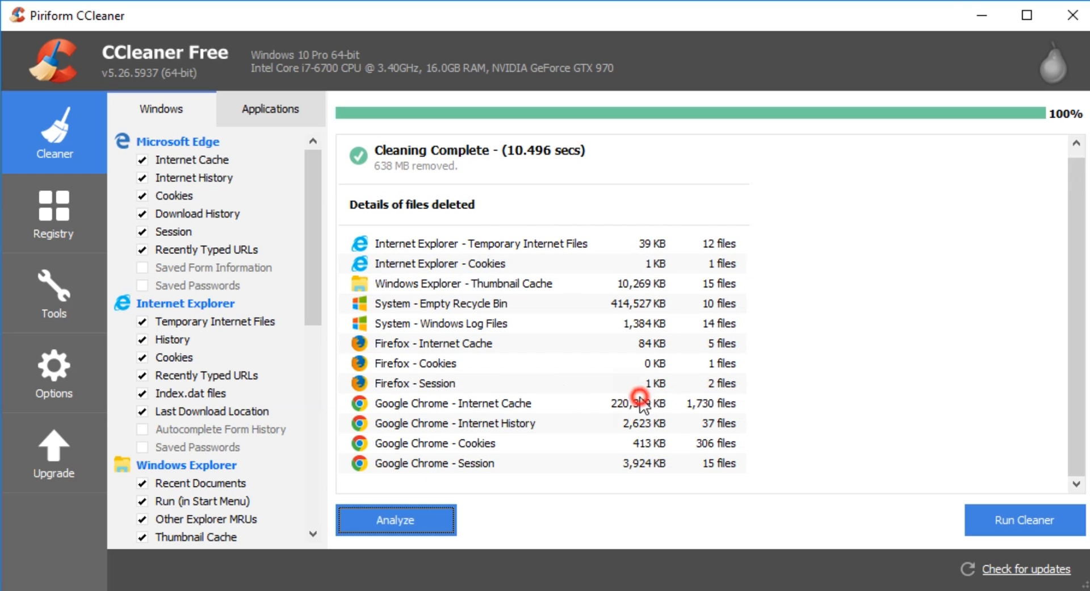
pyautogui.click(453, 403)
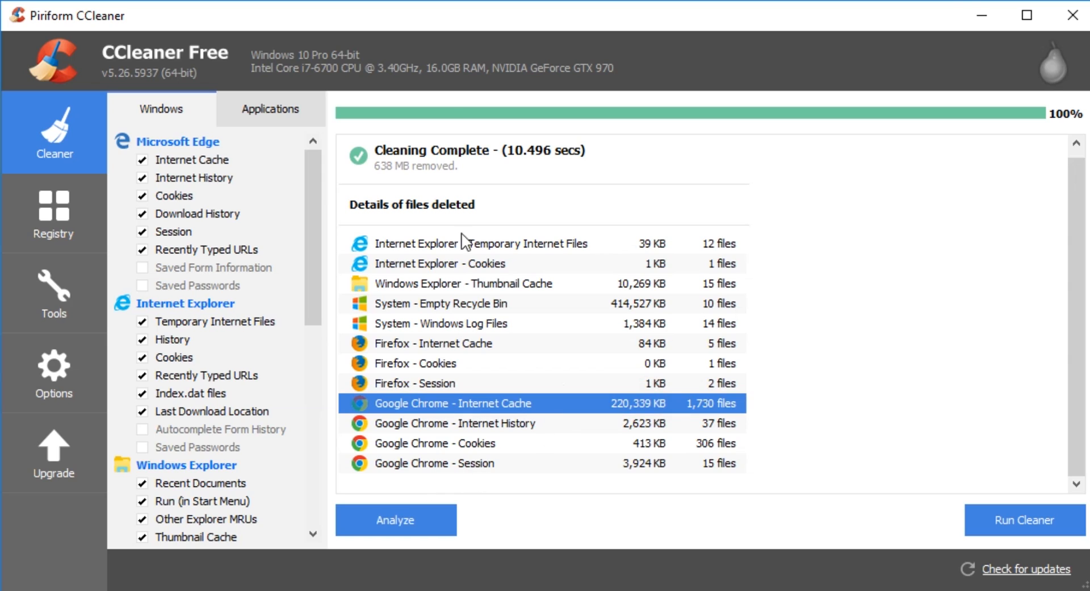
pyautogui.moveTo(282, 296)
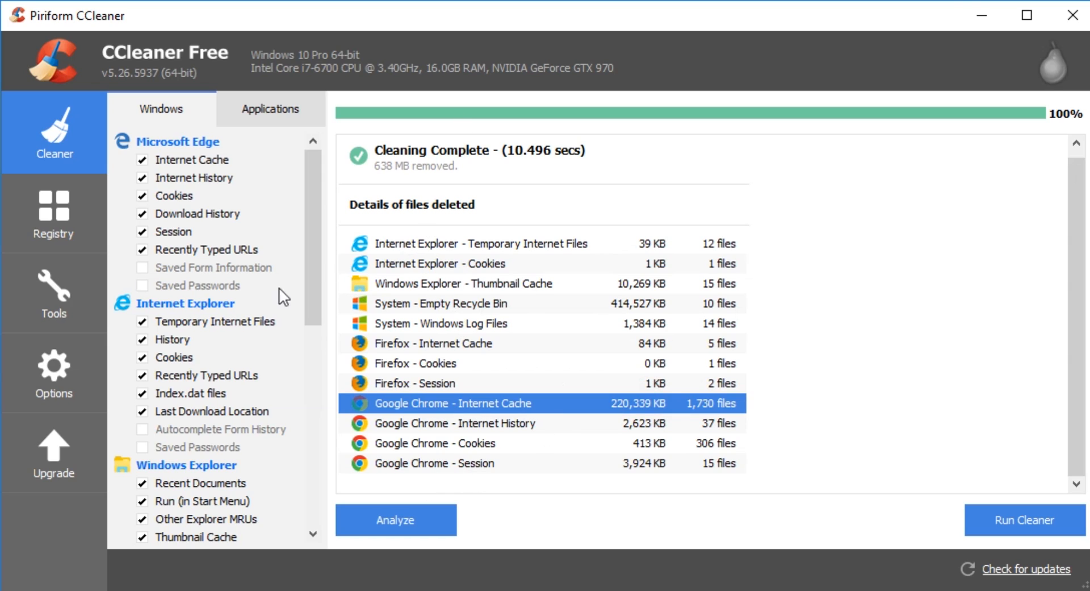
pyautogui.moveTo(62, 143)
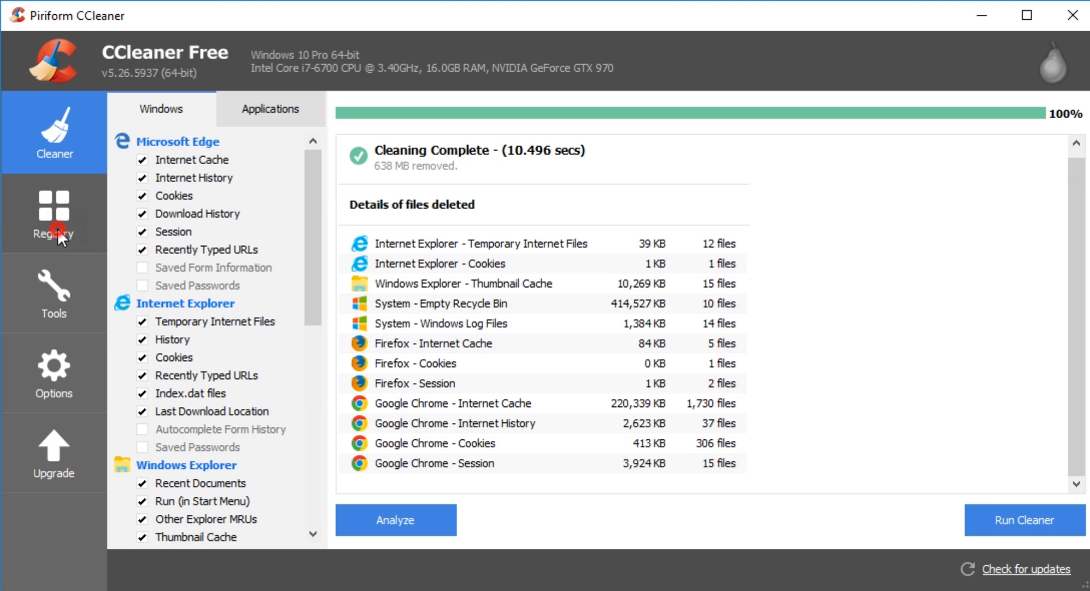
# Step: Scan the registry for issues, listing missing shared DLLs, an unused extension and an application path
pyautogui.click(54, 212)
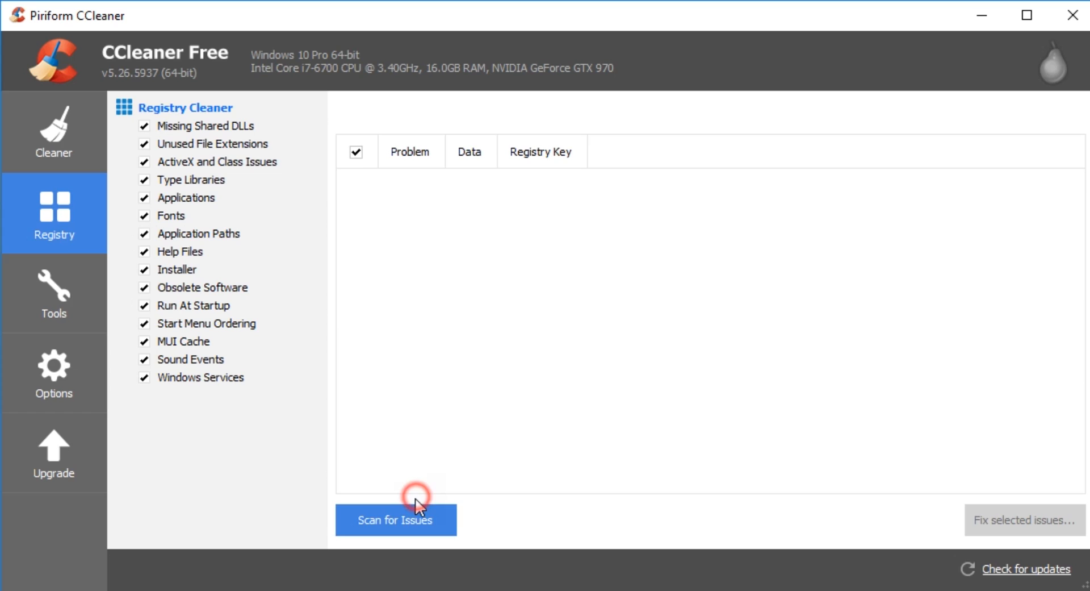
pyautogui.click(395, 519)
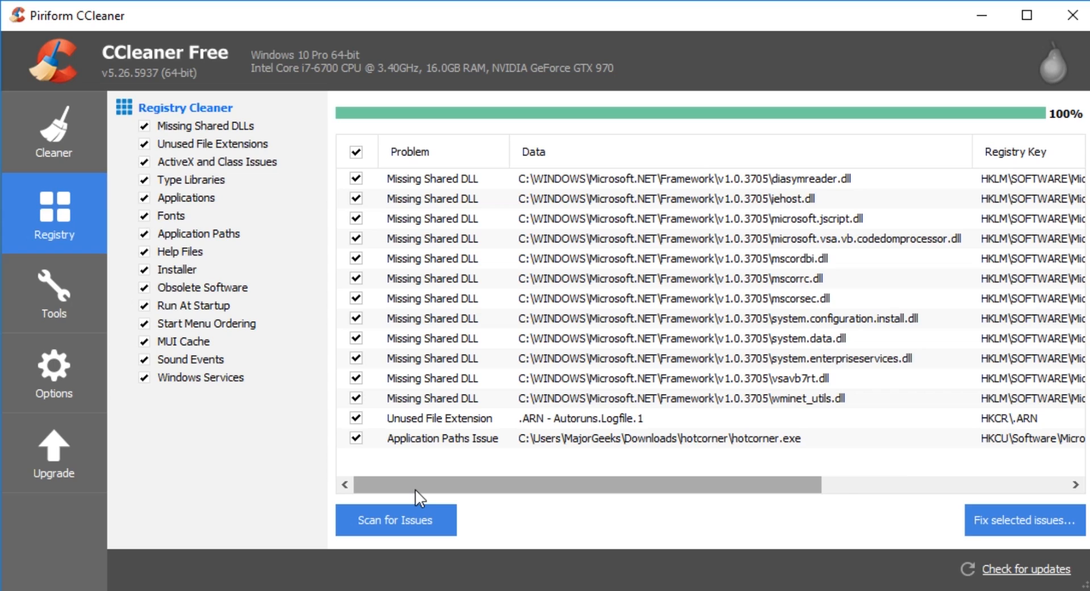
pyautogui.moveTo(504, 339)
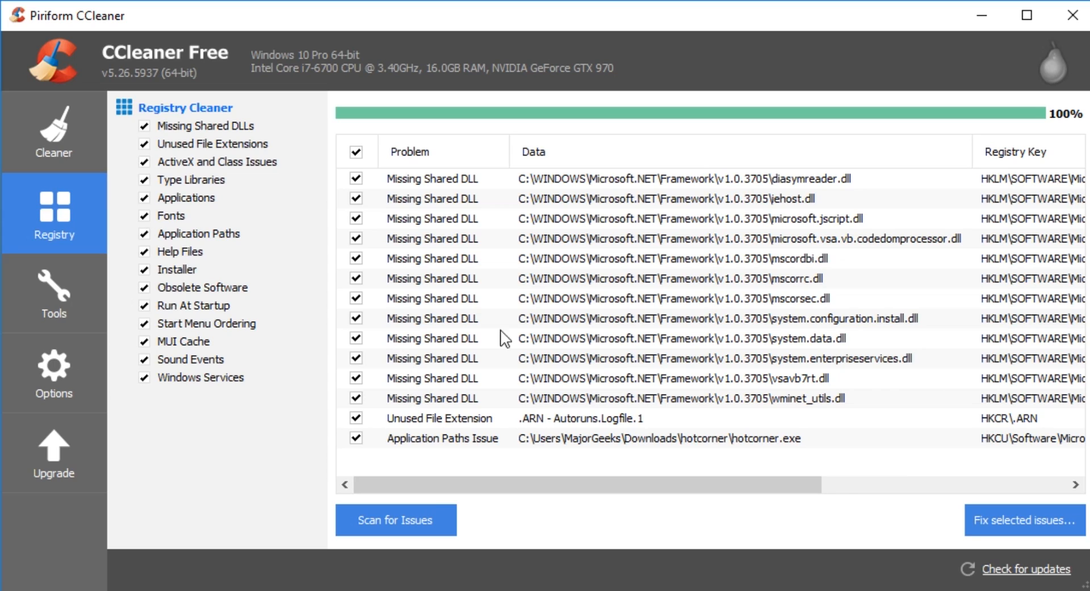
pyautogui.moveTo(1023, 520)
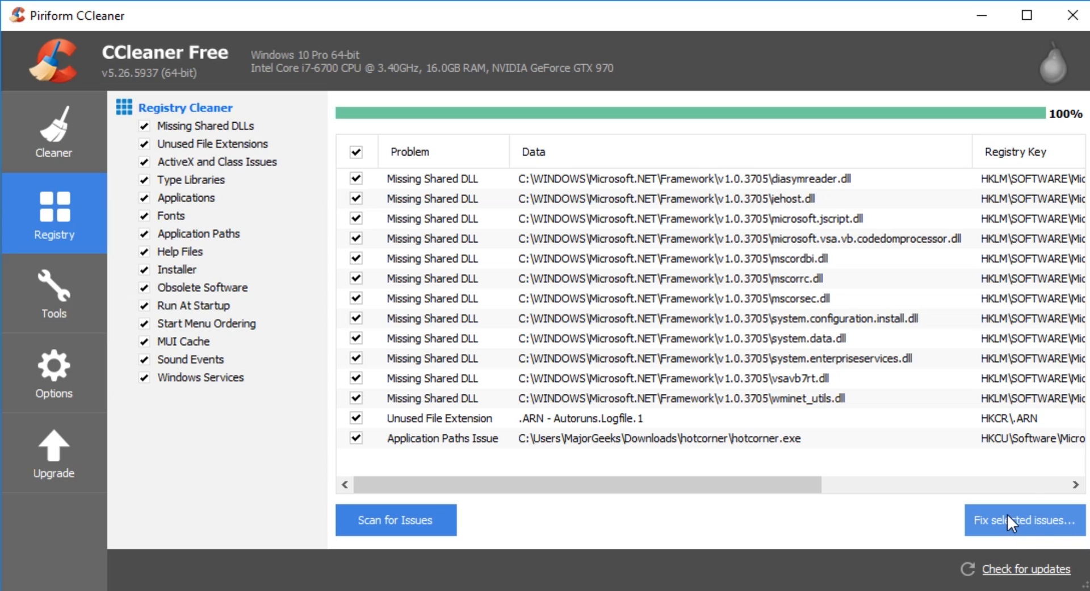
# Step: Fix all 14 checked registry issues without making a backup
pyautogui.click(1022, 520)
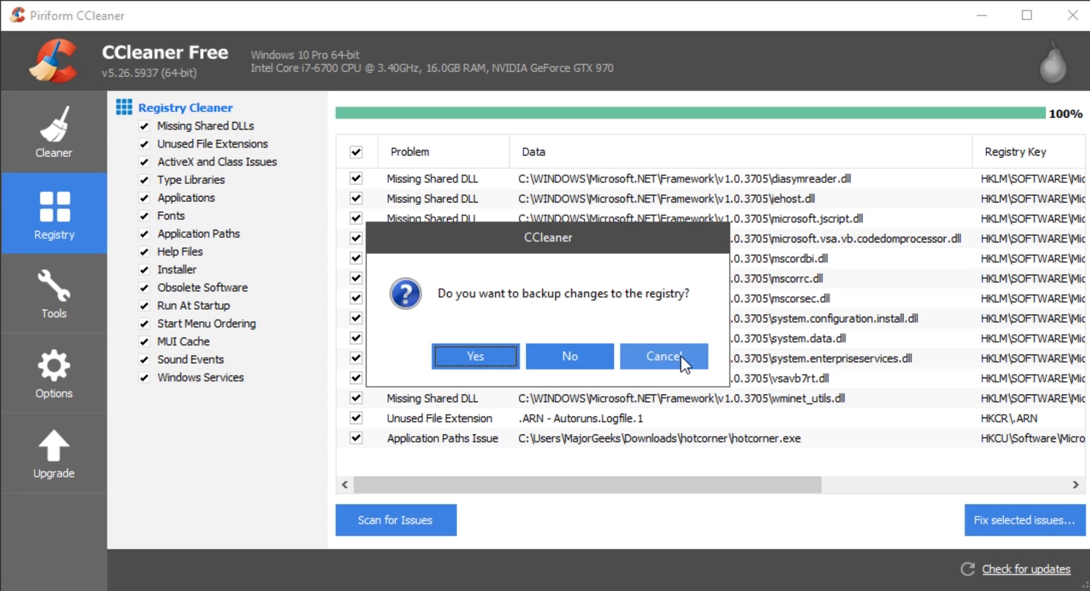
pyautogui.moveTo(543, 328)
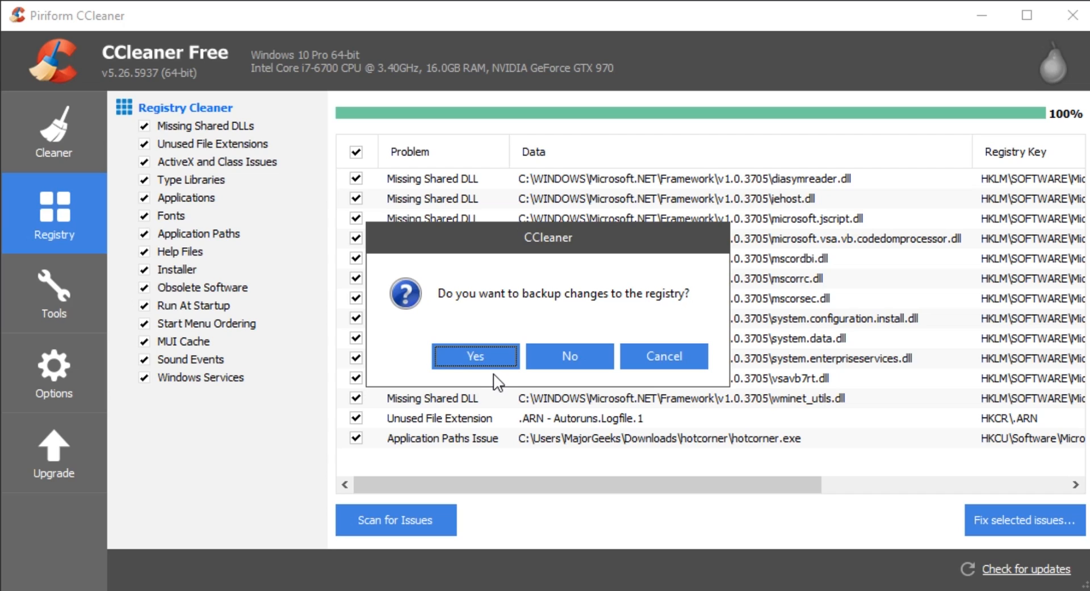
pyautogui.moveTo(596, 310)
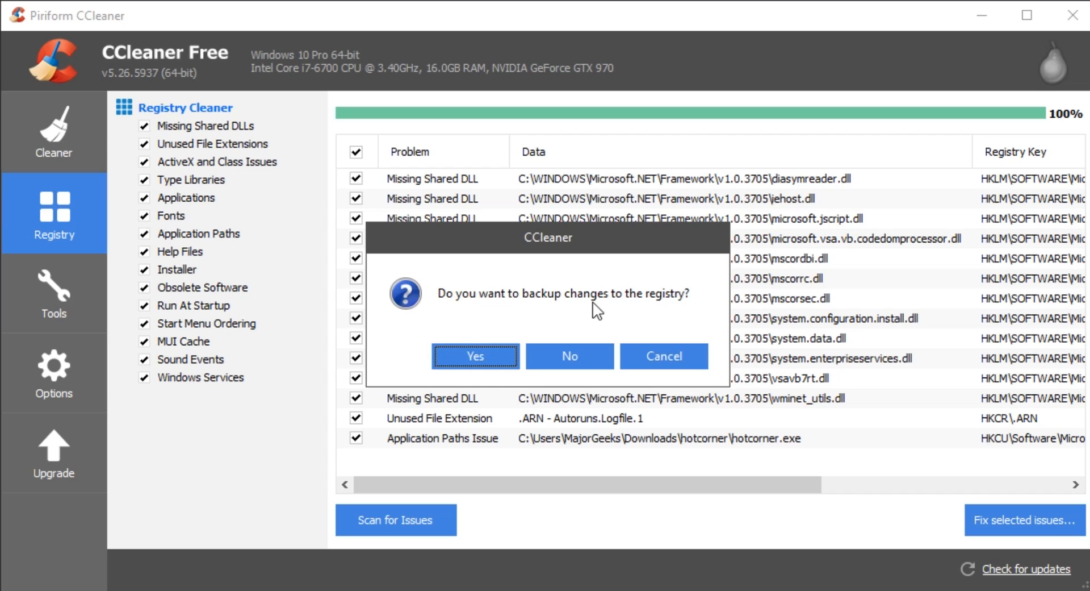
pyautogui.moveTo(569, 356)
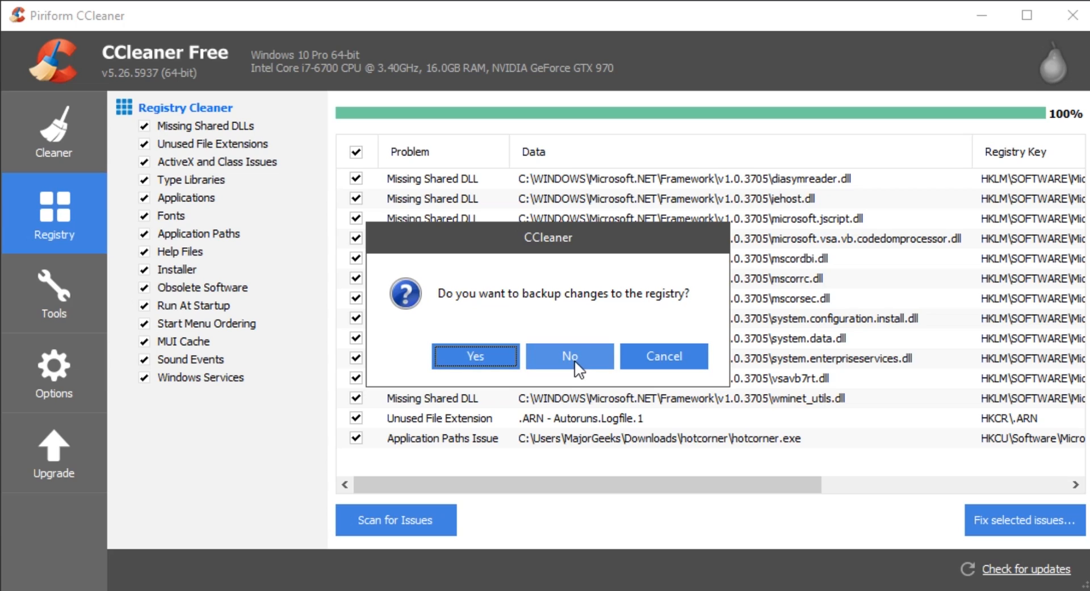
pyautogui.click(569, 355)
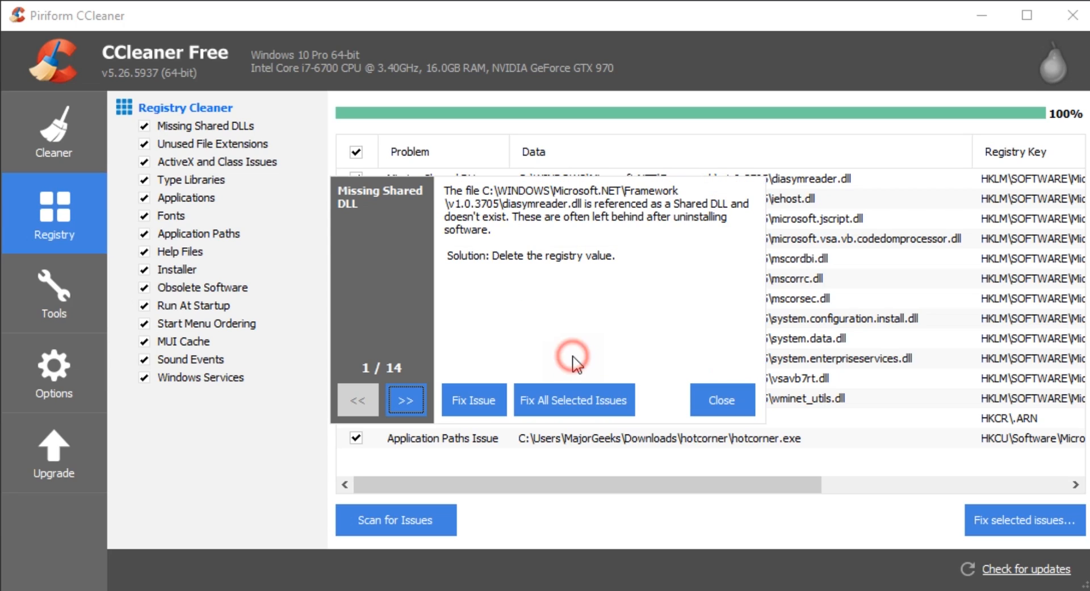
pyautogui.click(573, 400)
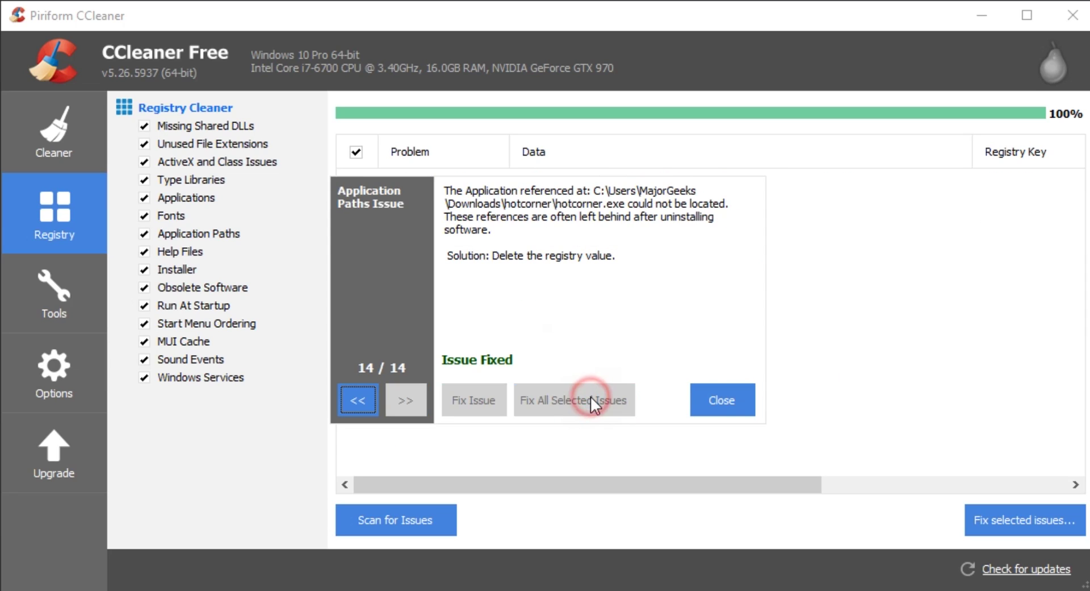
pyautogui.moveTo(722, 400)
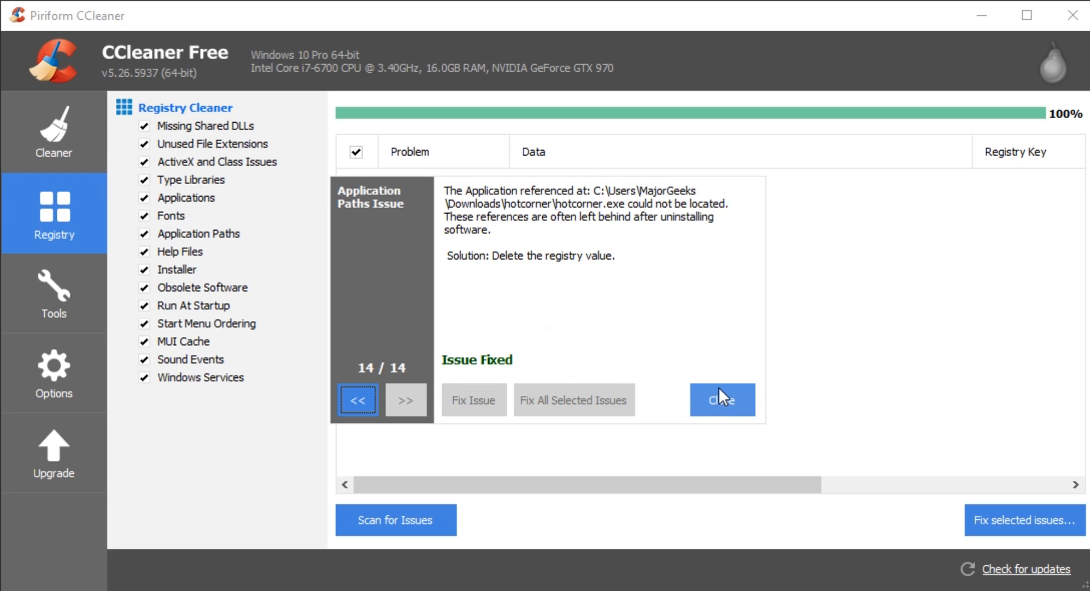
pyautogui.click(722, 400)
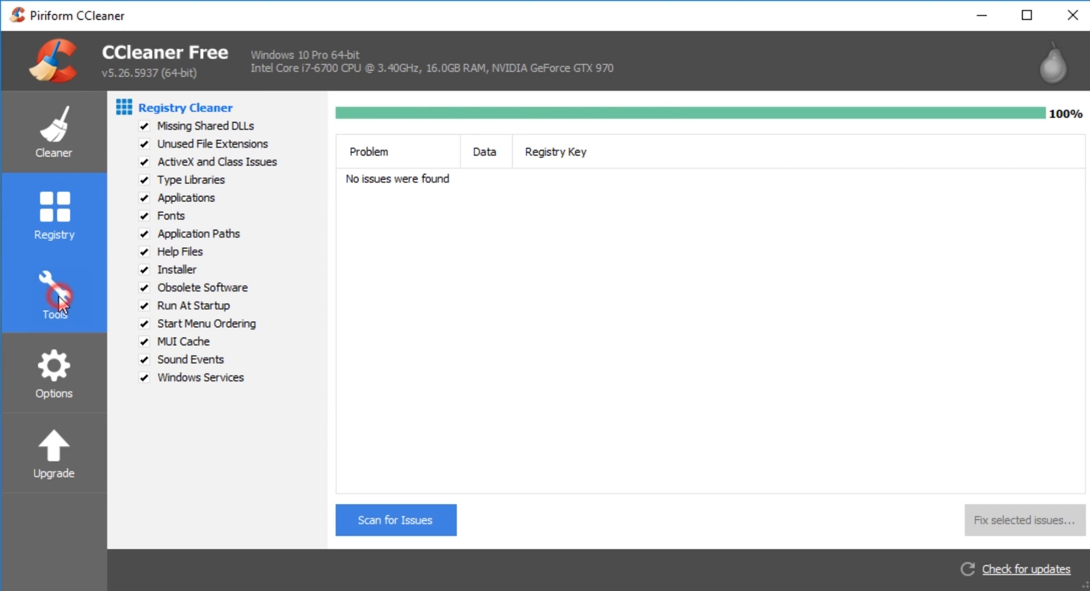
# Step: Review the Tools panel and show the Windows startup programs list
pyautogui.click(53, 293)
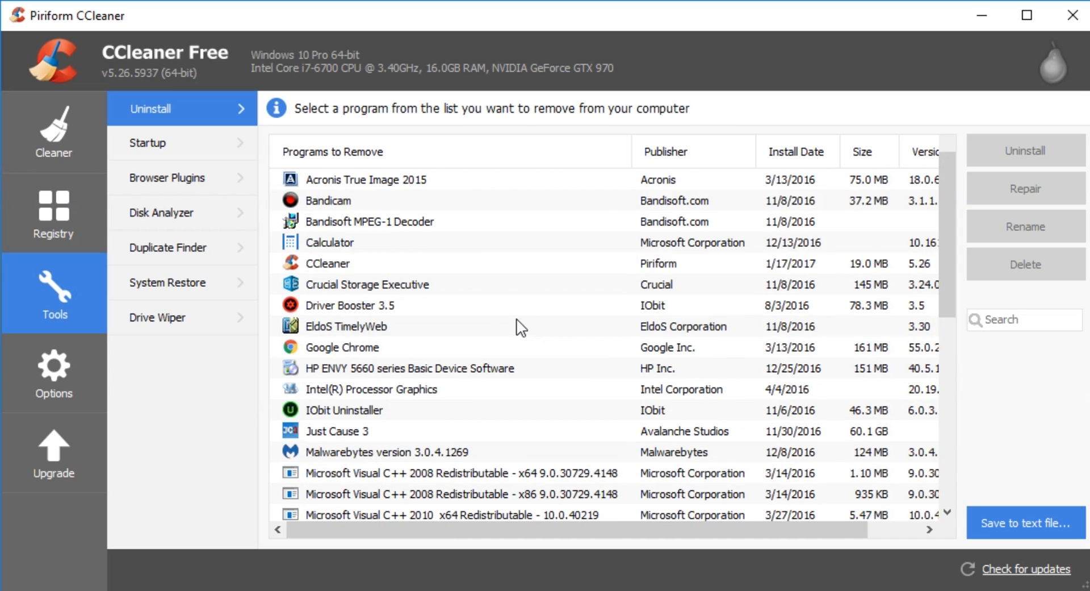
pyautogui.moveTo(511, 336)
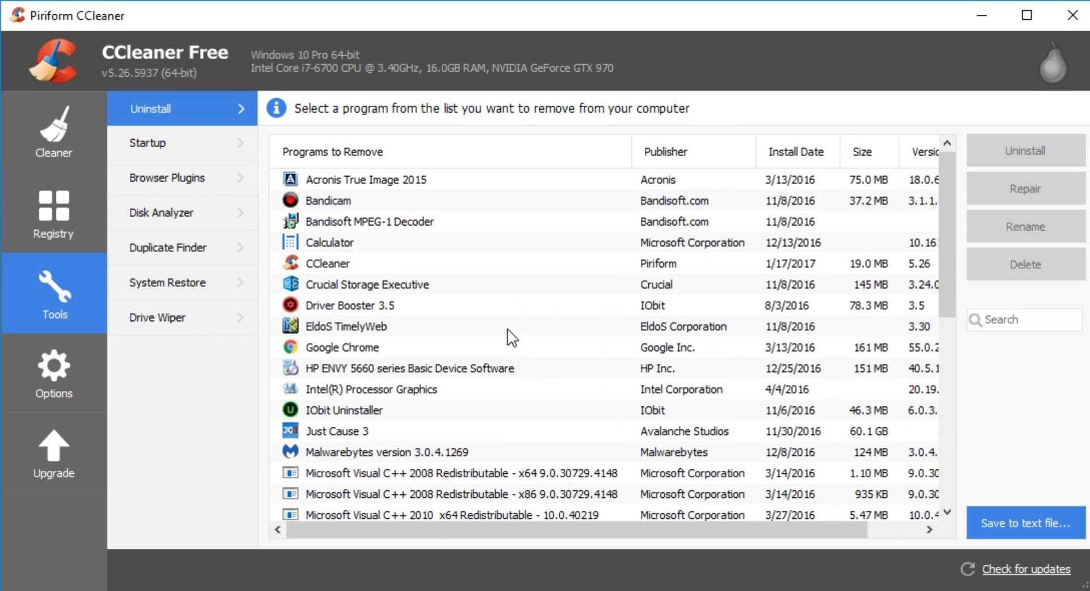
pyautogui.scroll(-3)
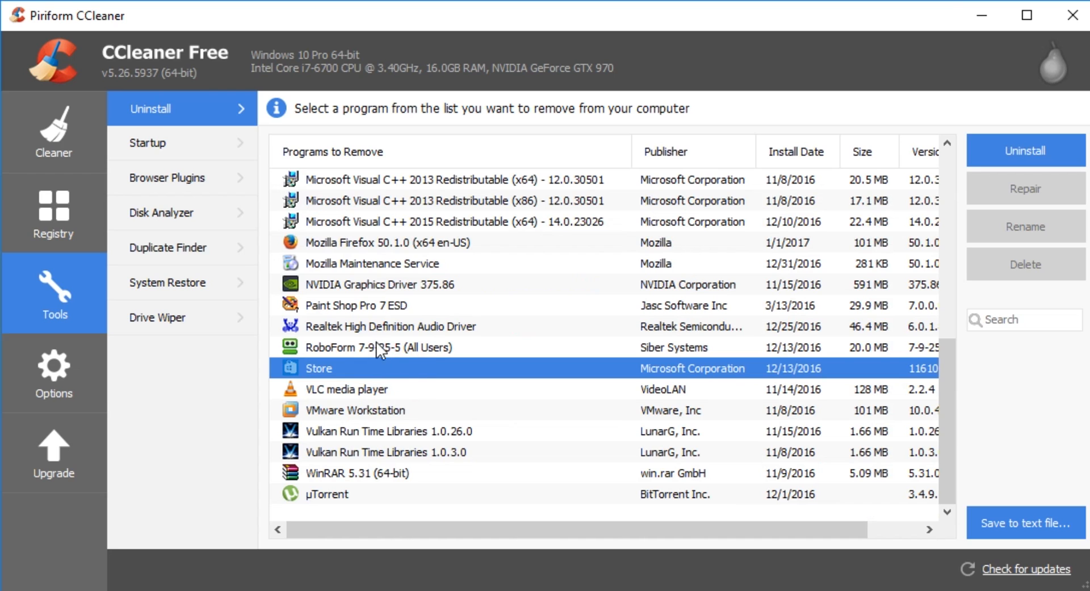
pyautogui.scroll(3)
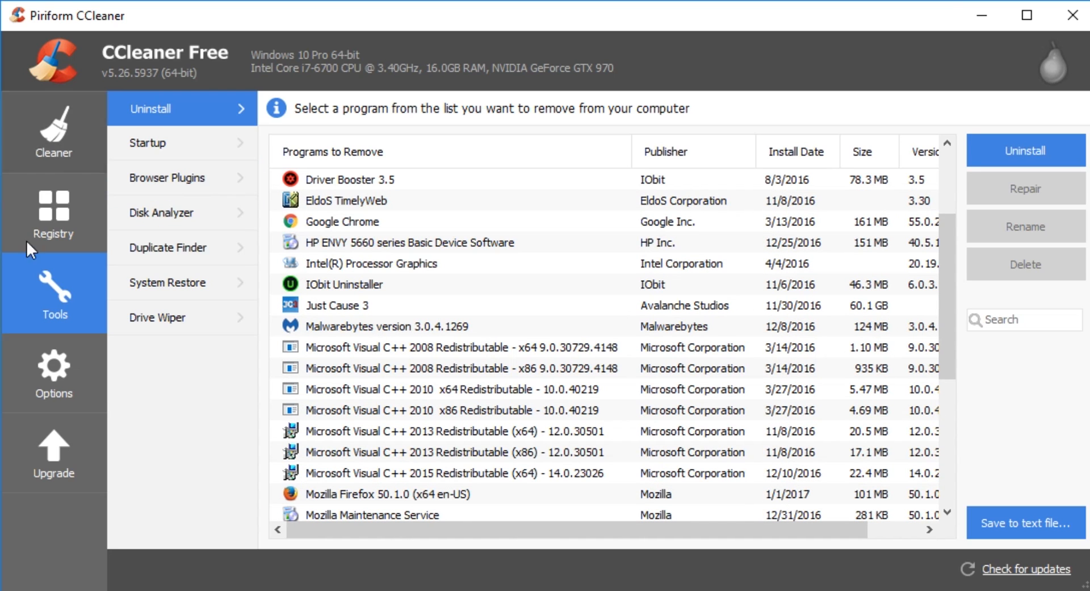
pyautogui.click(147, 143)
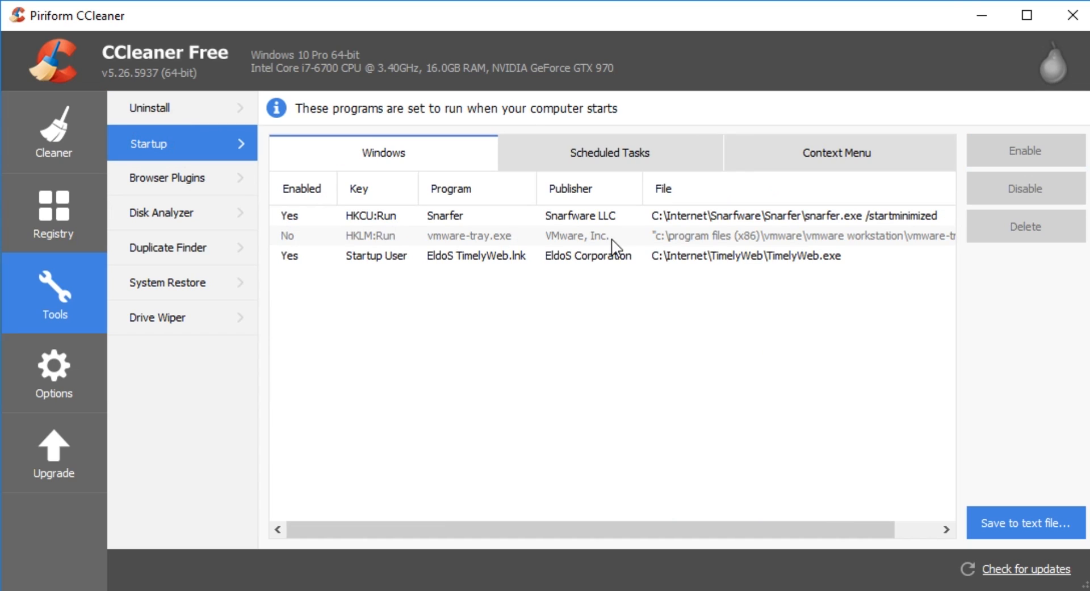
pyautogui.moveTo(360, 223)
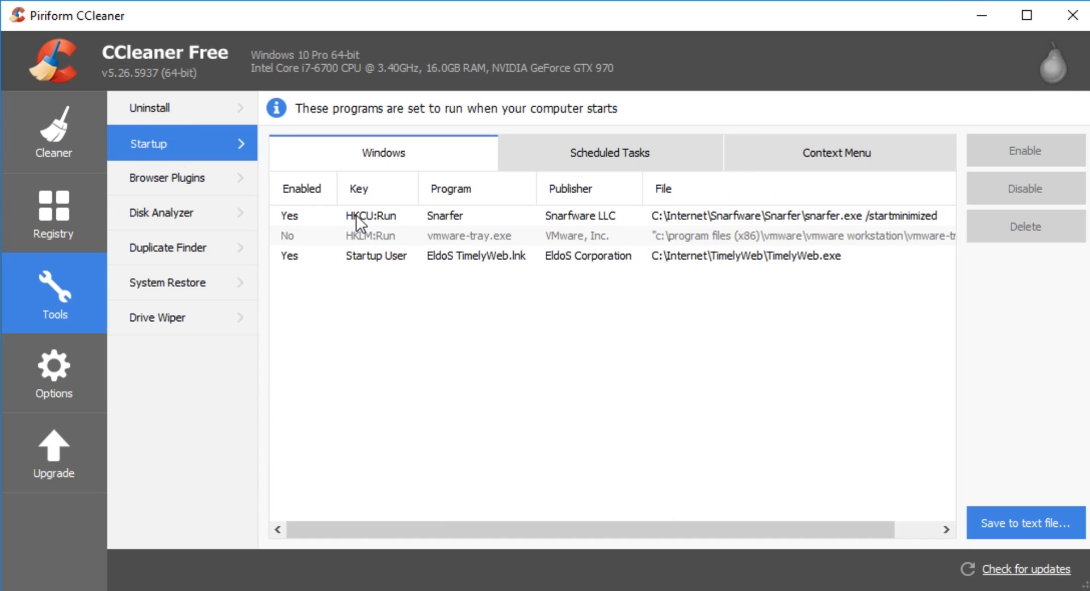
pyautogui.moveTo(596, 263)
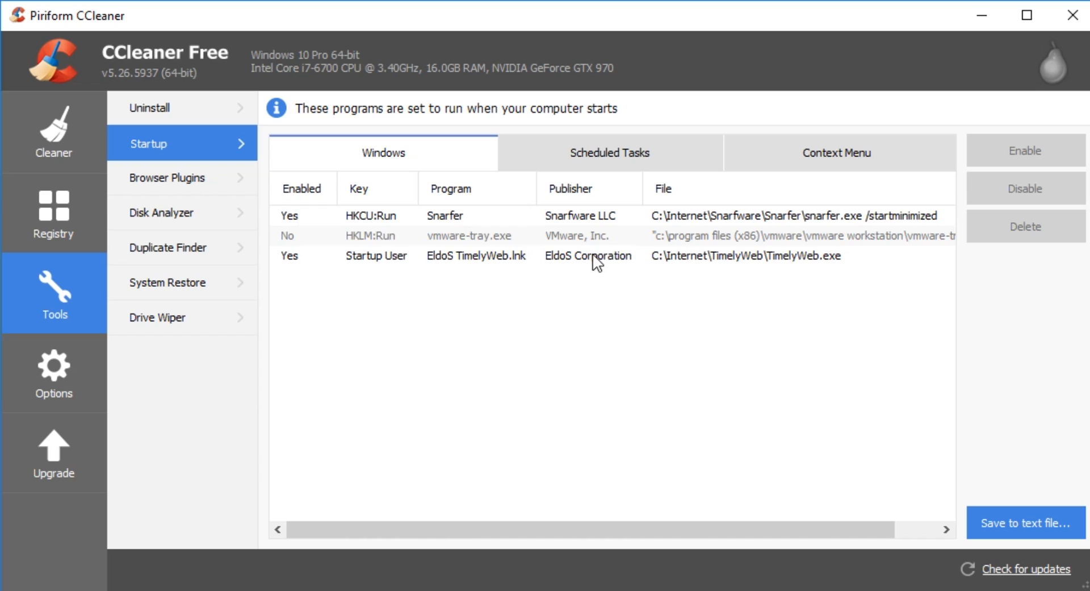
pyautogui.moveTo(669, 239)
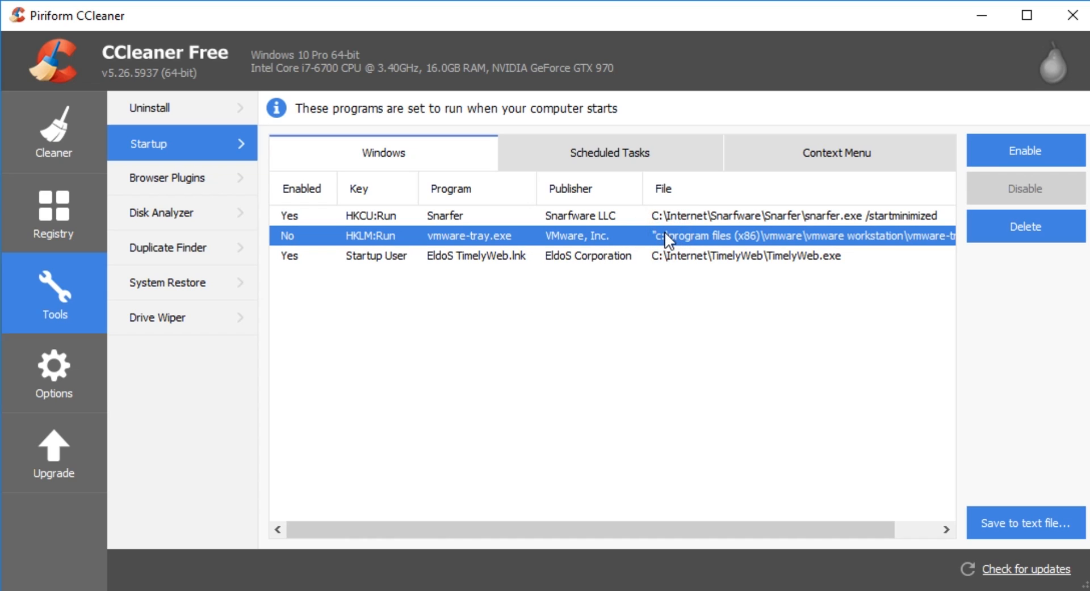
pyautogui.moveTo(961, 230)
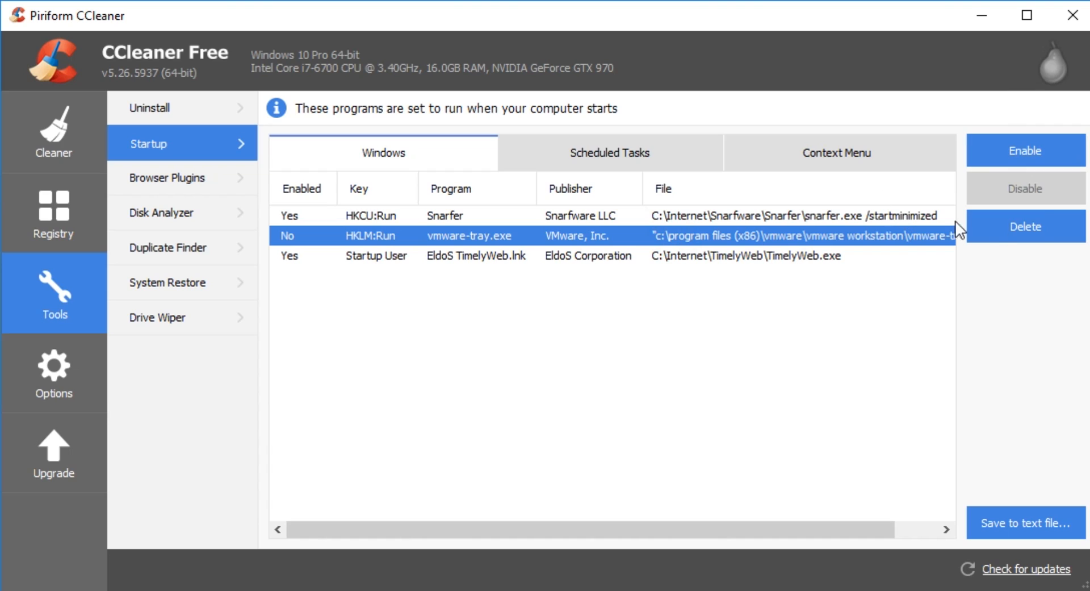
pyautogui.moveTo(1024, 151)
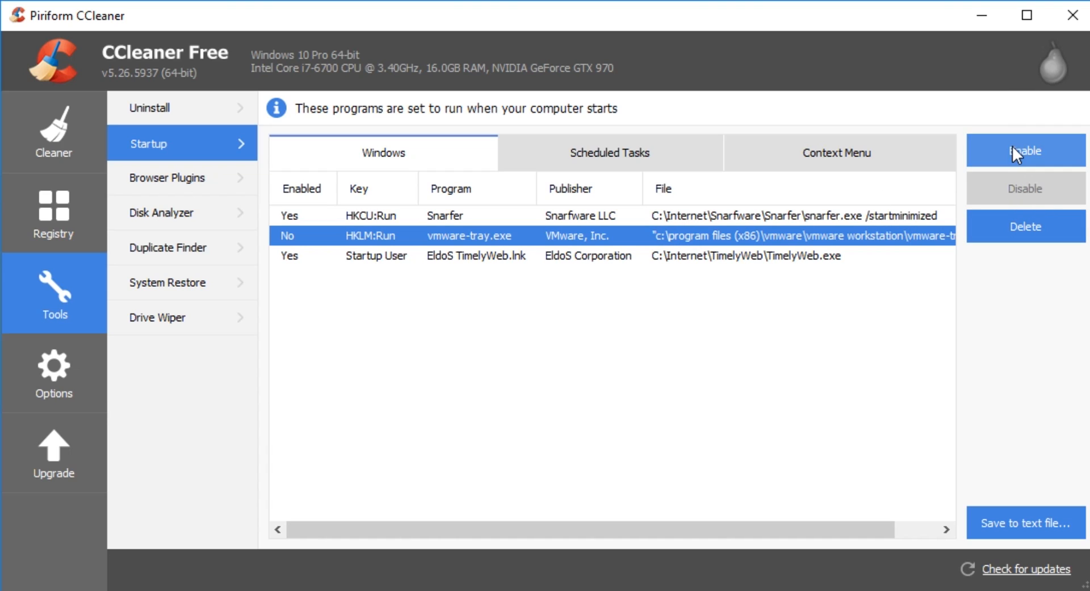
# Step: Re-enable vmware-tray.exe at startup, then disable it again, leaving Snarfer and TimelyWeb enabled
pyautogui.click(1025, 150)
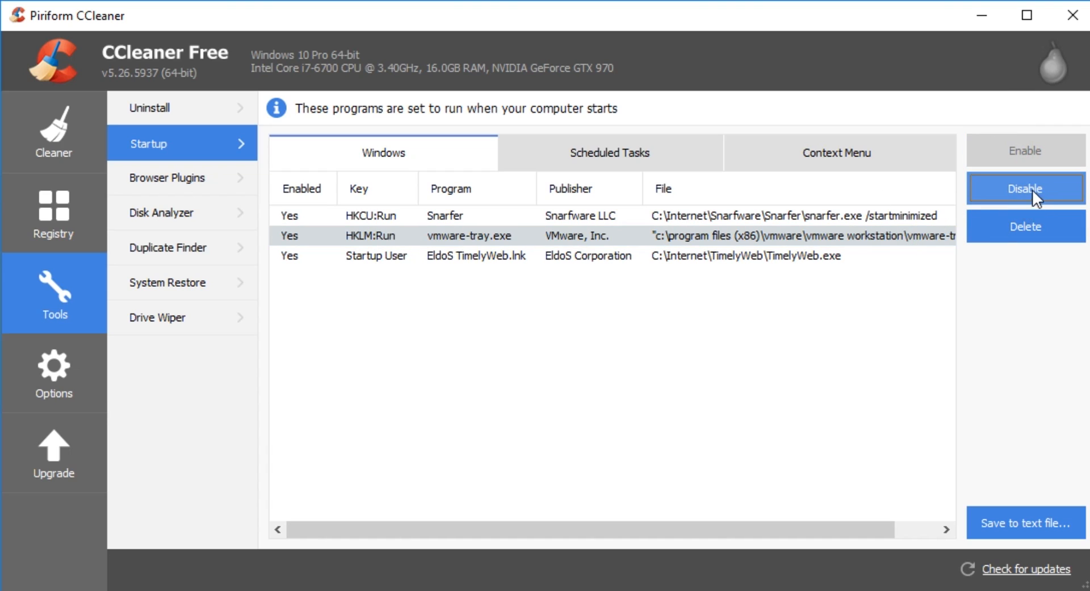
pyautogui.click(1025, 188)
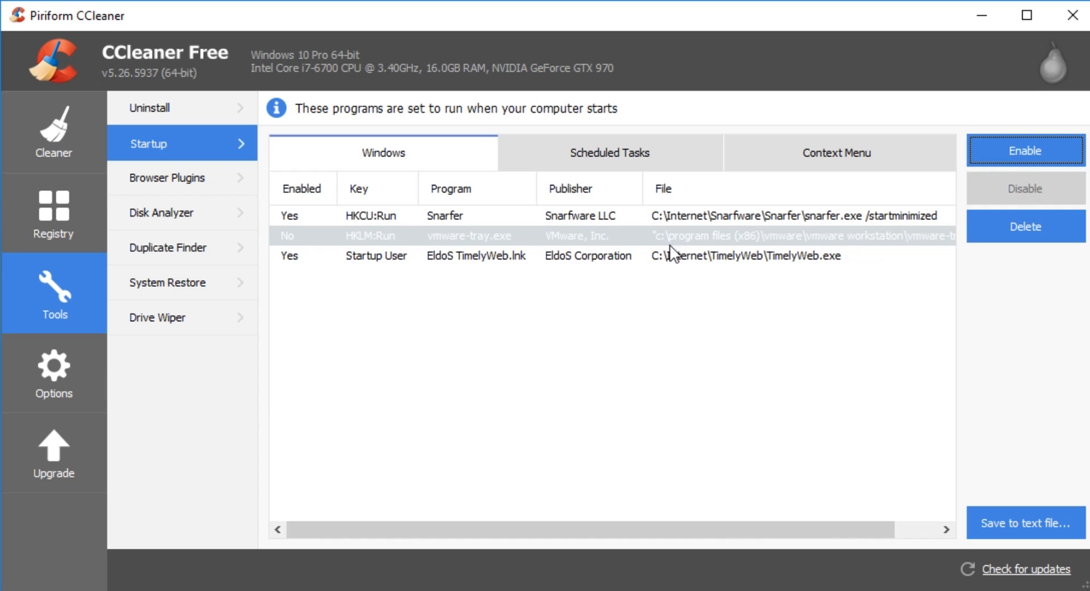
pyautogui.moveTo(654, 259)
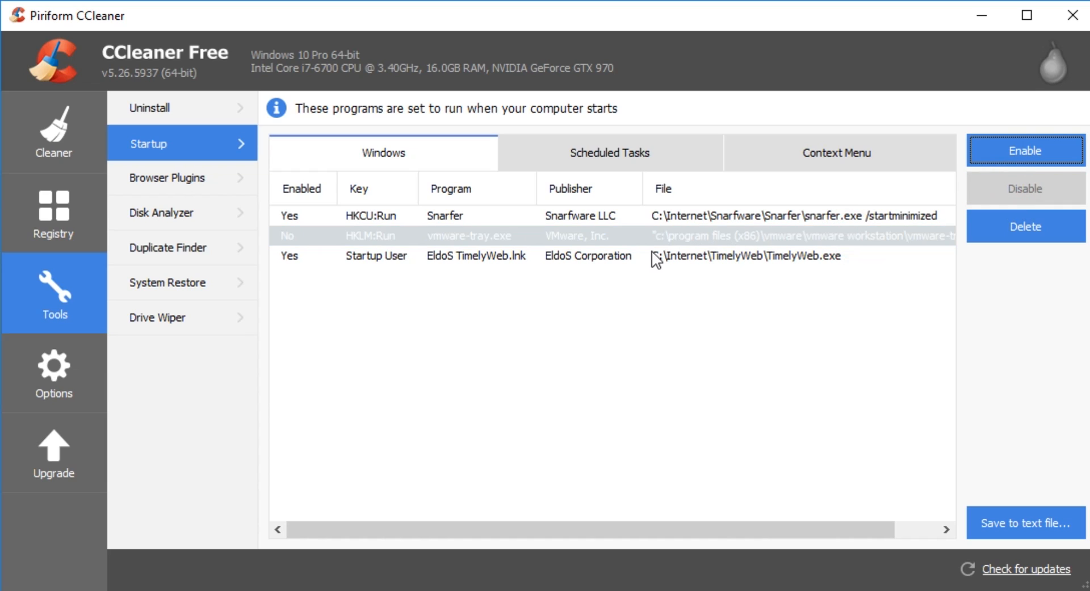
pyautogui.moveTo(596, 212)
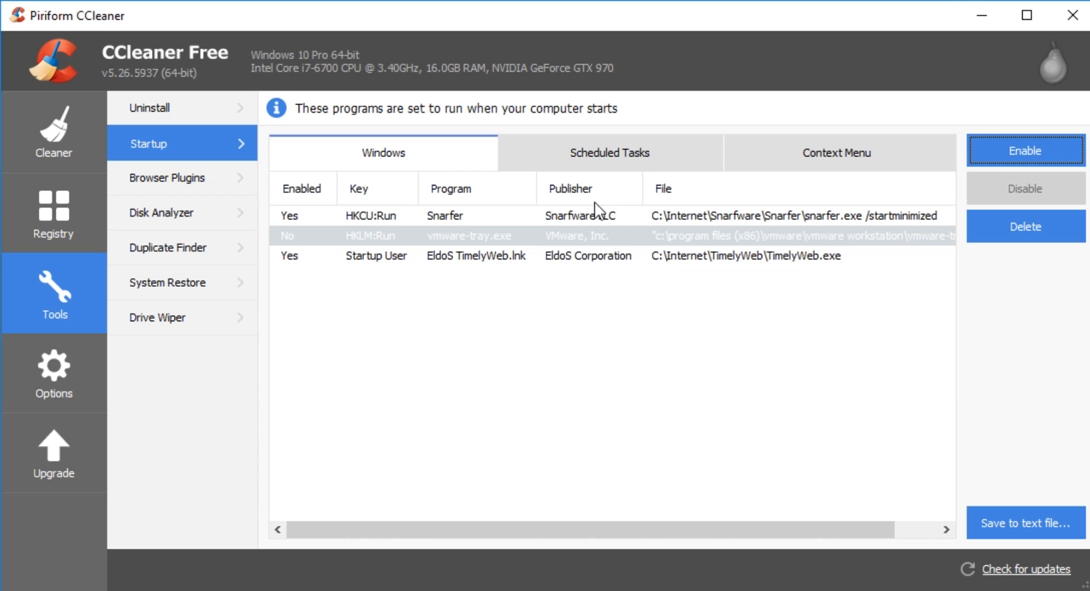
pyautogui.moveTo(465, 242)
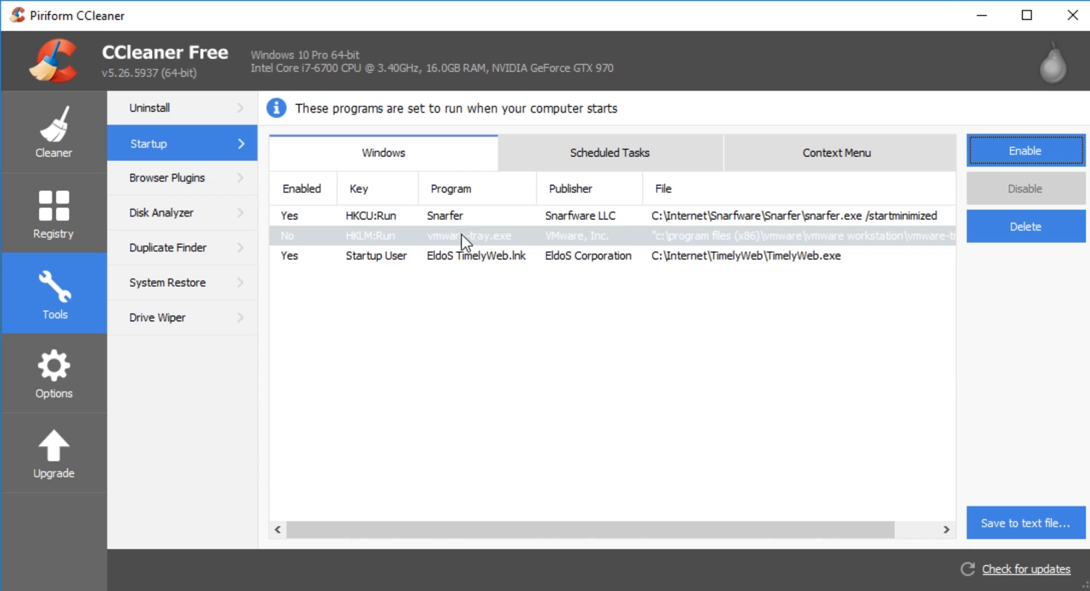
pyautogui.moveTo(487, 263)
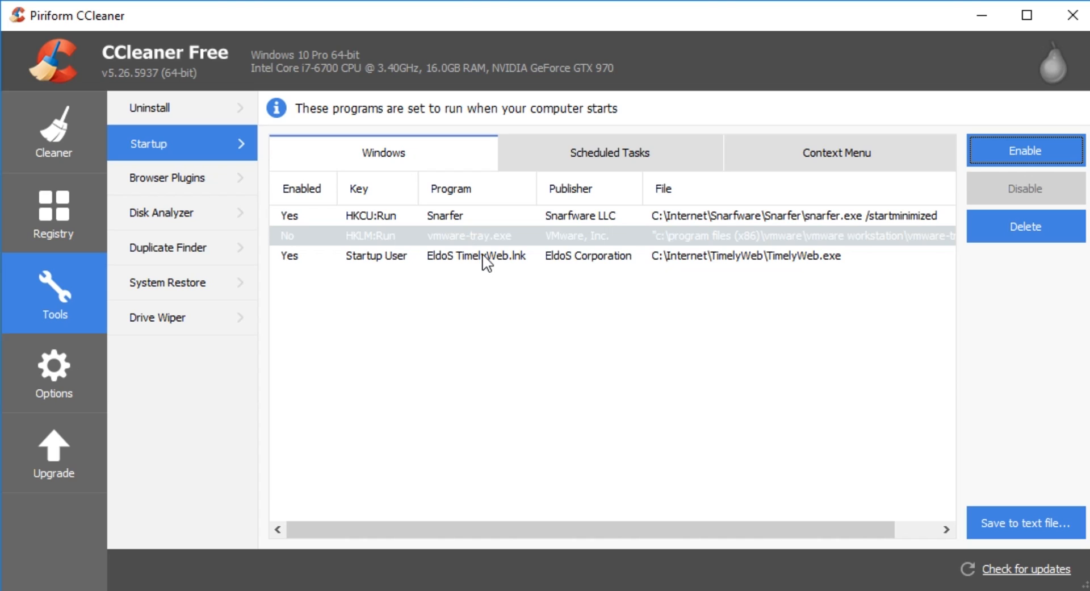
pyautogui.moveTo(477, 264)
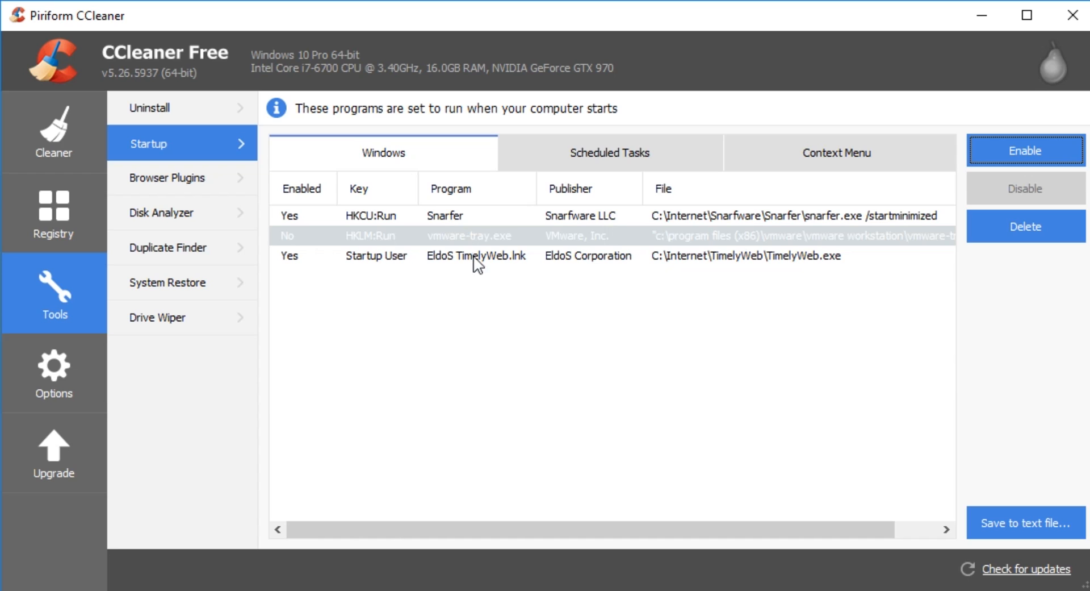
# Step: Review the Internet Explorer browser plugins: six enabled RoboForm extensions and four disabled helpers
pyautogui.click(166, 178)
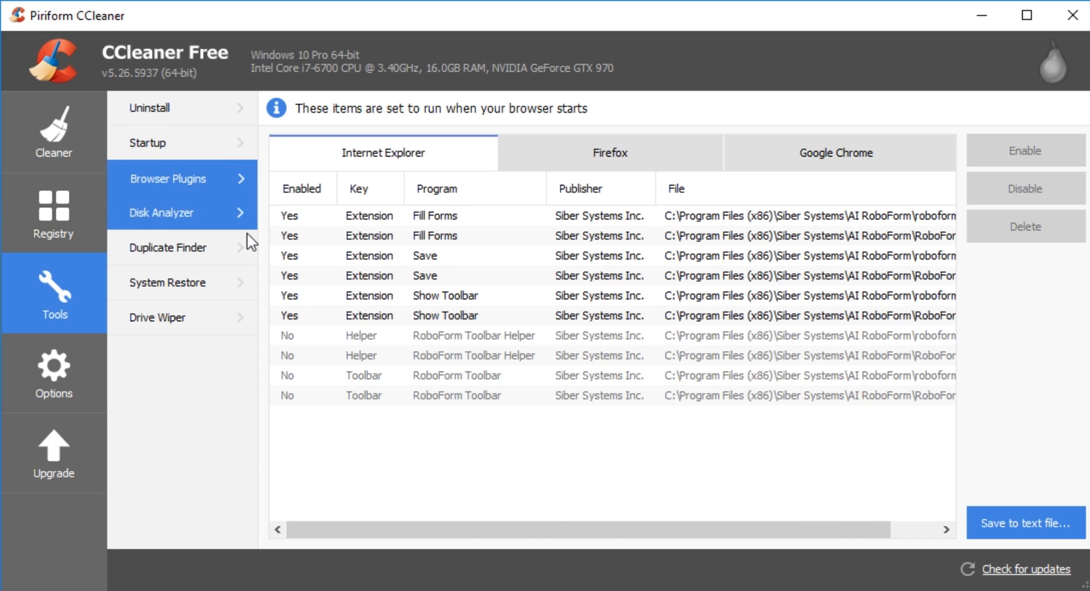
pyautogui.moveTo(764, 274)
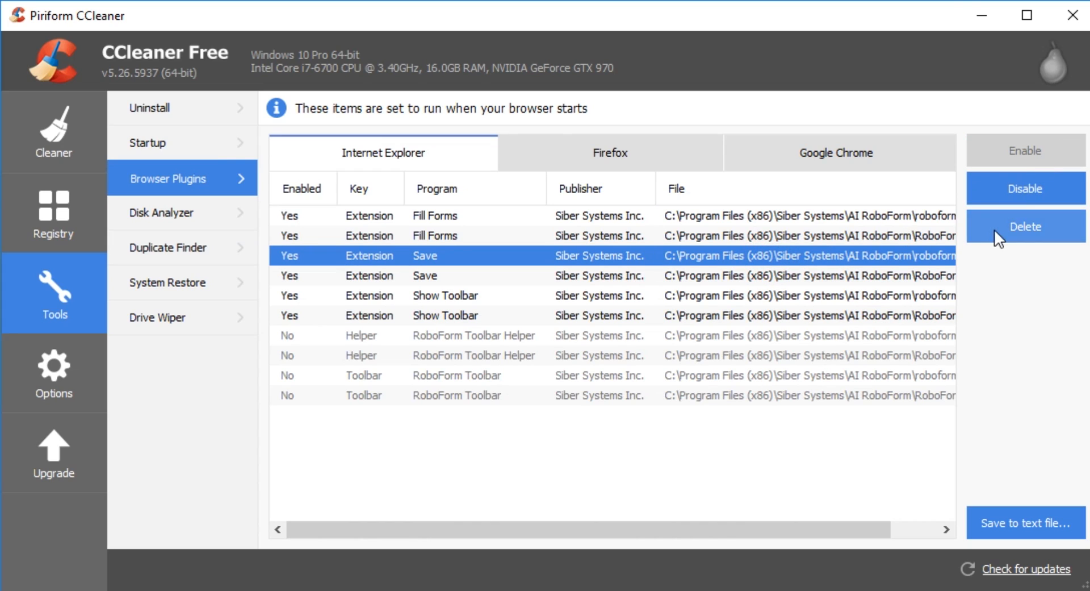
pyautogui.moveTo(749, 229)
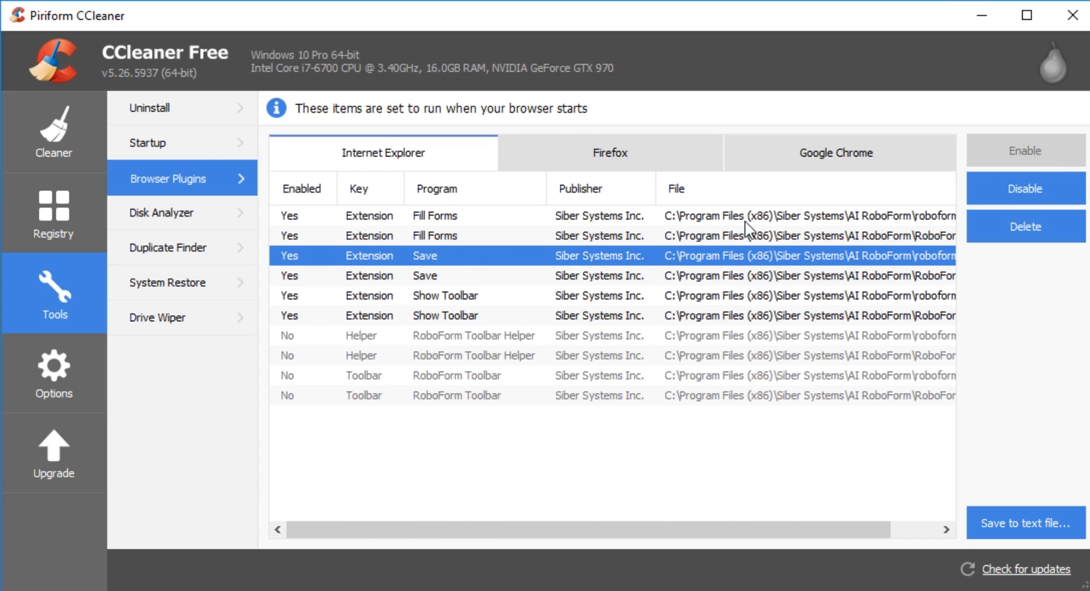
pyautogui.moveTo(808, 161)
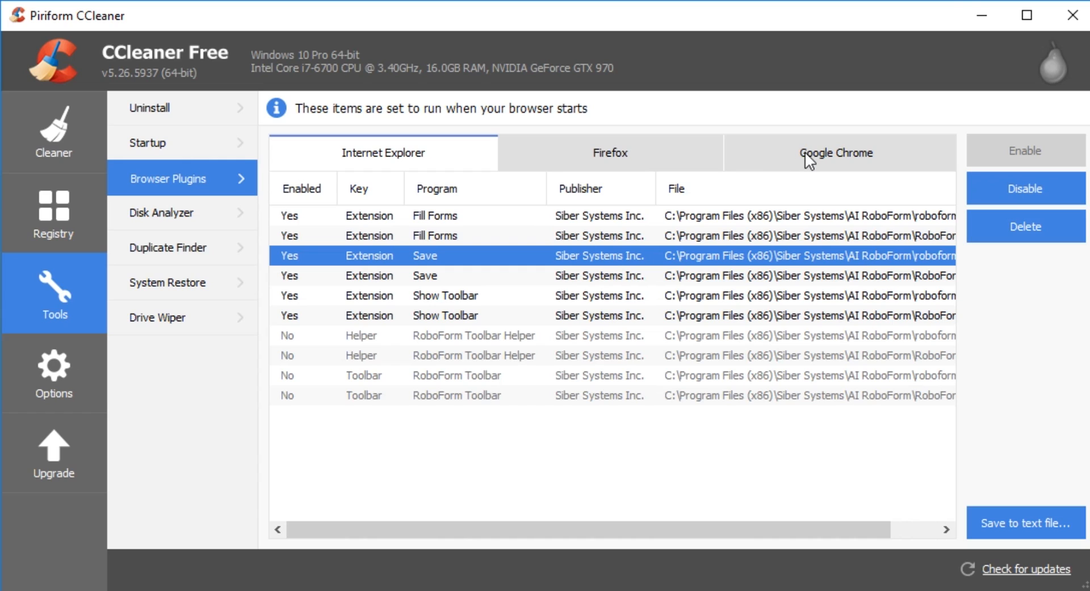
pyautogui.moveTo(602, 161)
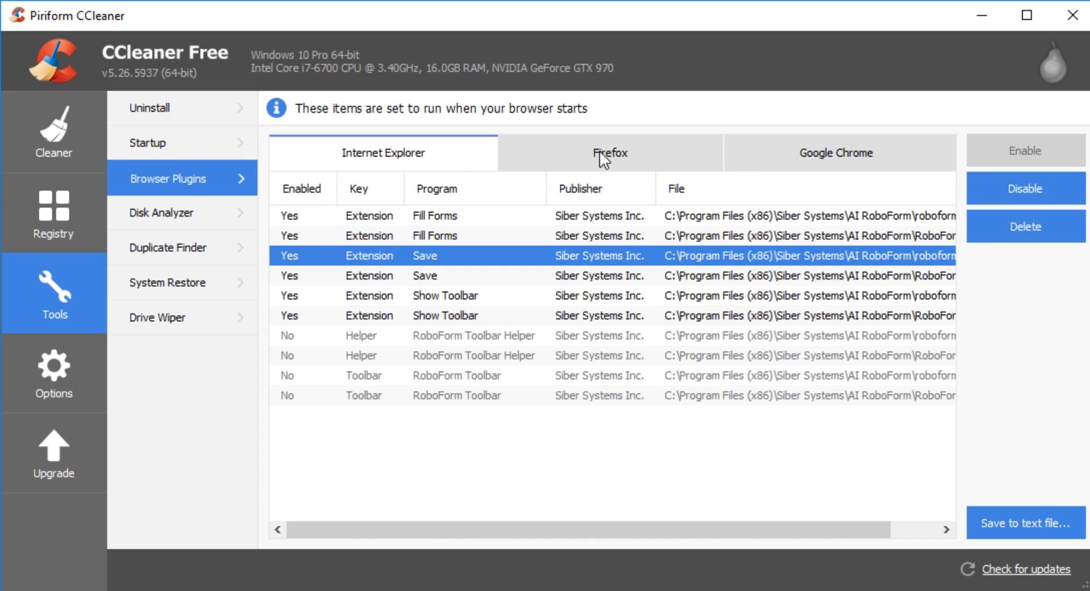
# Step: View the Disk Analyzer, then the Duplicate Finder matching by name, size and date on drives C and D
pyautogui.click(160, 212)
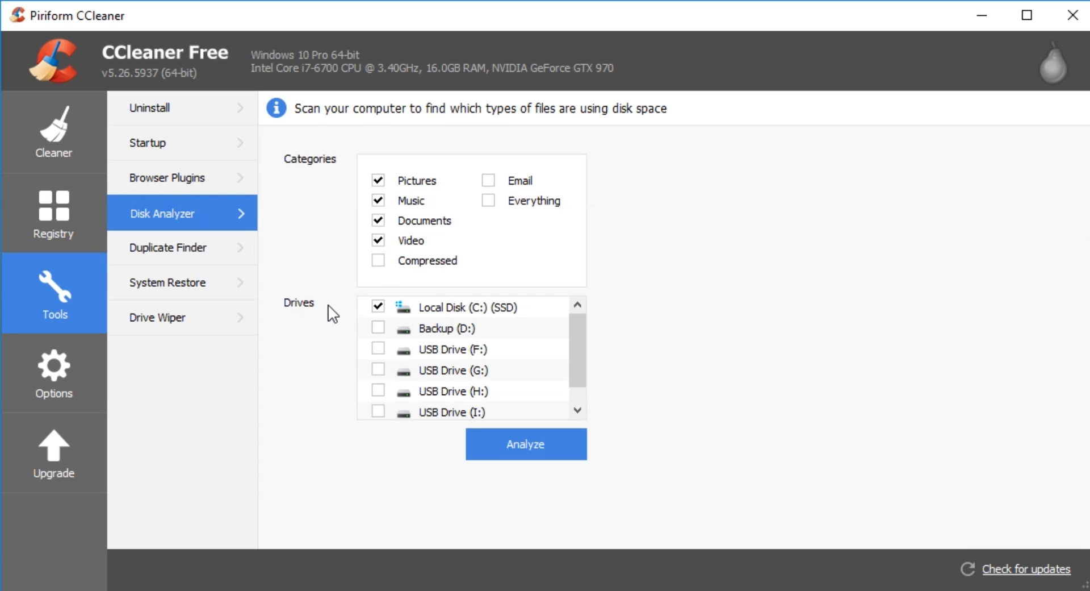
pyautogui.moveTo(441, 367)
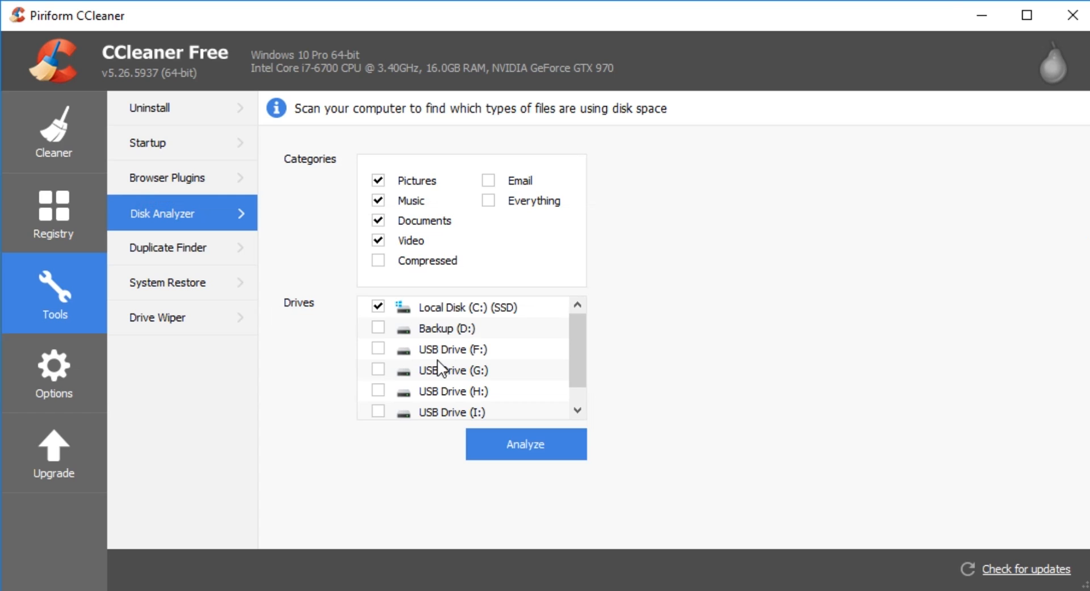
pyautogui.click(167, 248)
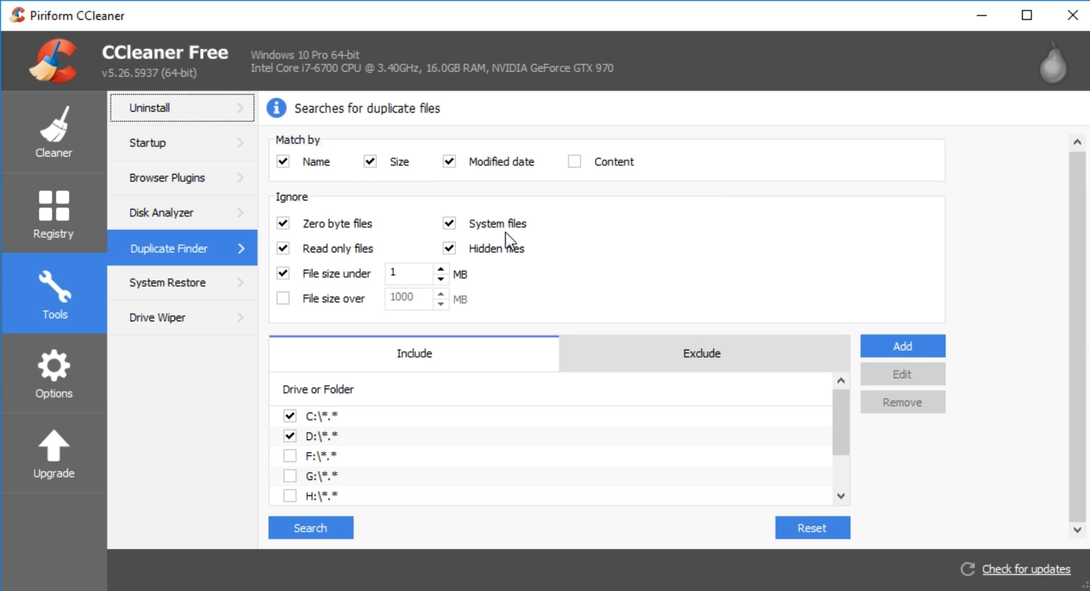
pyautogui.moveTo(196, 256)
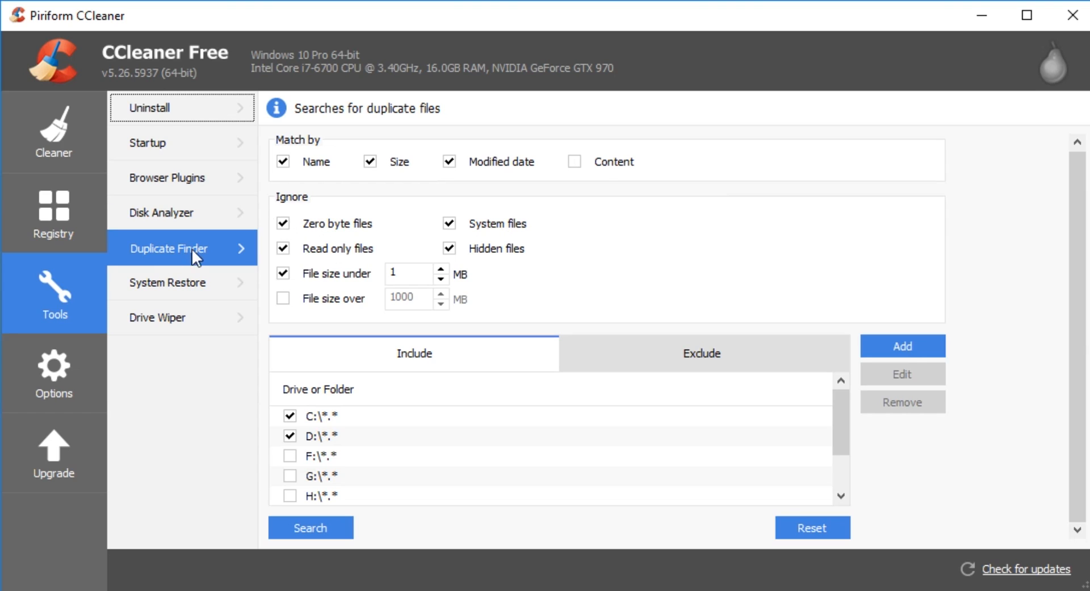
# Step: Remove the 1/1/2017 Scheduled Checkpoint restore point, leaving two restore points
pyautogui.click(167, 283)
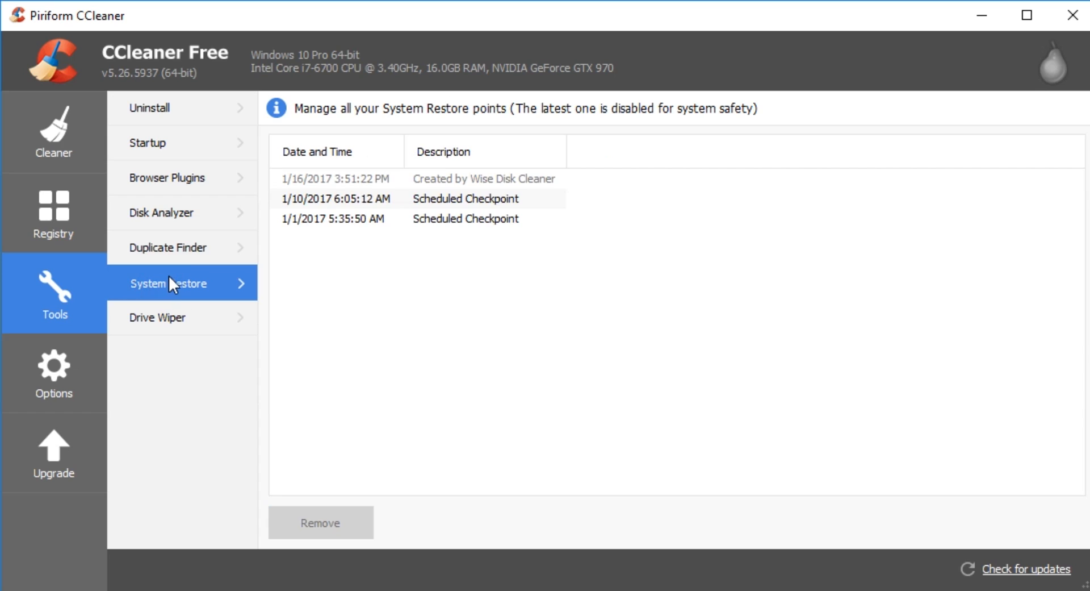
pyautogui.moveTo(472, 228)
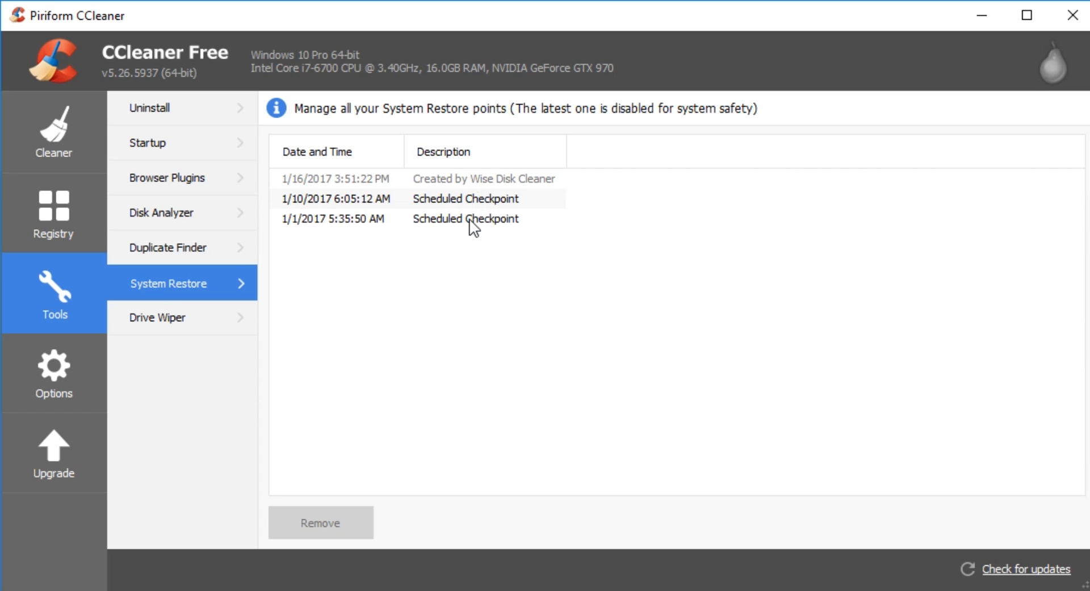
pyautogui.moveTo(417, 203)
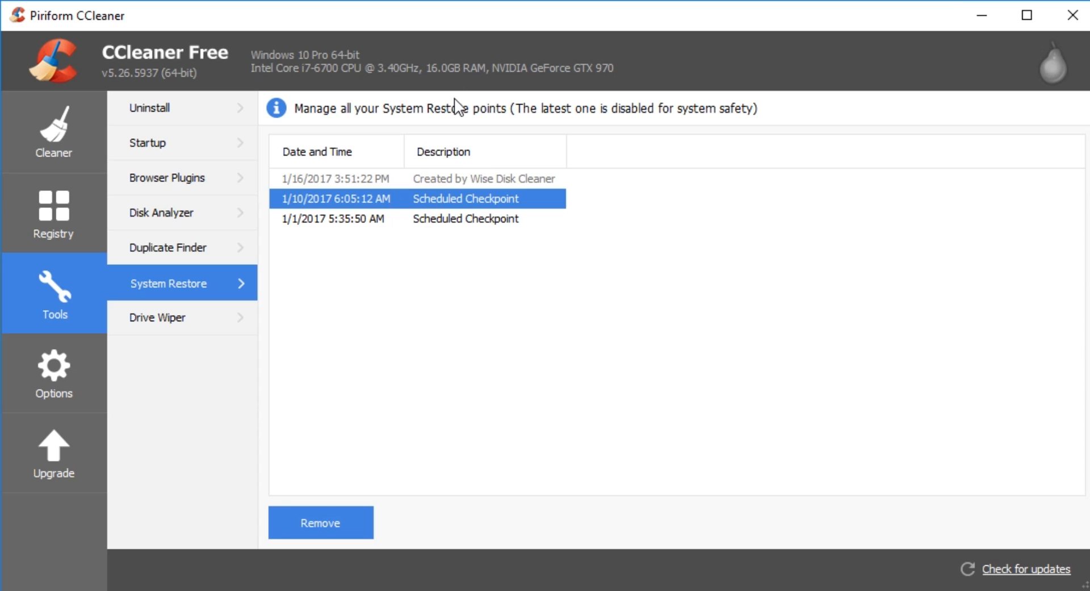
pyautogui.moveTo(356, 225)
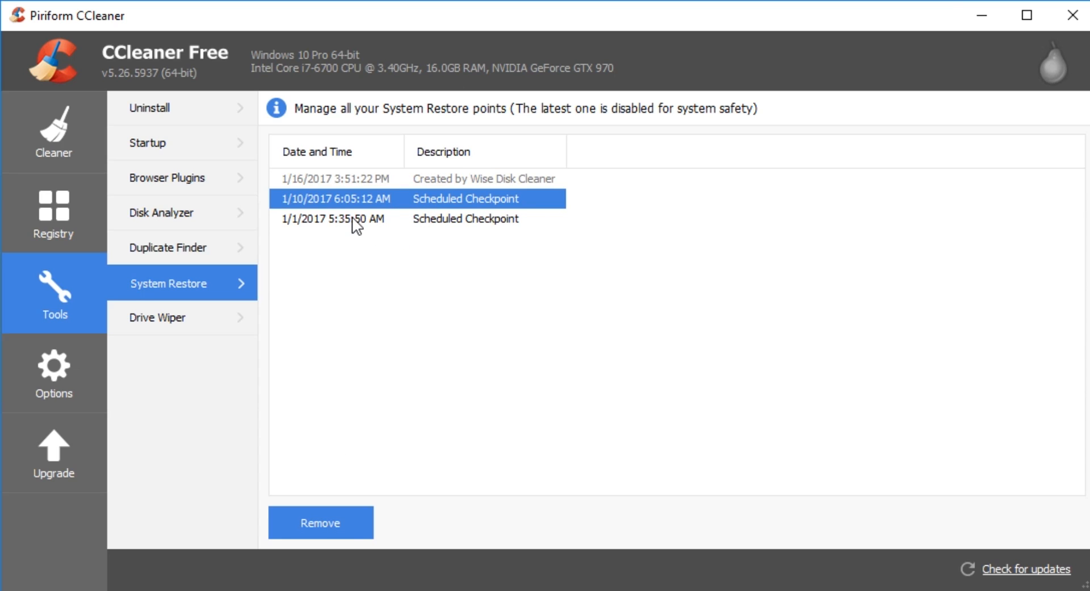
pyautogui.click(320, 521)
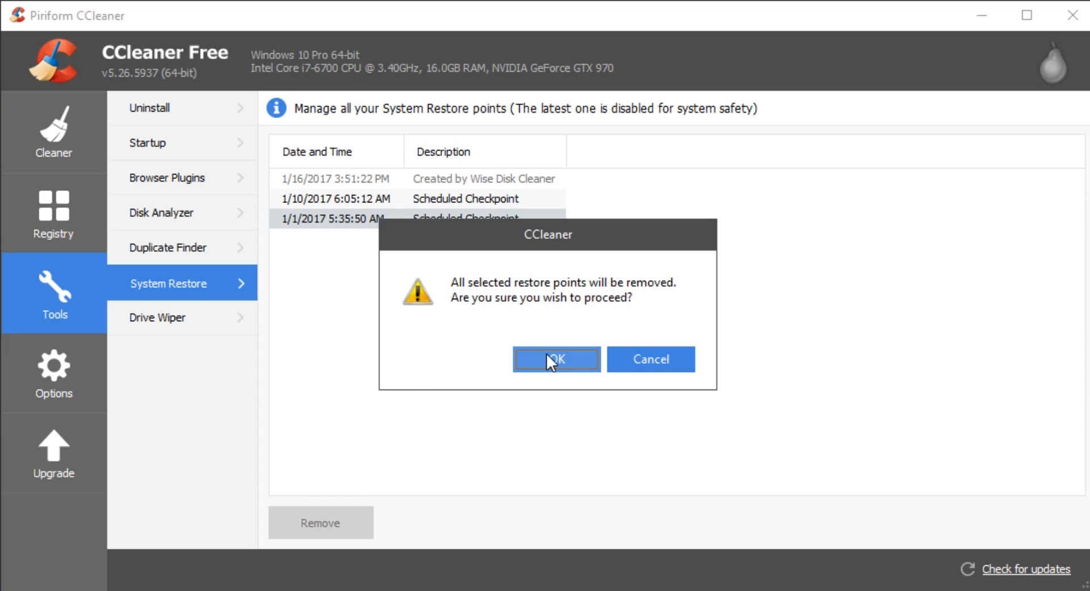
pyautogui.click(557, 359)
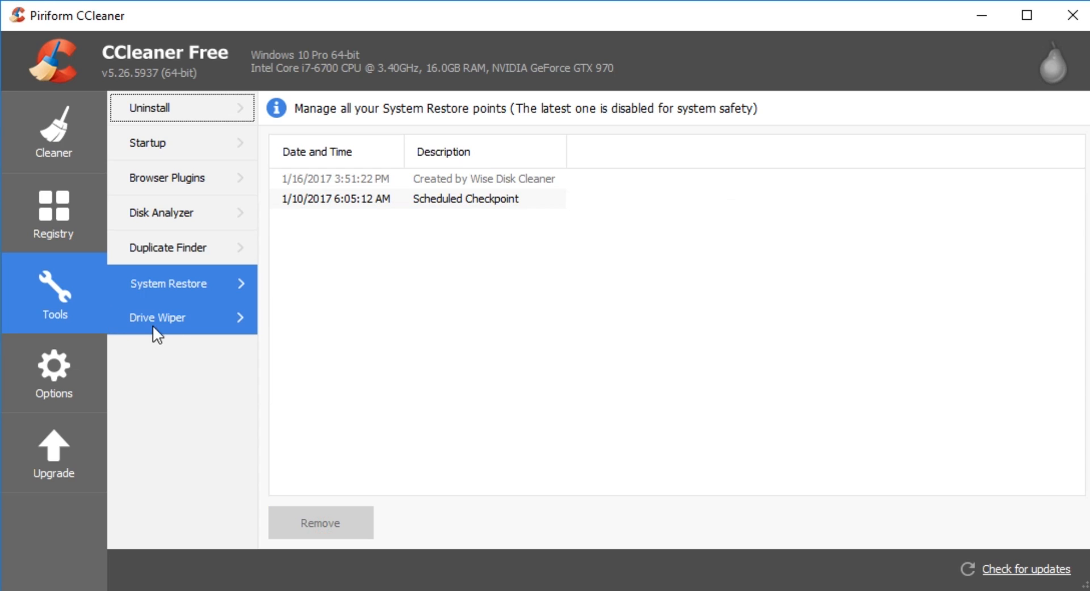
# Step: Review Drive Wiper options, keeping free space only with a simple one-pass overwrite
pyautogui.click(156, 317)
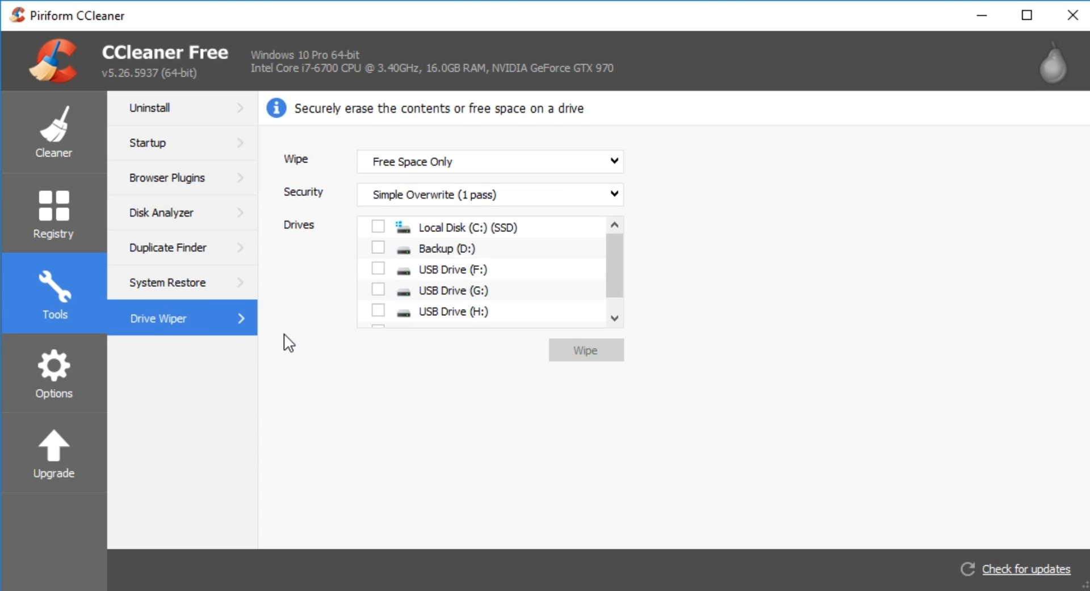
pyautogui.click(487, 161)
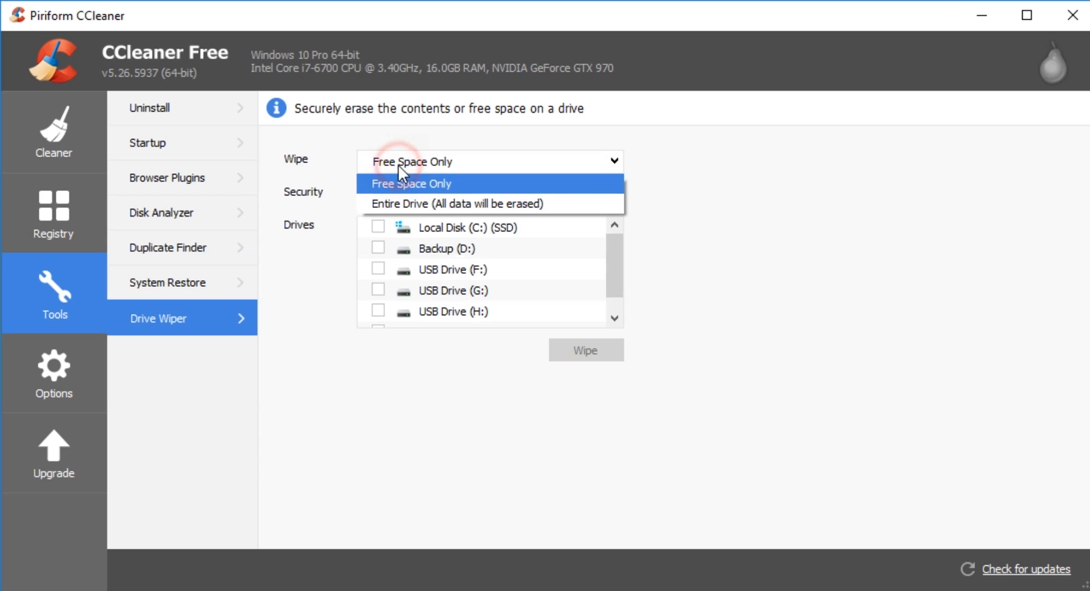
pyautogui.click(413, 183)
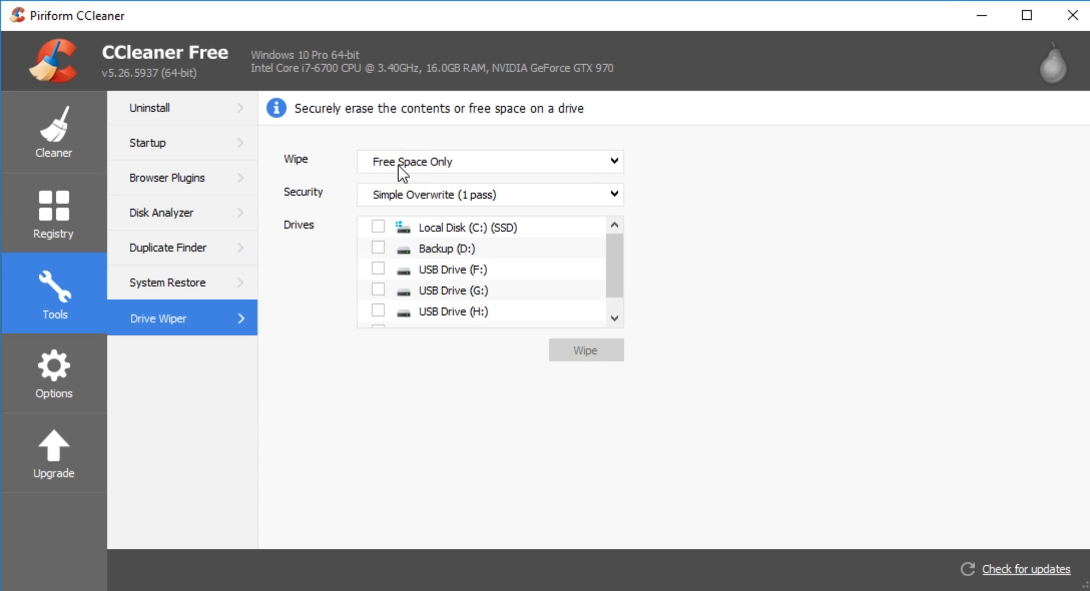
pyautogui.click(379, 226)
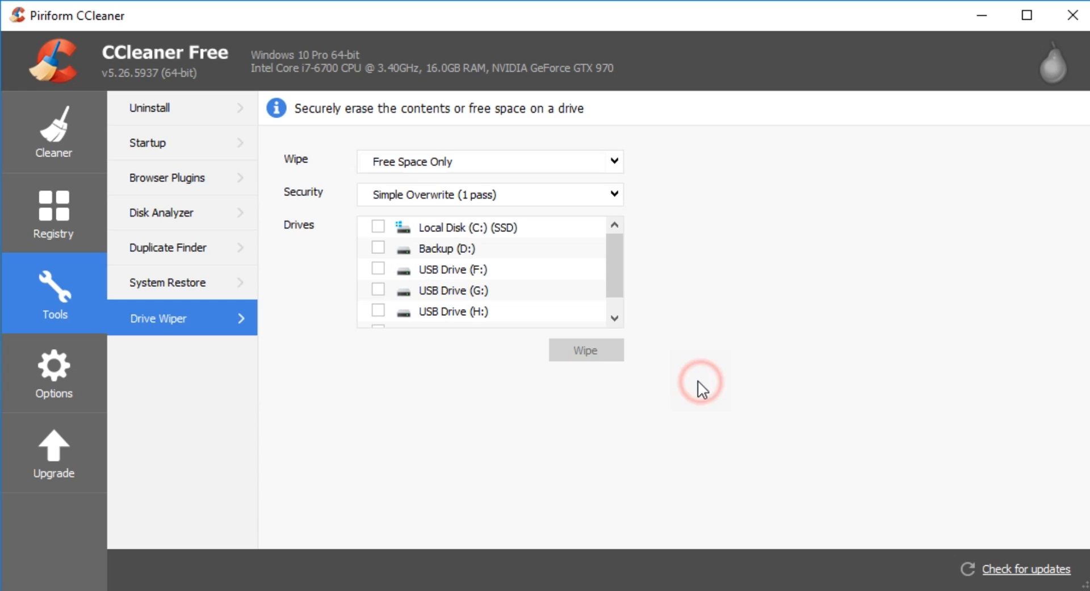
pyautogui.moveTo(484, 179)
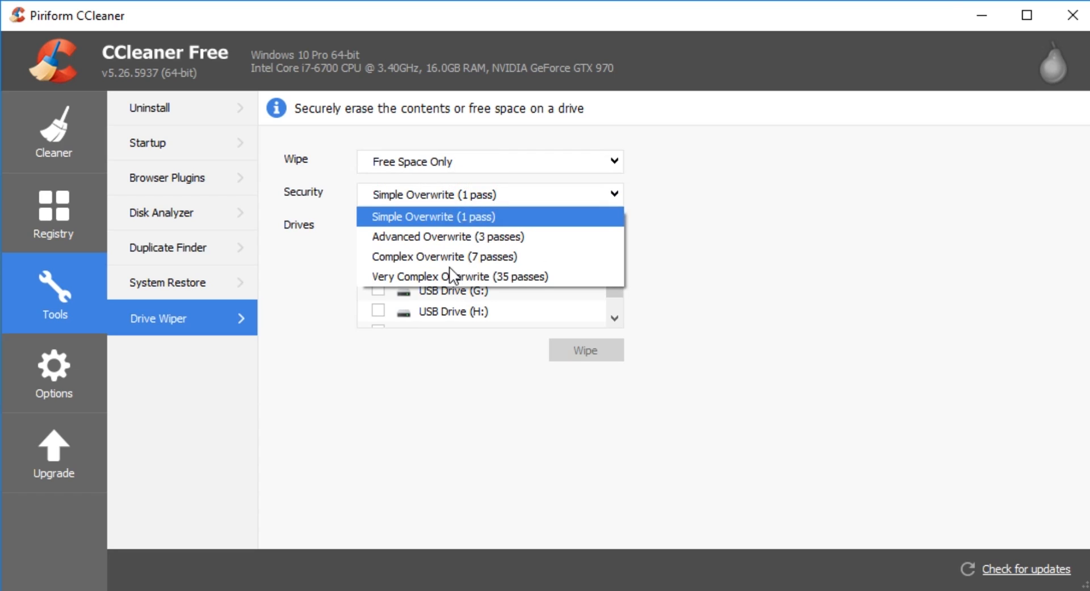
pyautogui.moveTo(436, 276)
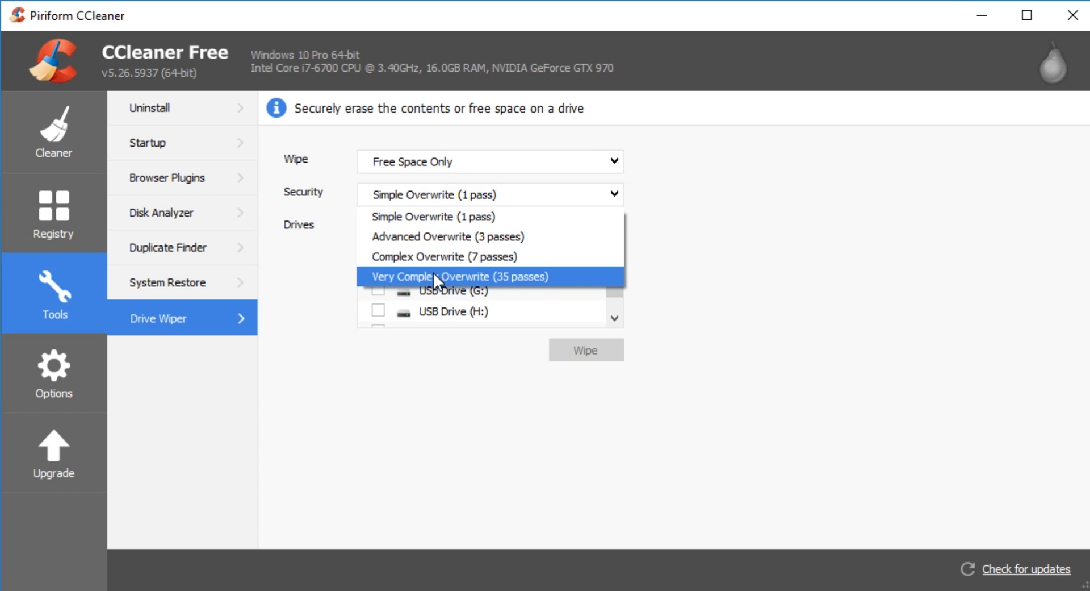
pyautogui.moveTo(429, 421)
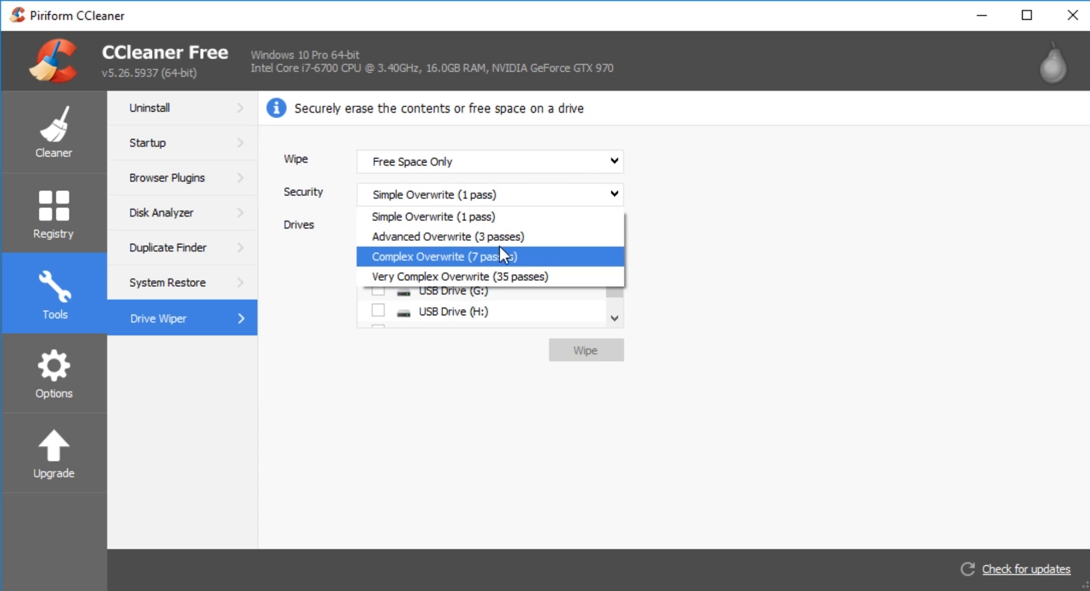
pyautogui.moveTo(505, 237)
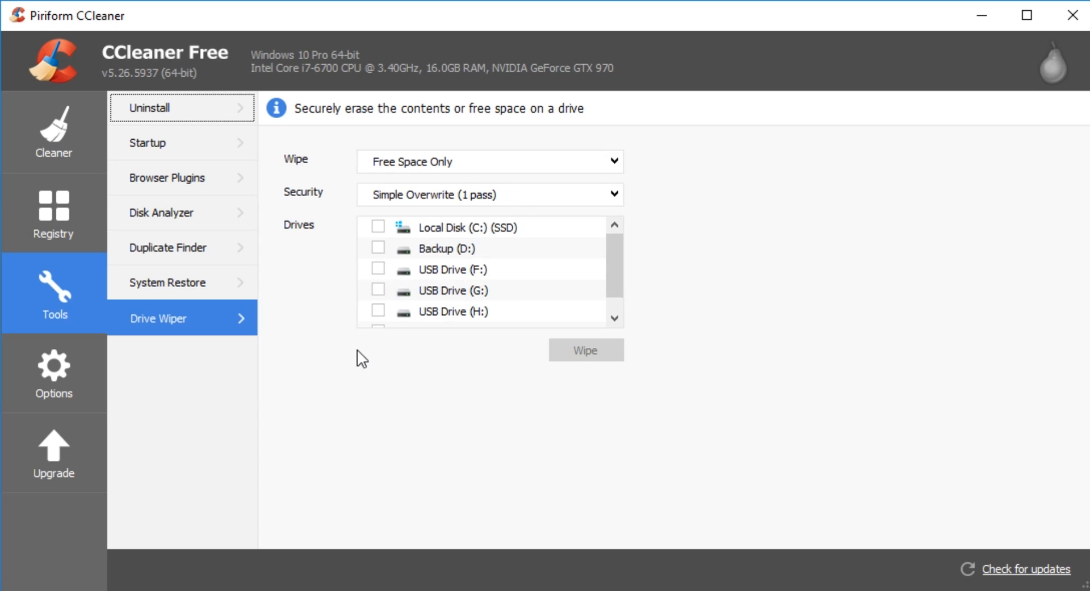
# Step: View Options > Settings: English language, no startup options, normal file deletion
pyautogui.click(53, 374)
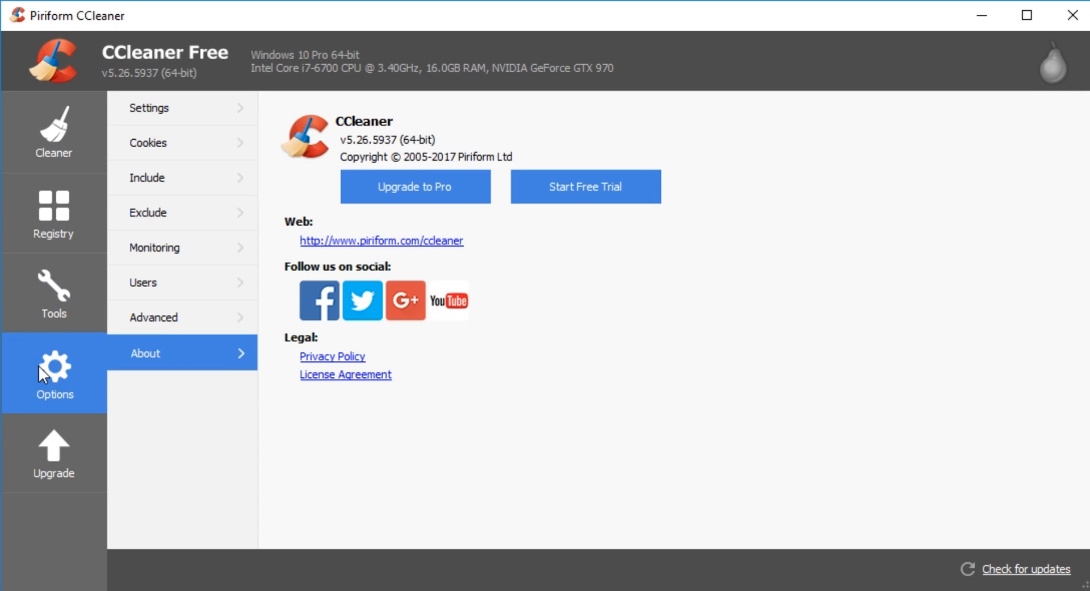
pyautogui.click(148, 109)
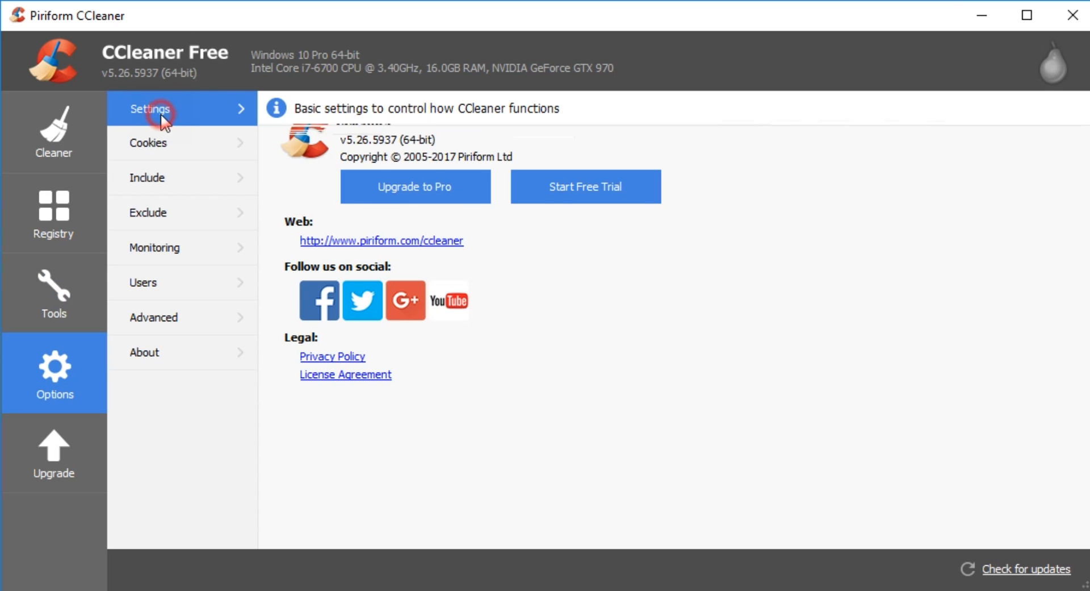
pyautogui.click(150, 109)
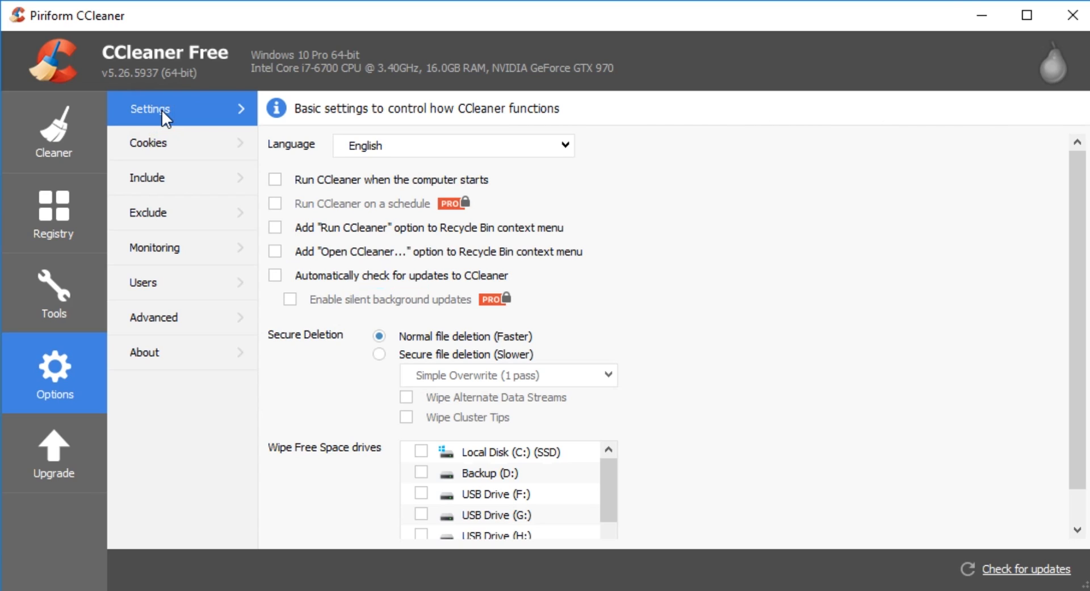
pyautogui.moveTo(670, 288)
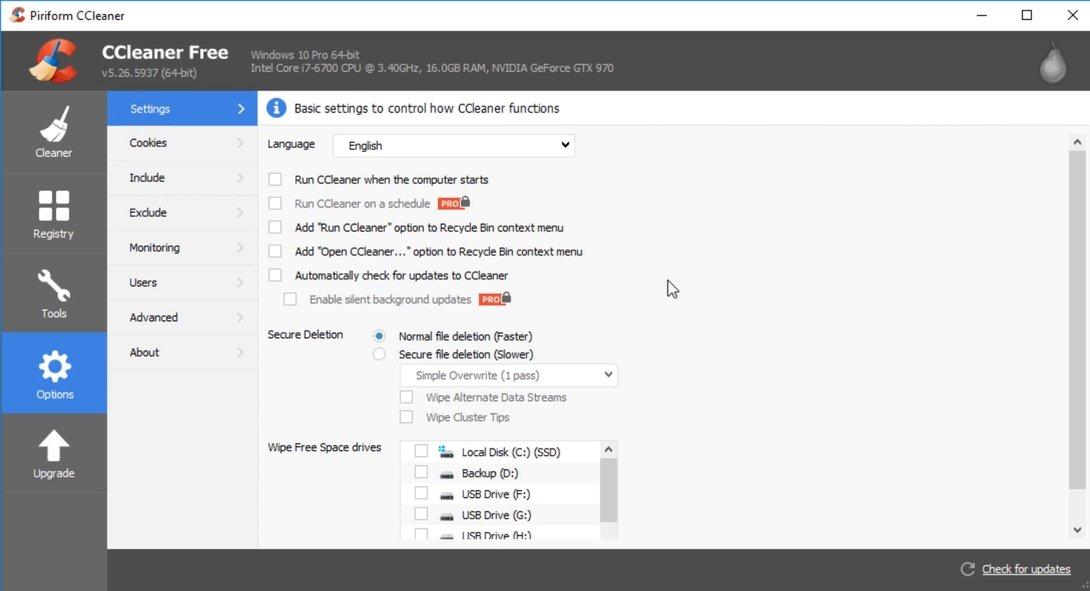
pyautogui.moveTo(724, 311)
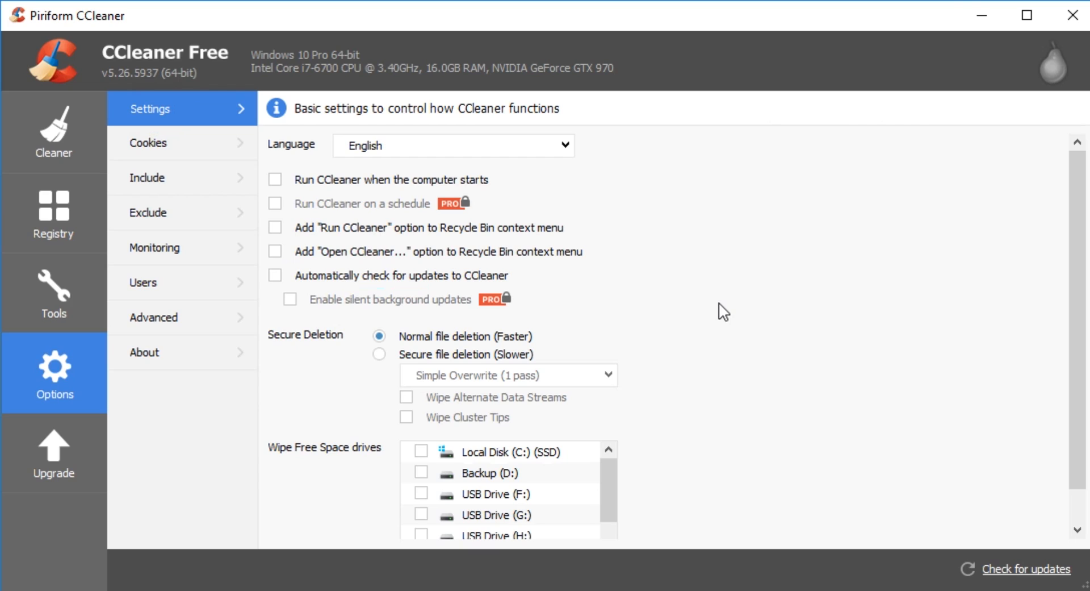
pyautogui.moveTo(342, 218)
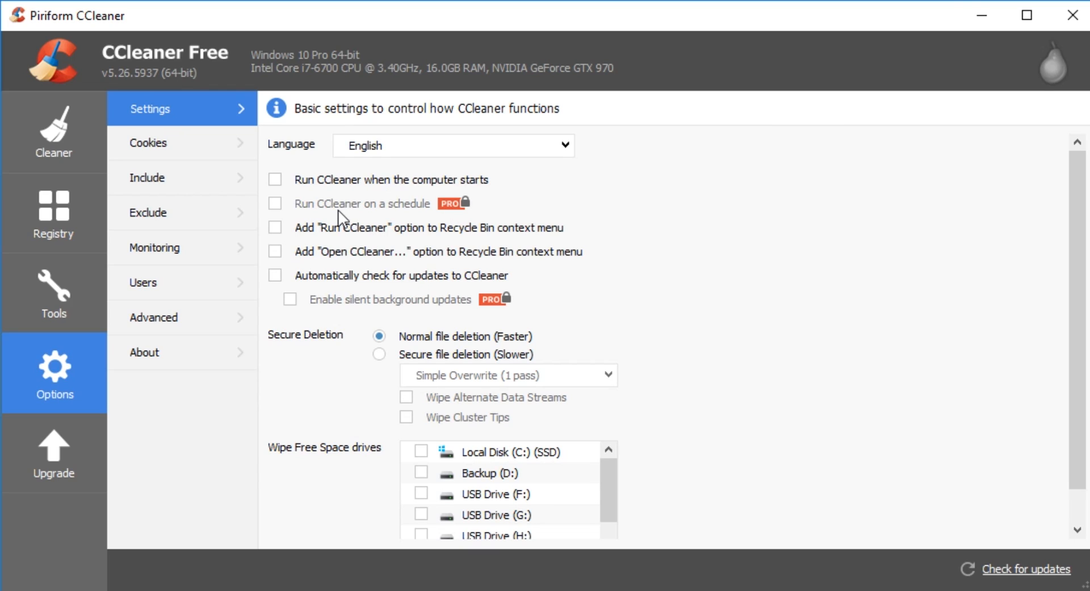
pyautogui.scroll(3)
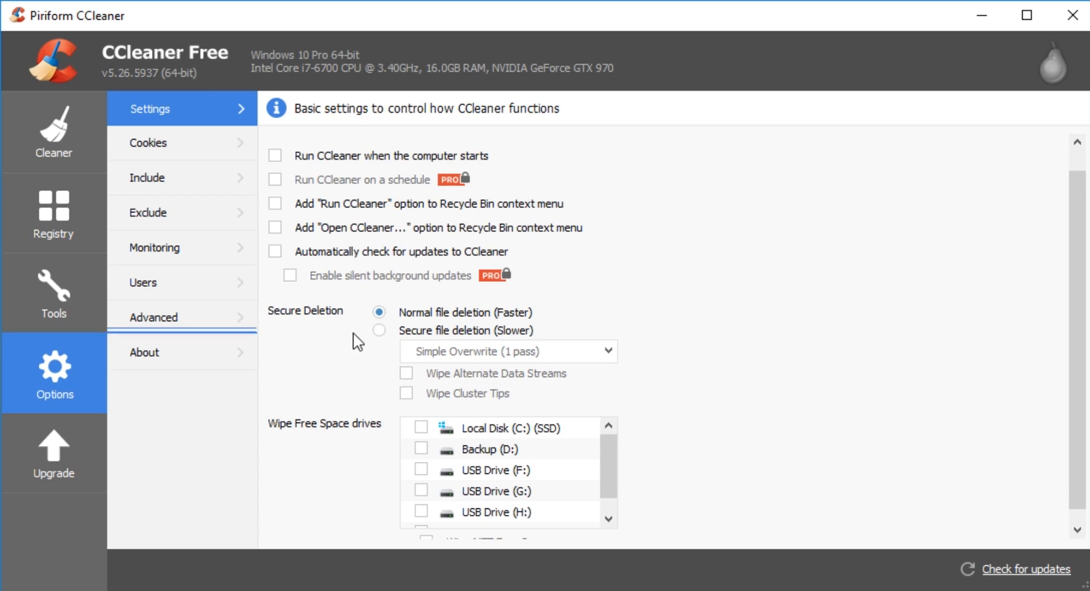
pyautogui.moveTo(376, 348)
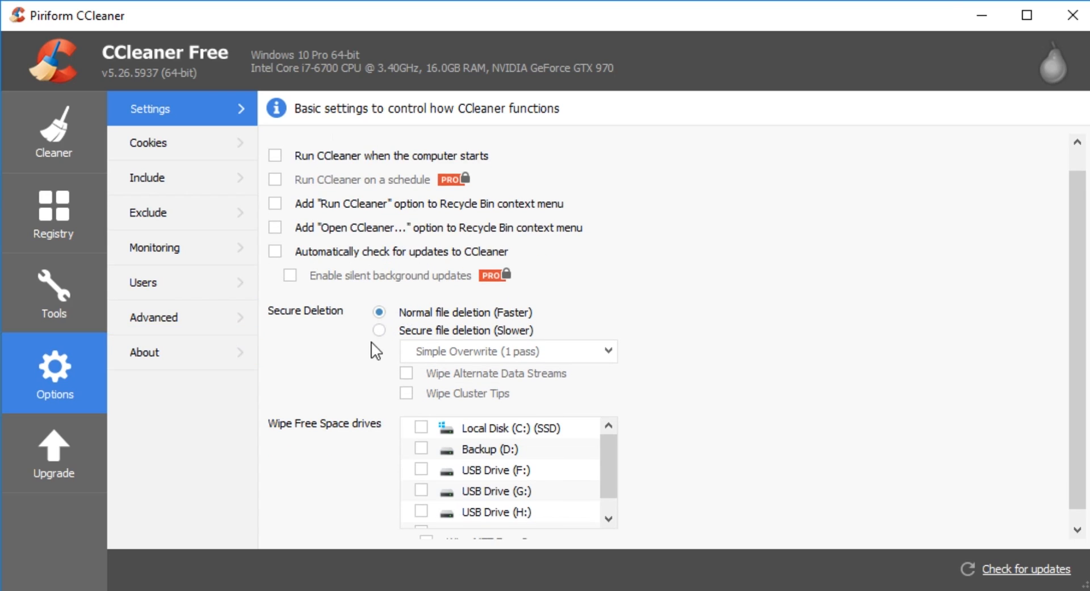
pyautogui.moveTo(382, 339)
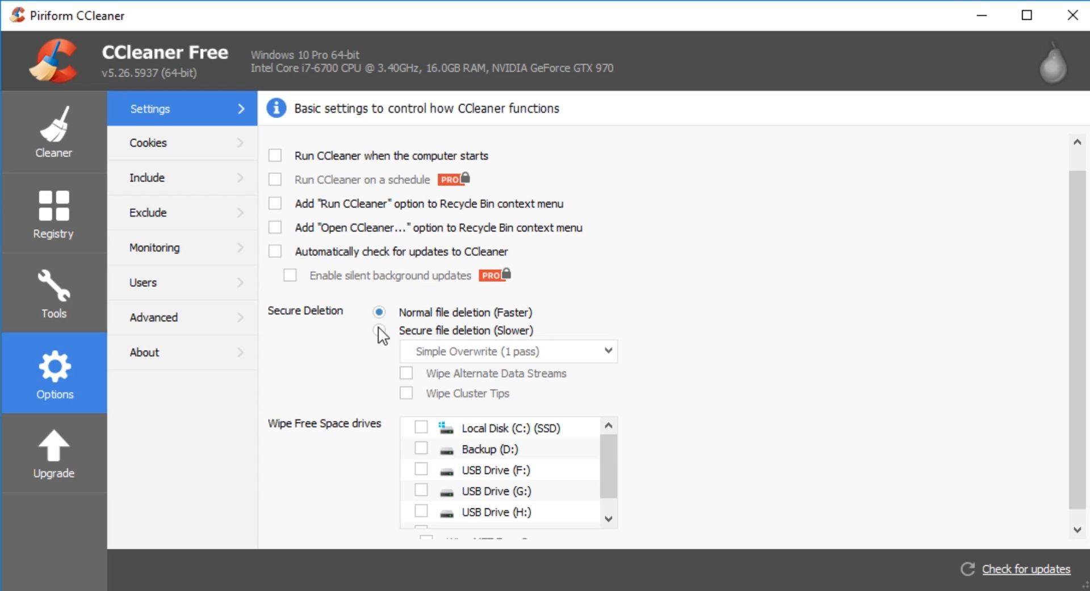
pyautogui.moveTo(472, 376)
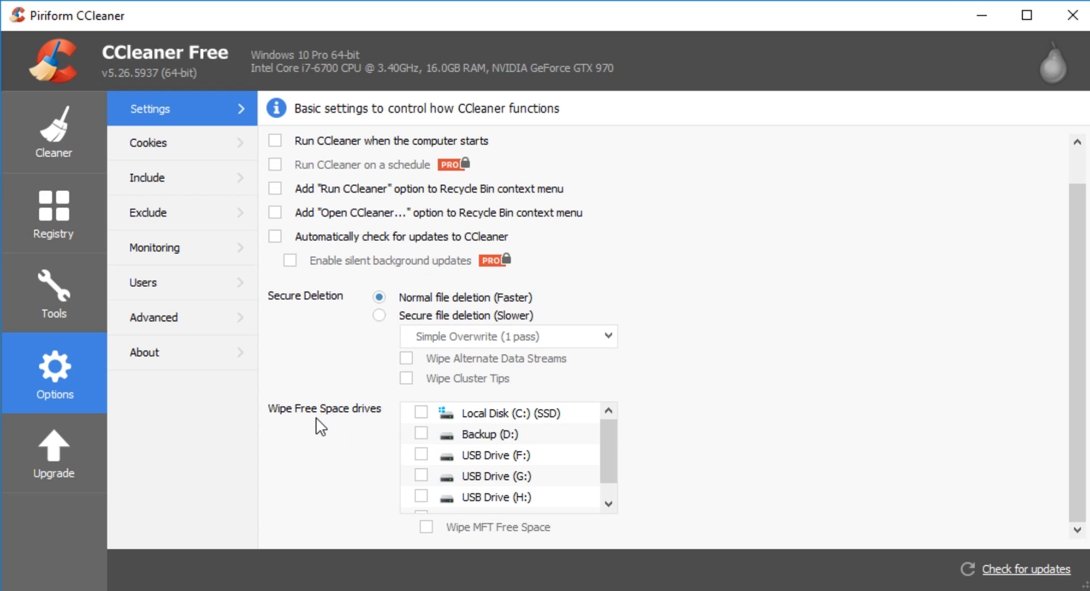
pyautogui.moveTo(348, 293)
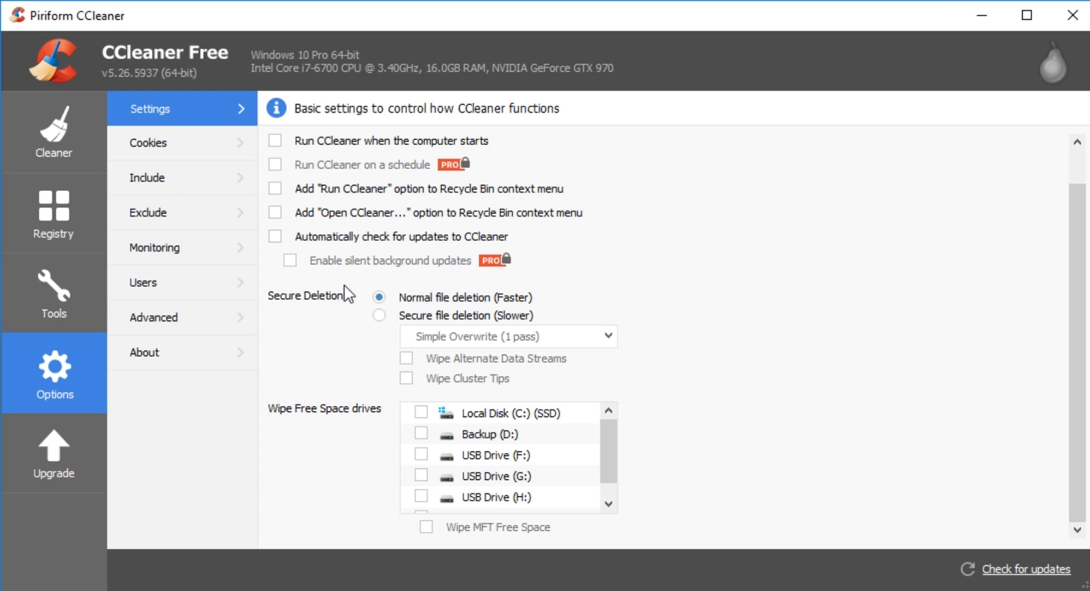
pyautogui.moveTo(360, 326)
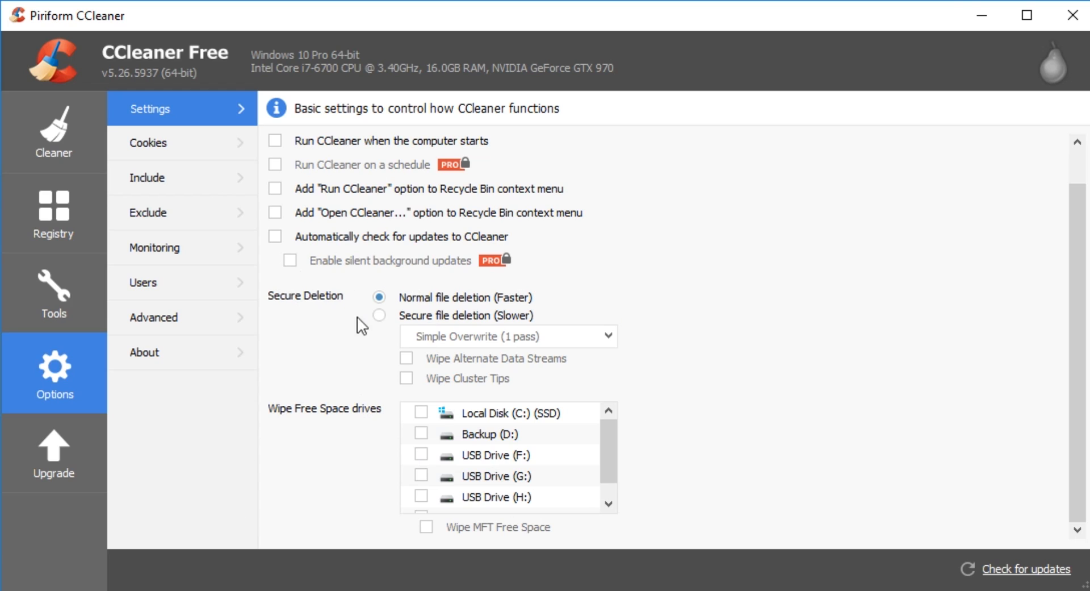
pyautogui.moveTo(181, 247)
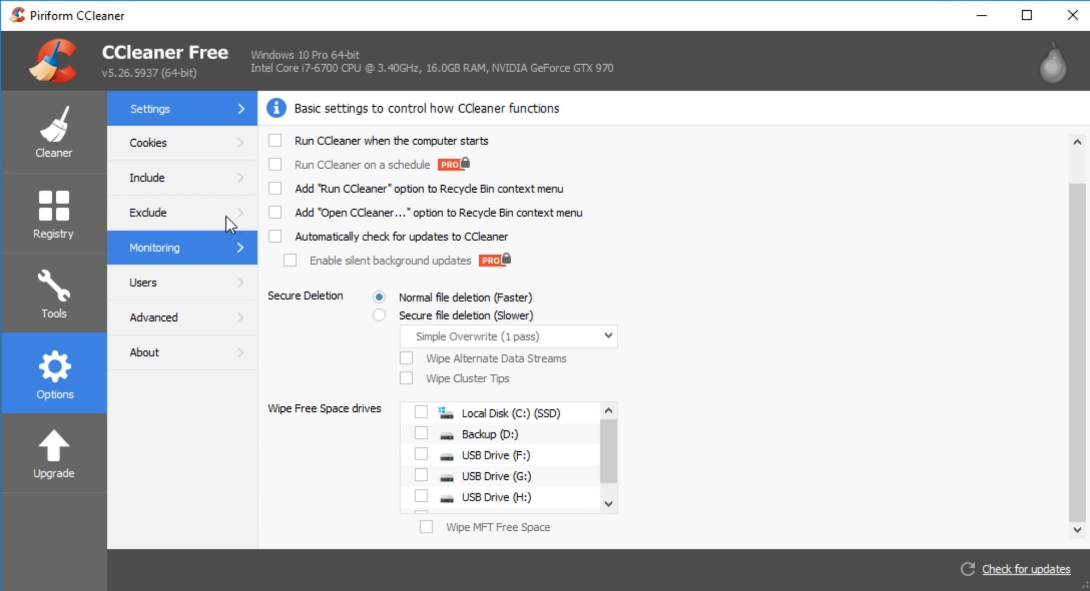
pyautogui.moveTo(351, 197)
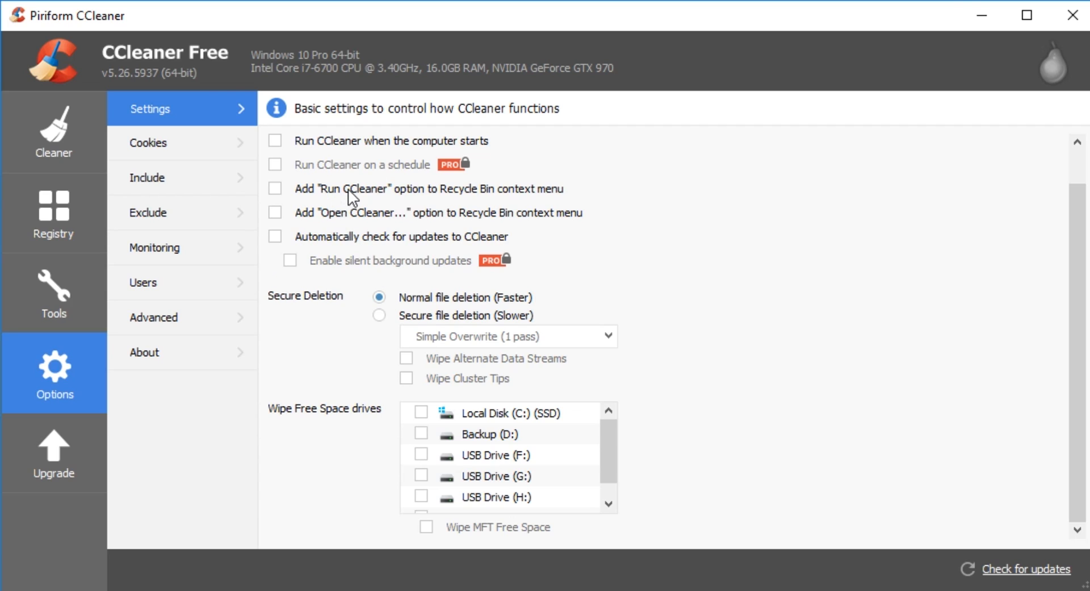
pyautogui.moveTo(473, 212)
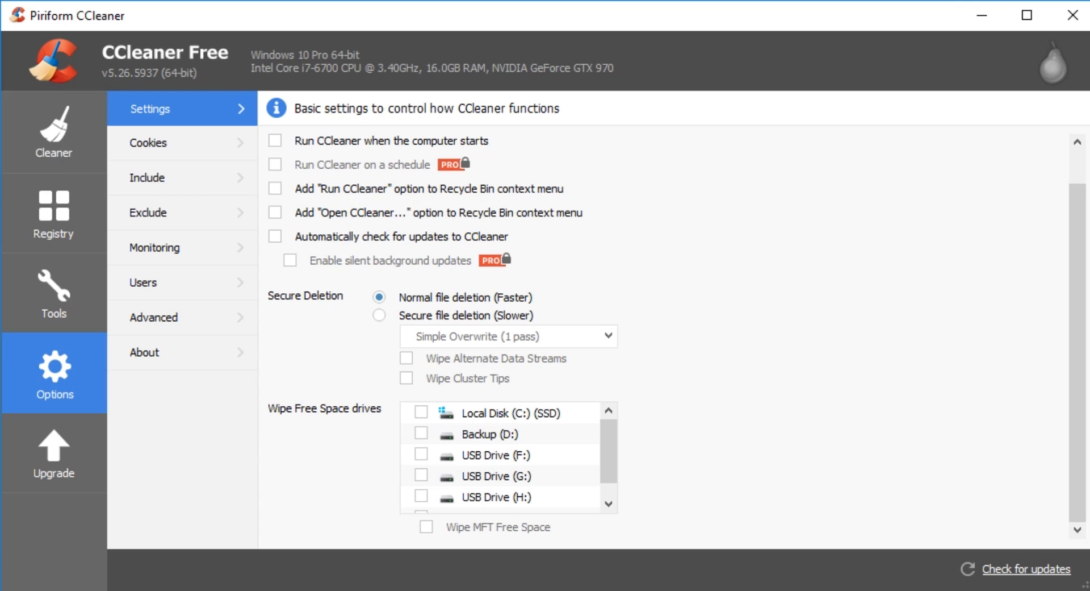
pyautogui.moveTo(315, 215)
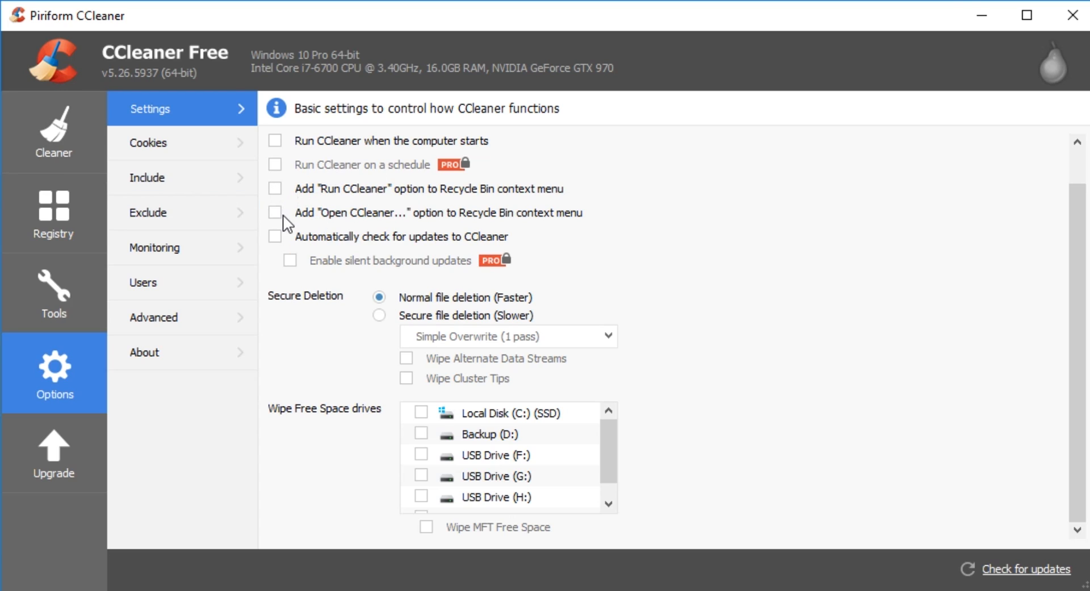
pyautogui.moveTo(153, 143)
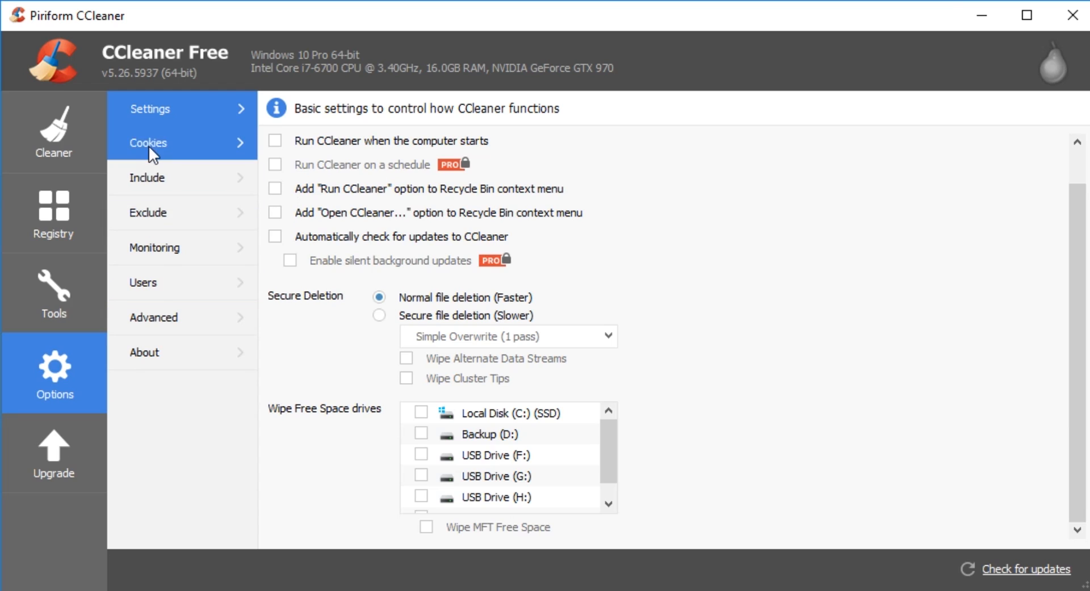
# Step: View the Cookies to Keep list with google.com, facebook.com and yahoo.com
pyautogui.click(147, 145)
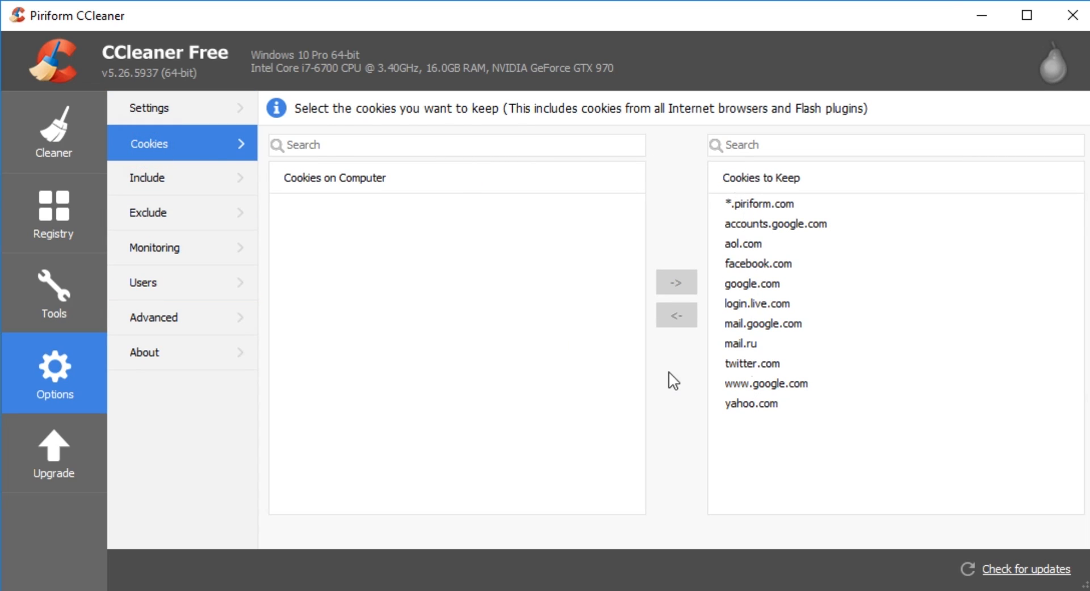
pyautogui.moveTo(451, 298)
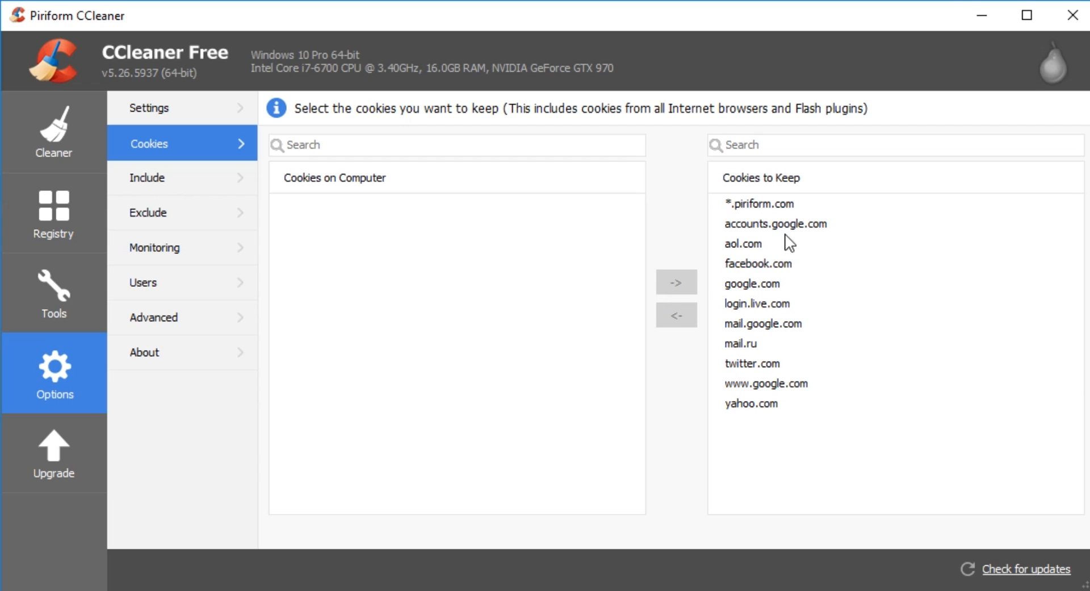
pyautogui.moveTo(779, 405)
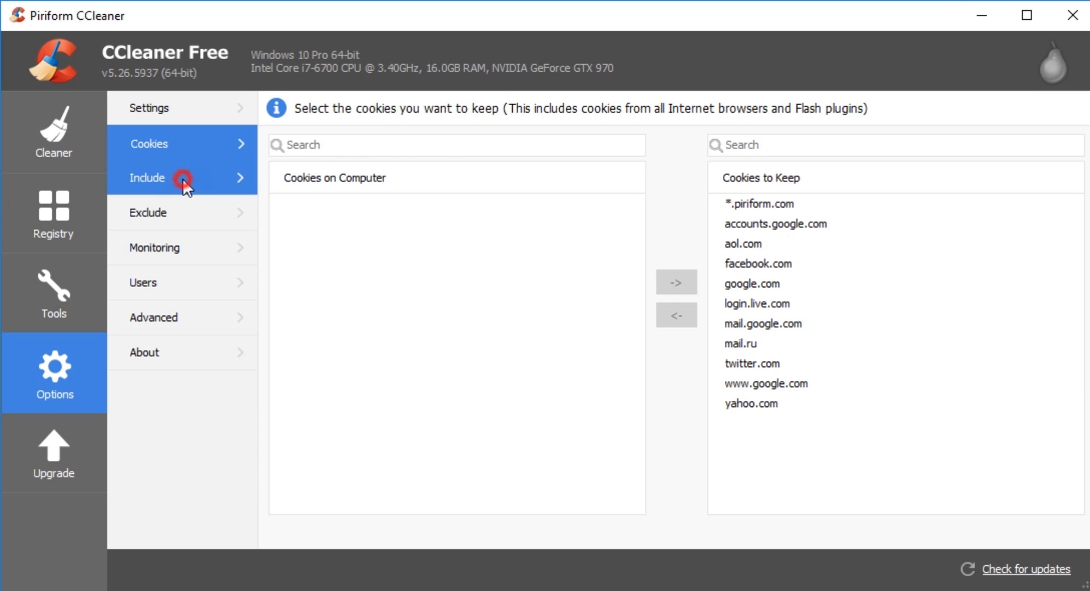
# Step: View the Include list of custom files and folders to remove, currently empty
pyautogui.click(148, 177)
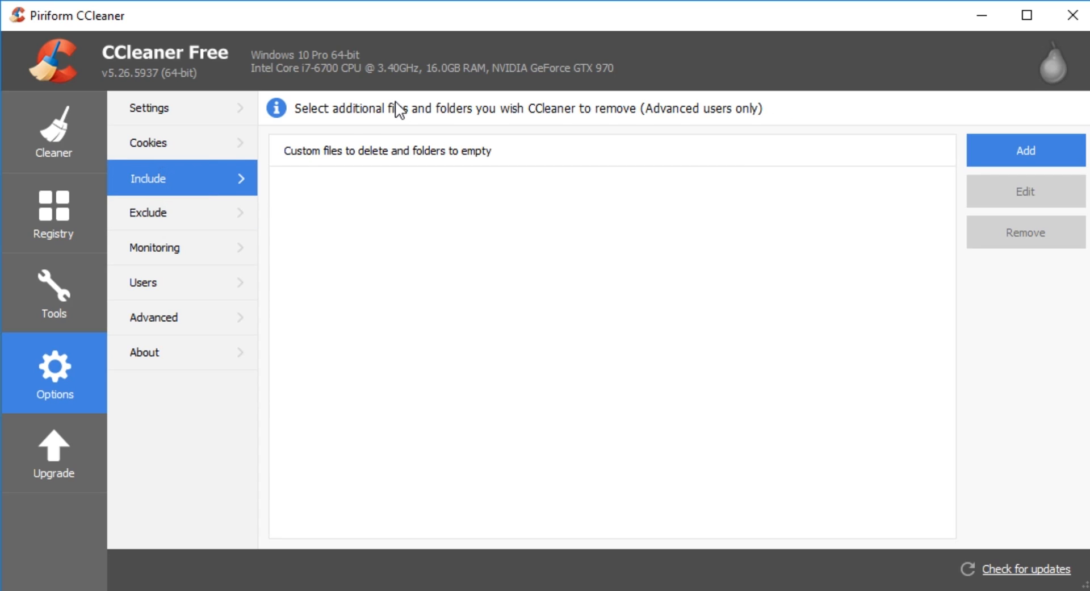
pyautogui.moveTo(444, 133)
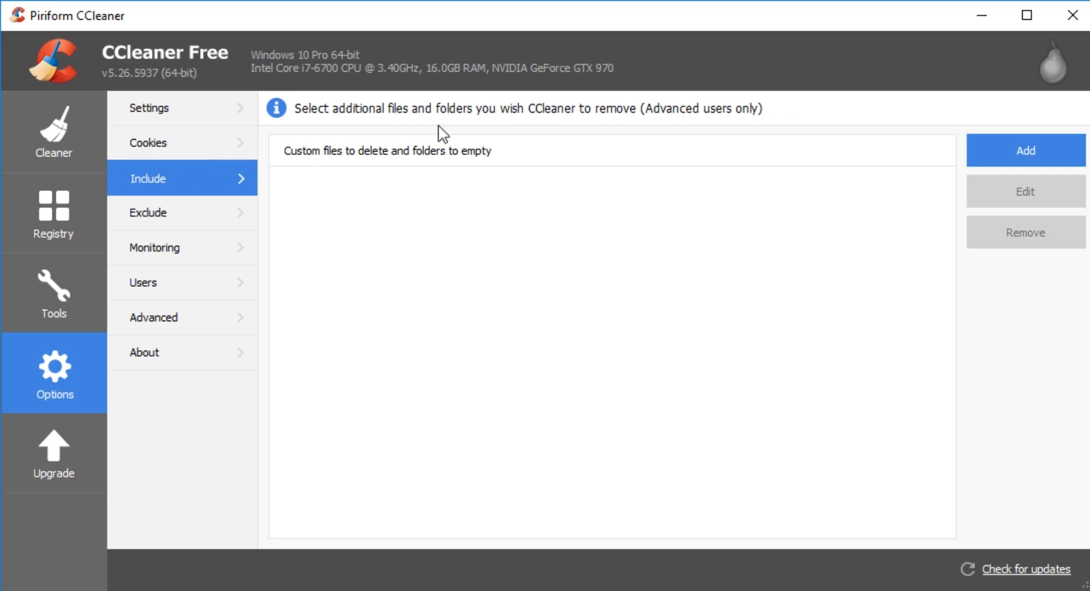
pyautogui.moveTo(147, 212)
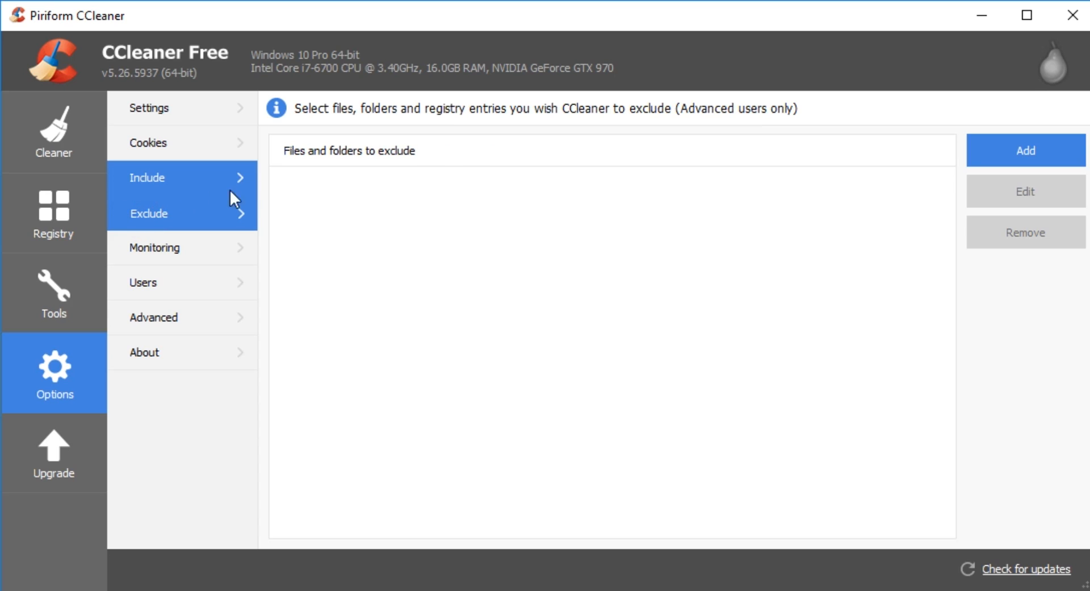
pyautogui.moveTo(171, 248)
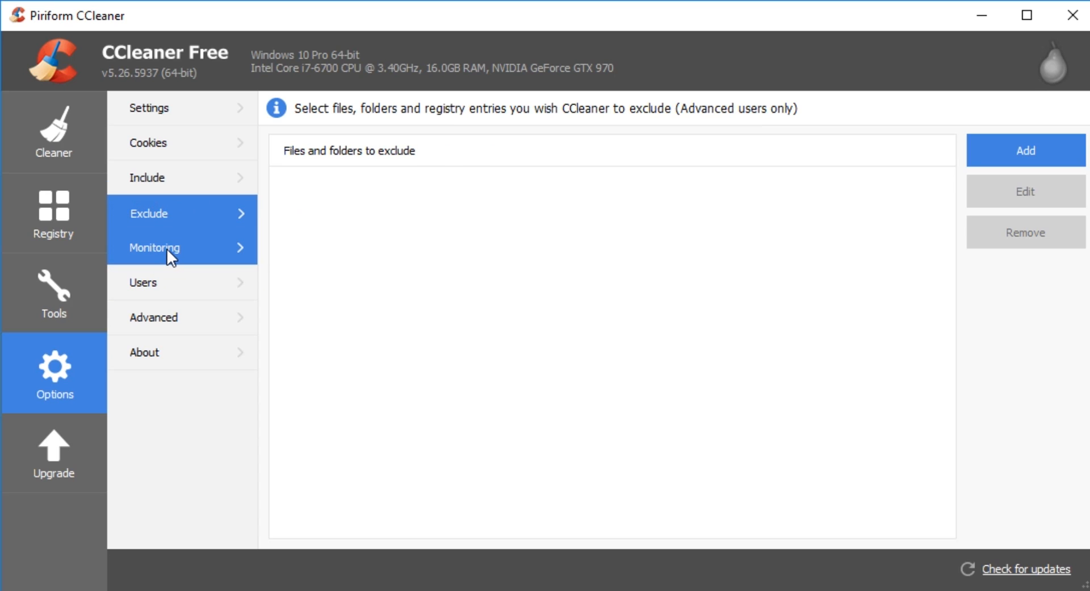
# Step: Review the Monitoring options, then view Users with only the current user managed
pyautogui.click(155, 248)
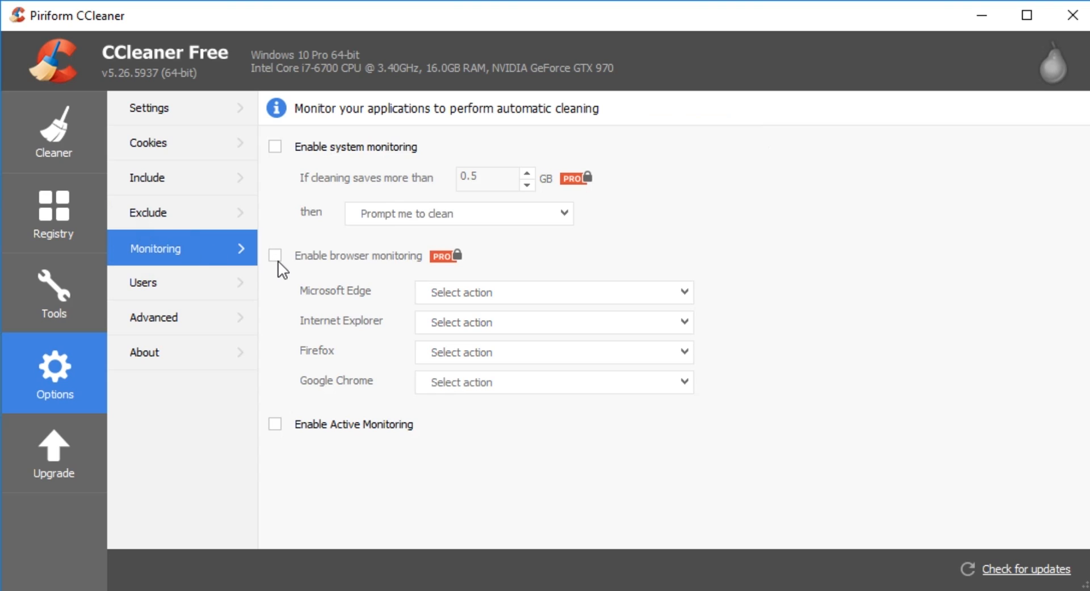
pyautogui.moveTo(440, 199)
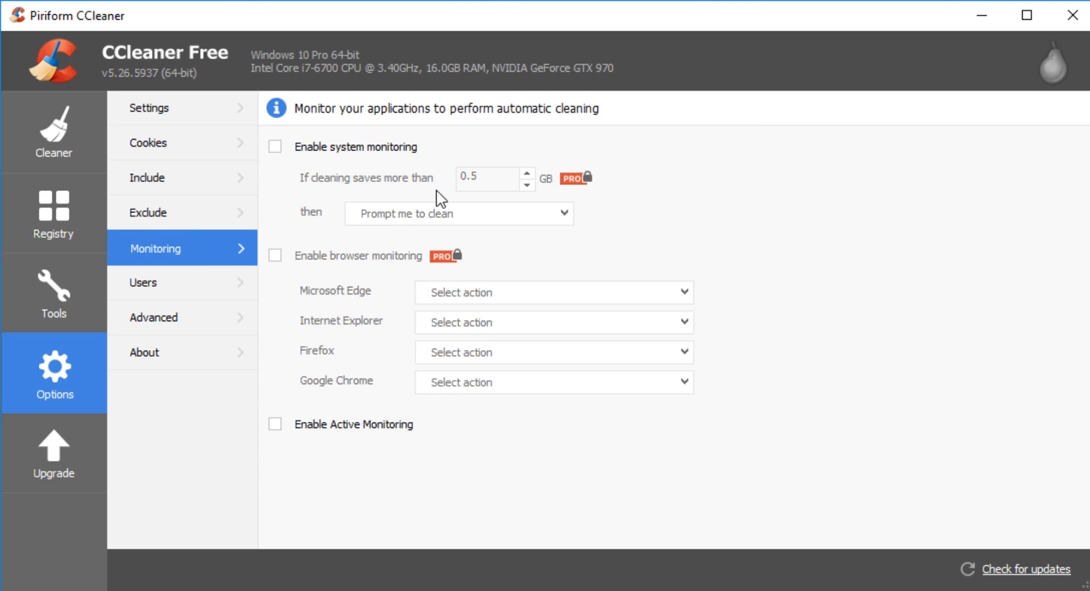
pyautogui.moveTo(339, 182)
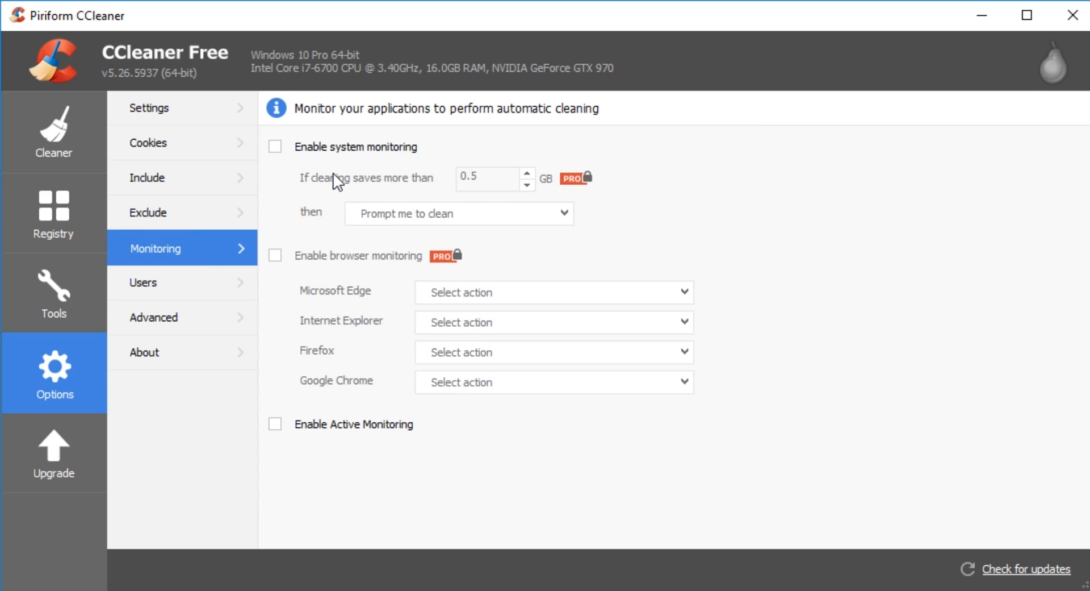
pyautogui.moveTo(415, 202)
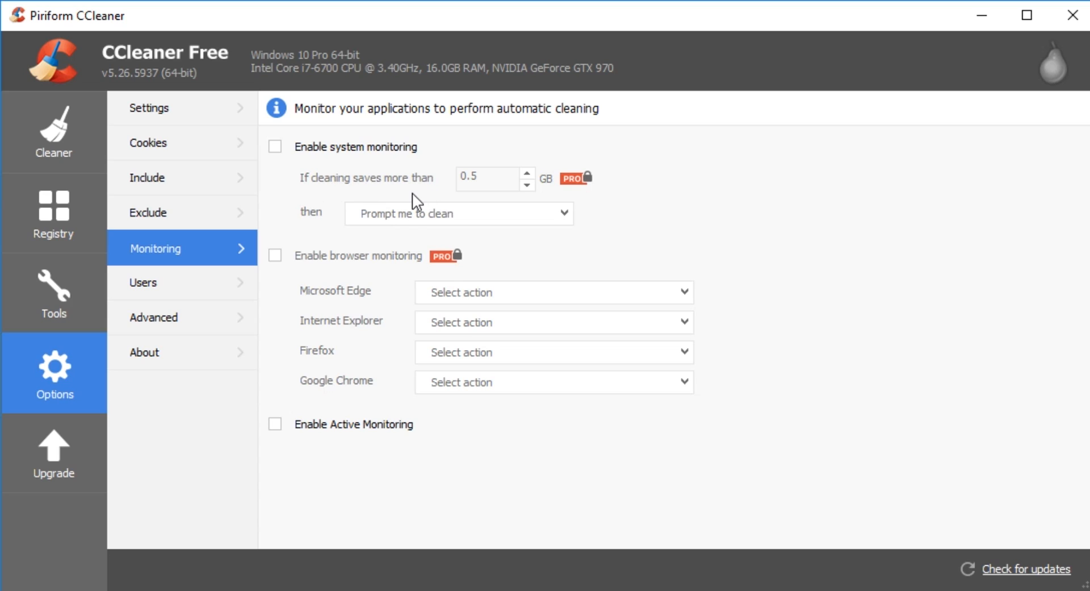
pyautogui.moveTo(491, 177)
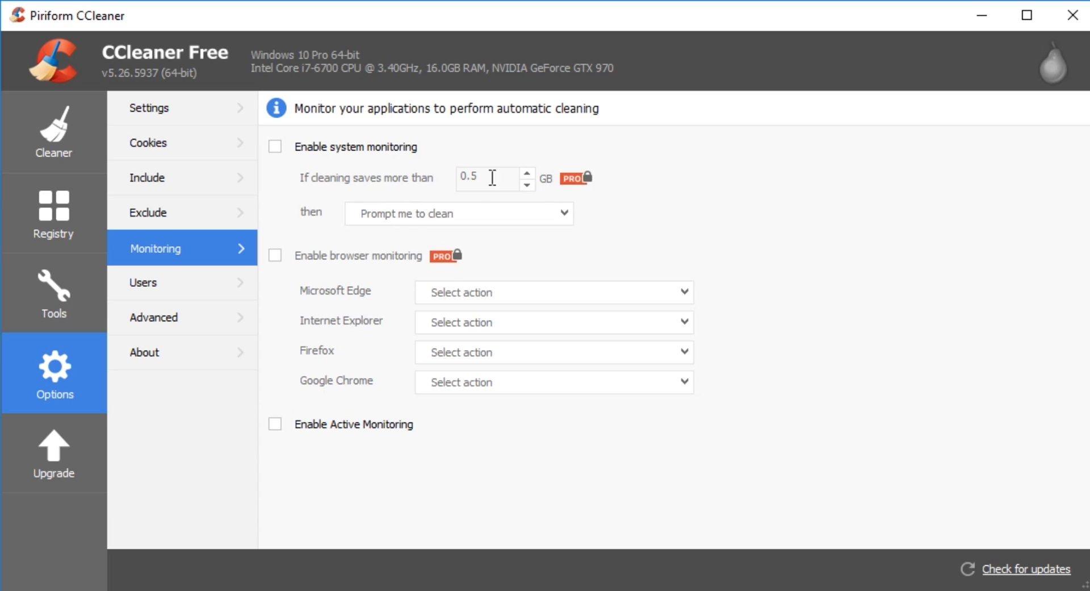
pyautogui.moveTo(488, 182)
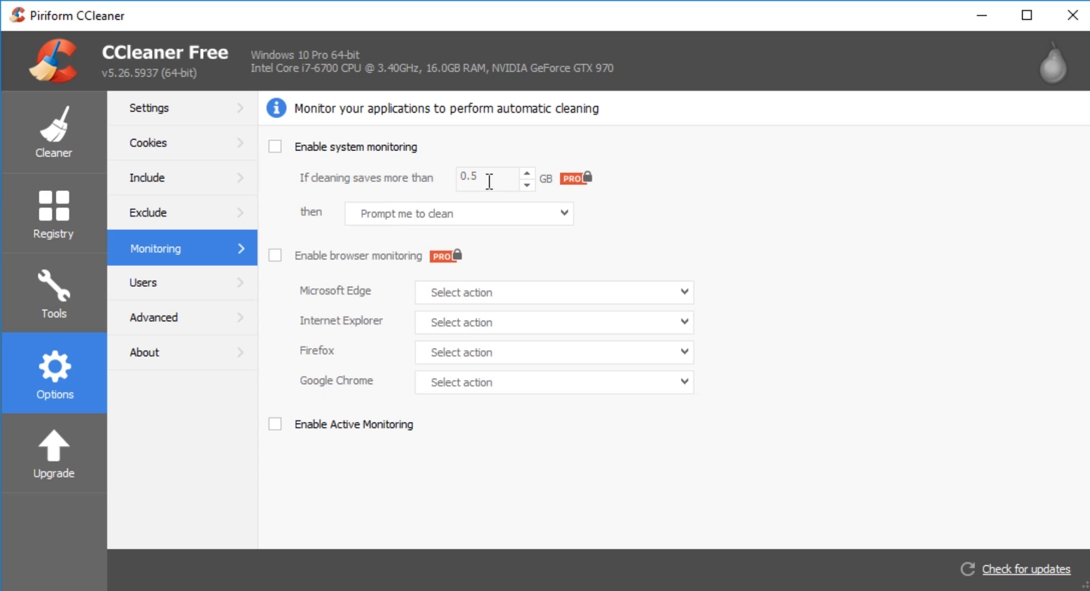
pyautogui.moveTo(337, 153)
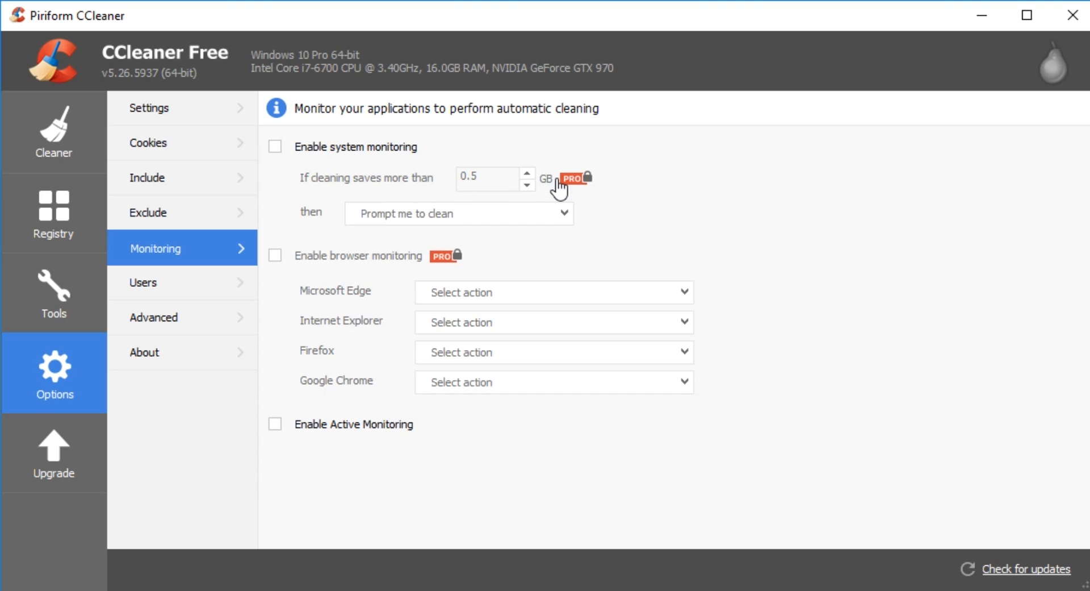
pyautogui.moveTo(339, 256)
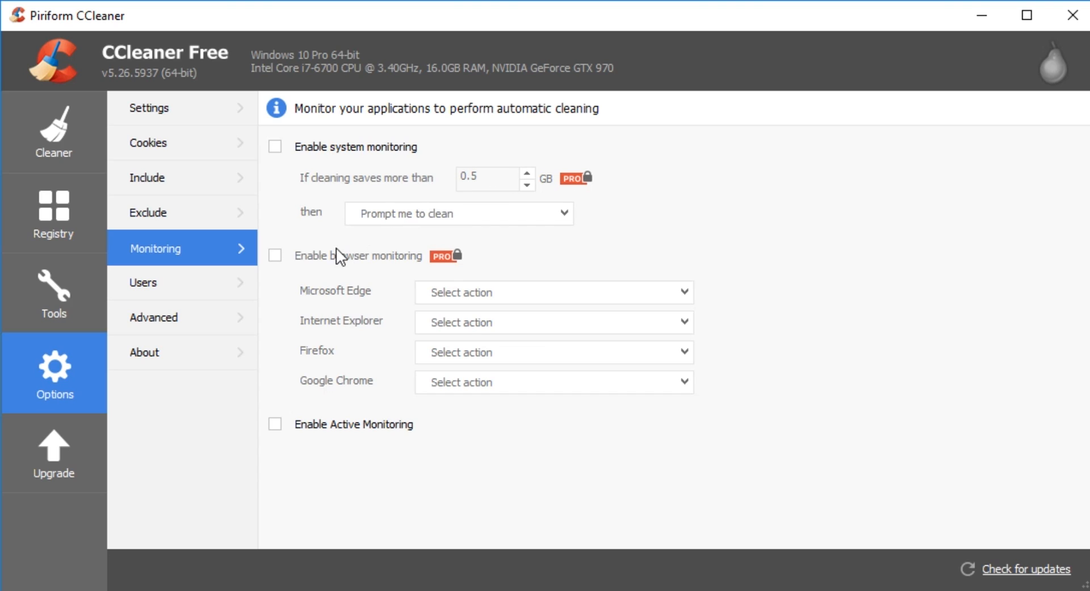
pyautogui.moveTo(341, 280)
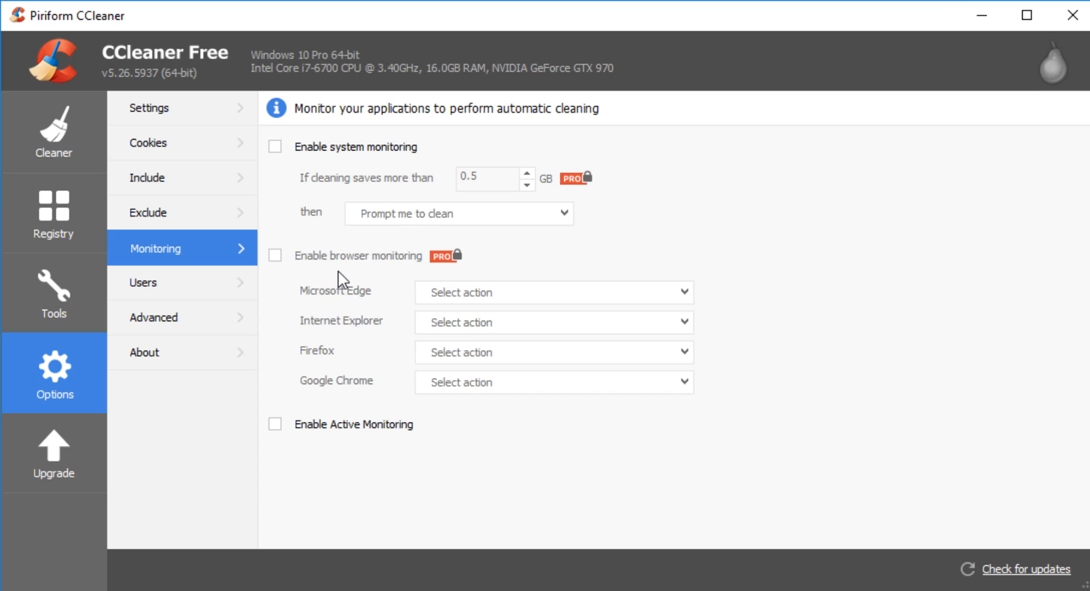
pyautogui.click(275, 424)
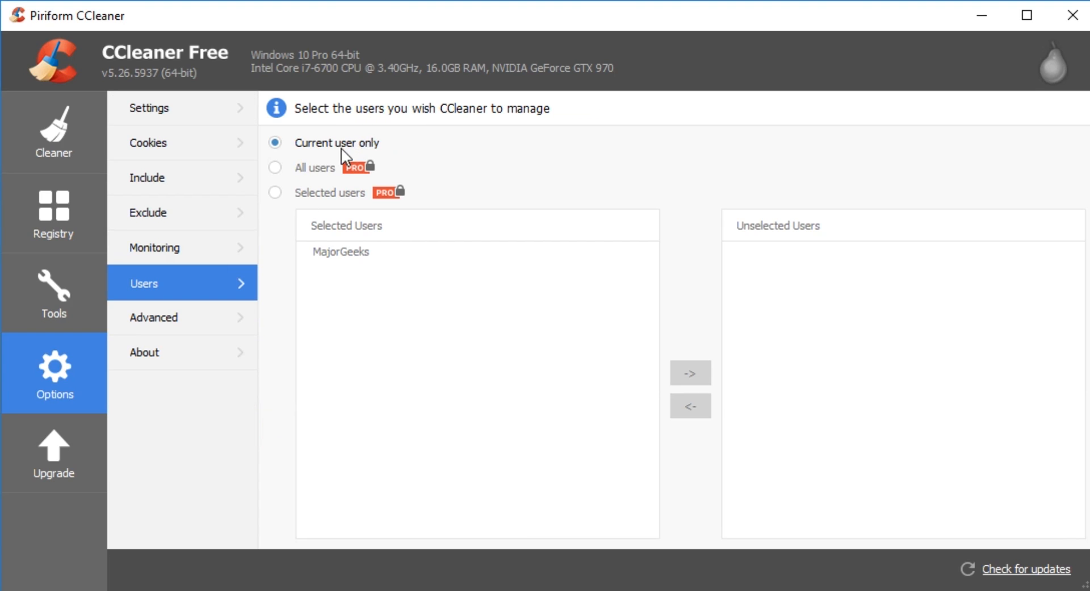
pyautogui.moveTo(330, 180)
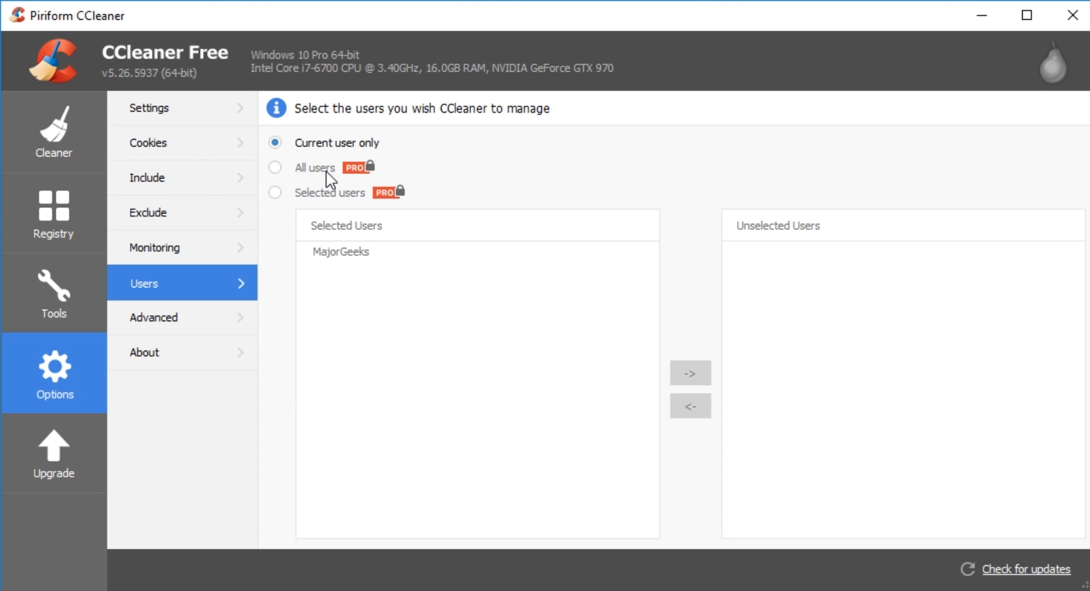
# Step: View the Advanced settings such as deleting only Temp files older than 24 hours
pyautogui.click(153, 318)
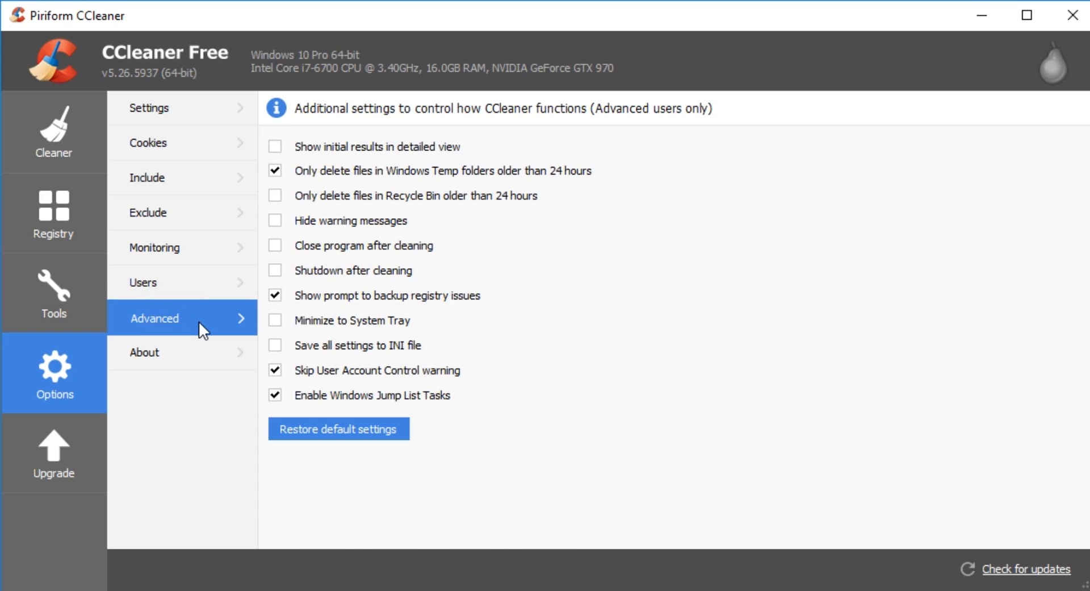
pyautogui.moveTo(477, 187)
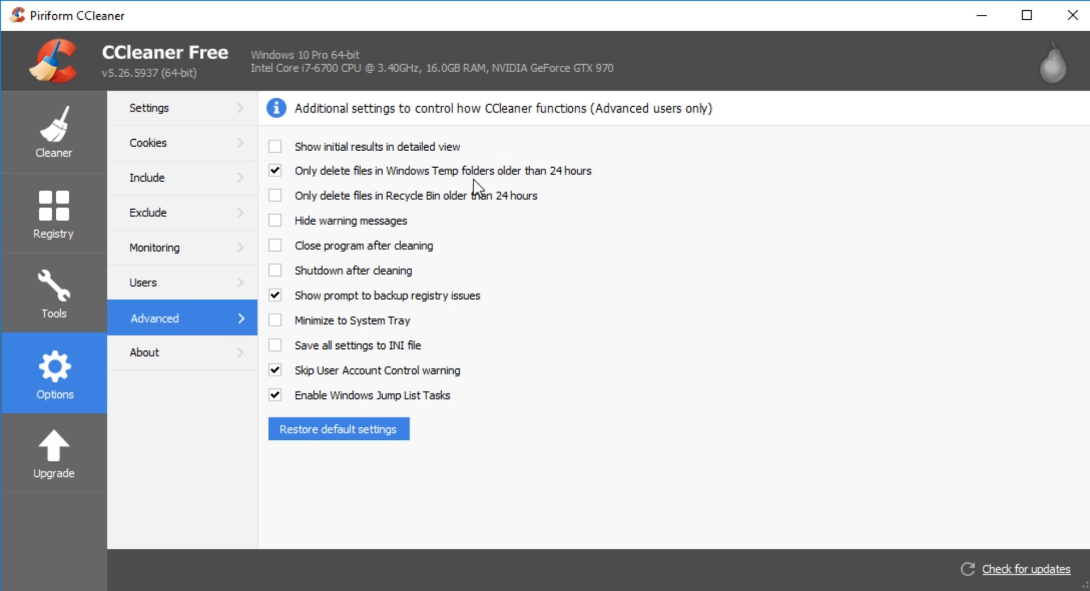
pyautogui.moveTo(428, 202)
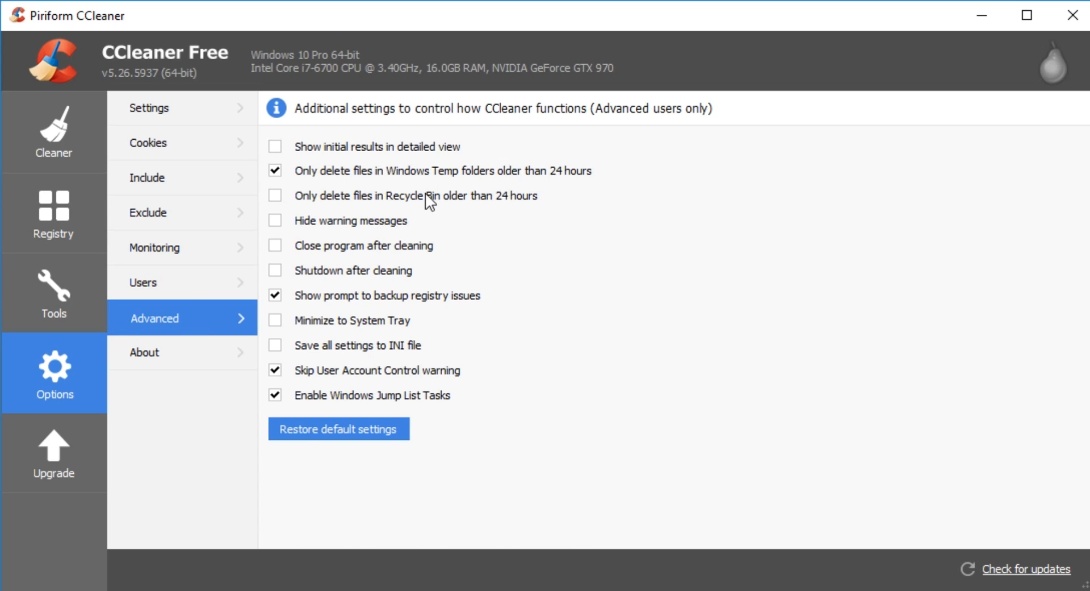
pyautogui.moveTo(396, 204)
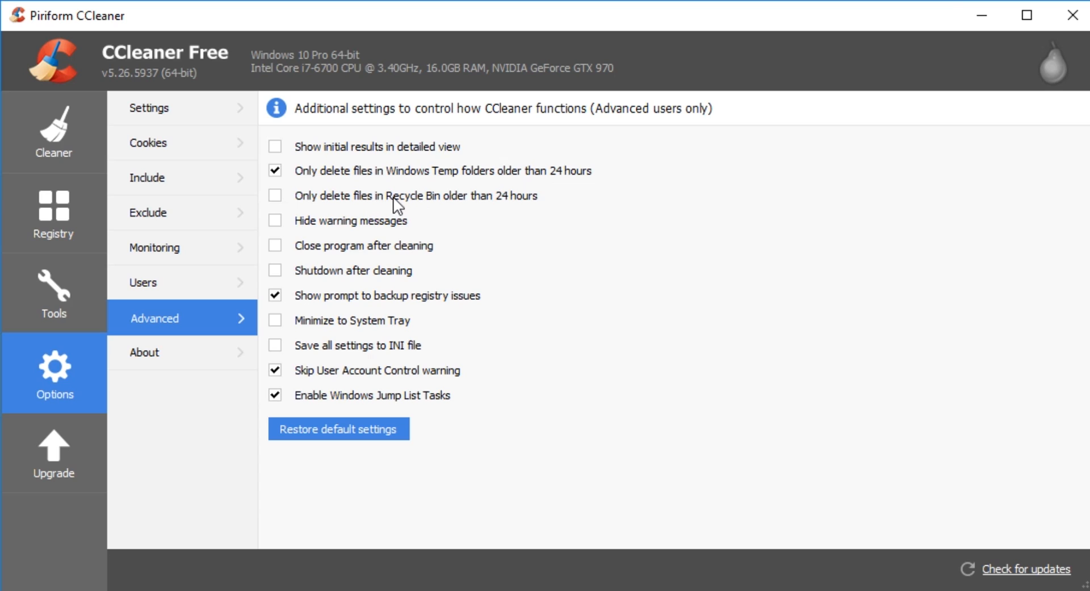
pyautogui.moveTo(315, 341)
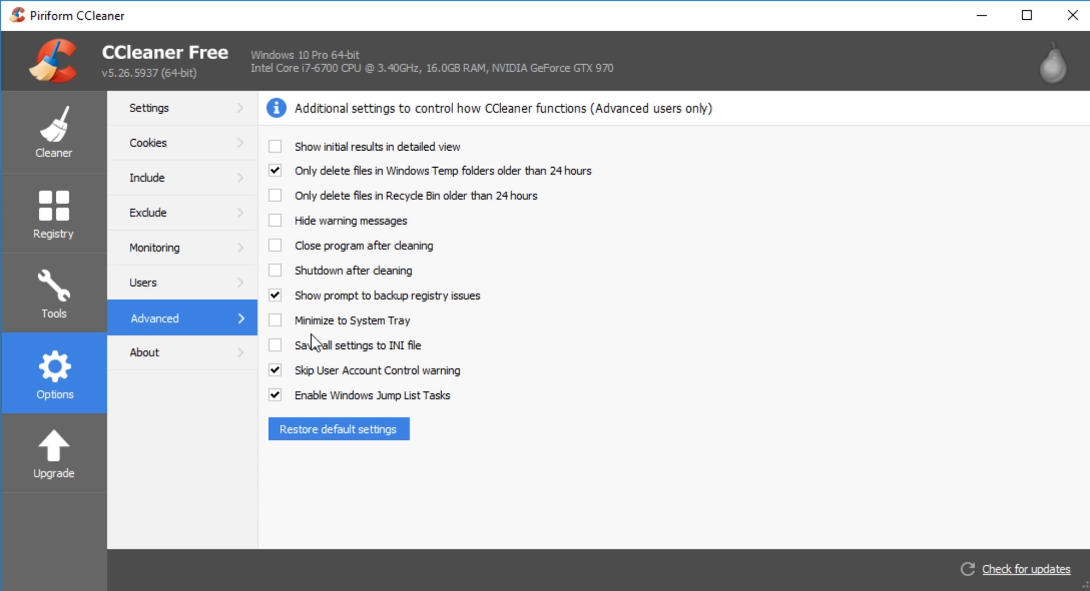
# Step: View the About page and bring up the $19.95 CCleaner Professional upgrade offer
pyautogui.click(147, 353)
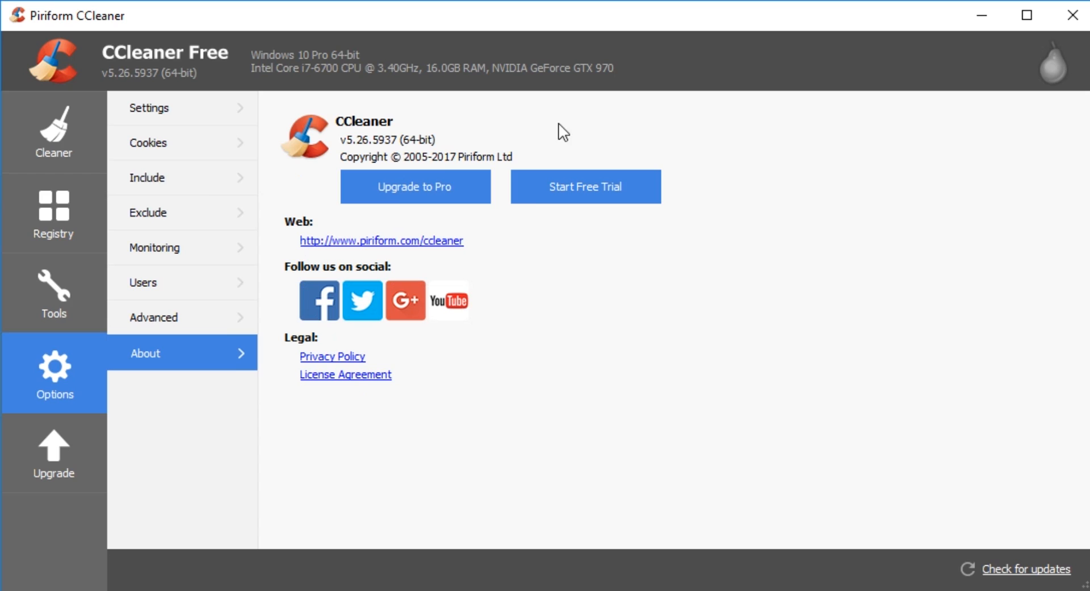
pyautogui.moveTo(424, 186)
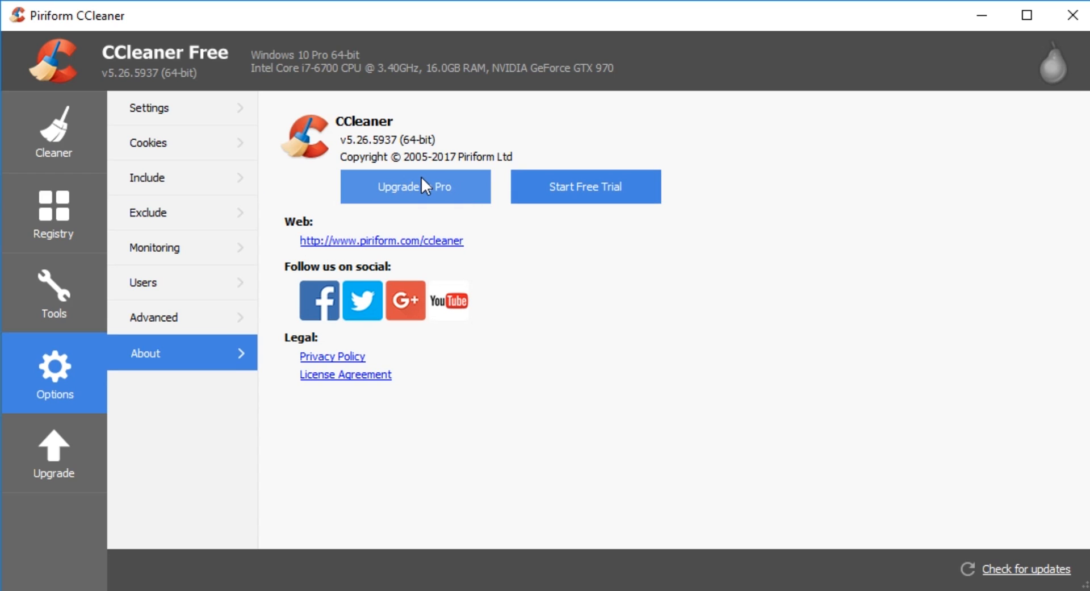
pyautogui.click(54, 452)
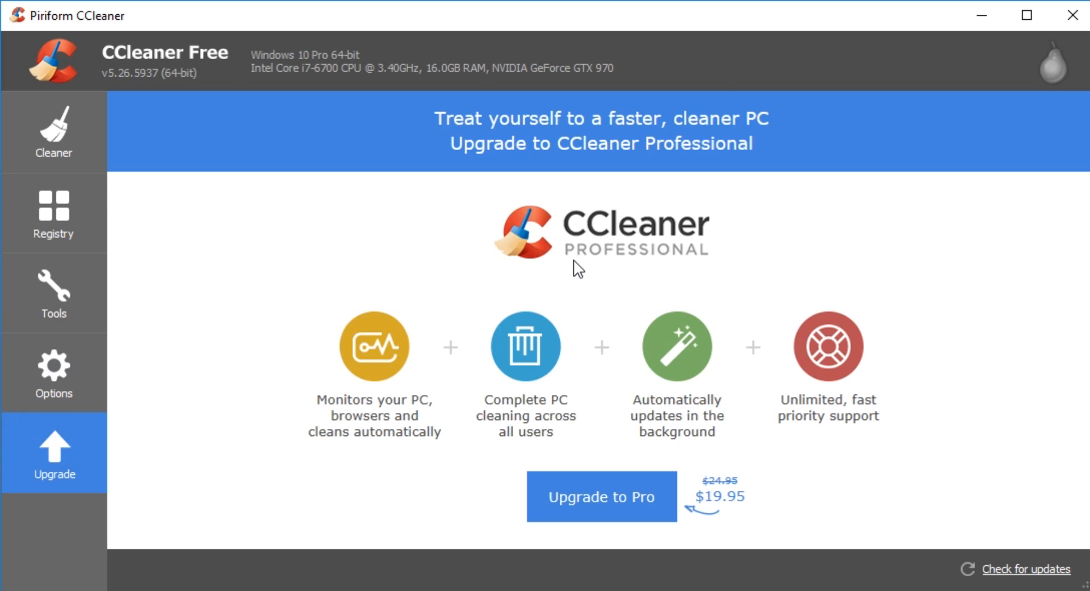
pyautogui.moveTo(713, 502)
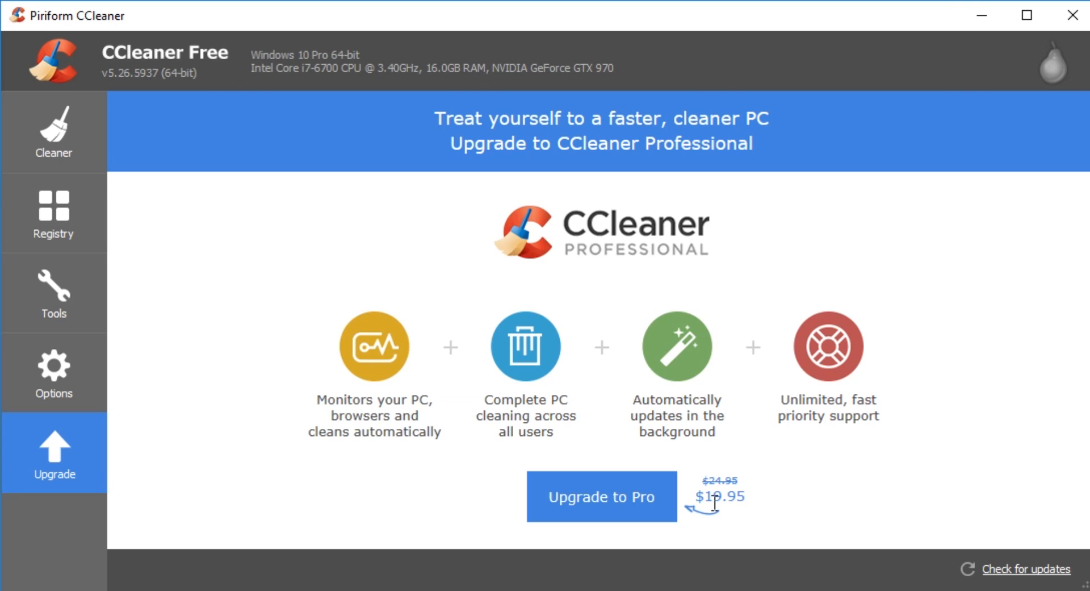
pyautogui.moveTo(678, 380)
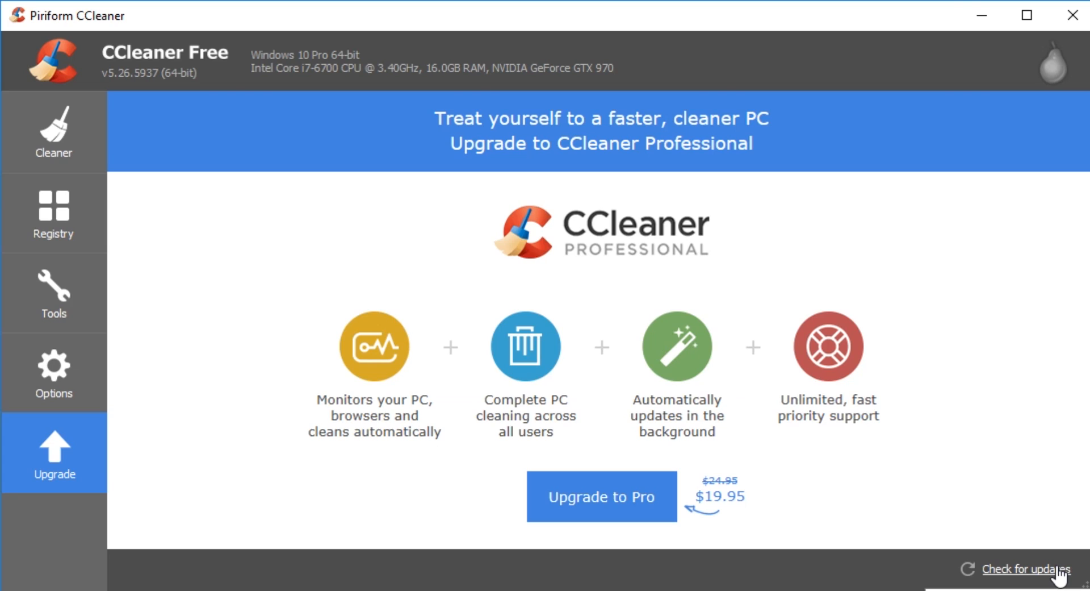
pyautogui.moveTo(983, 552)
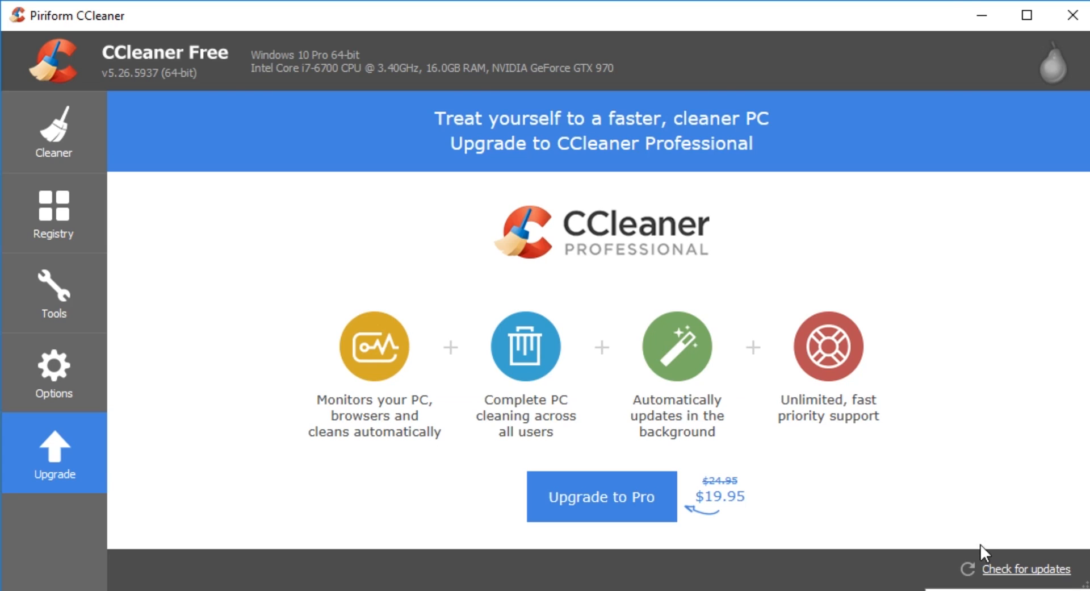
pyautogui.moveTo(195, 126)
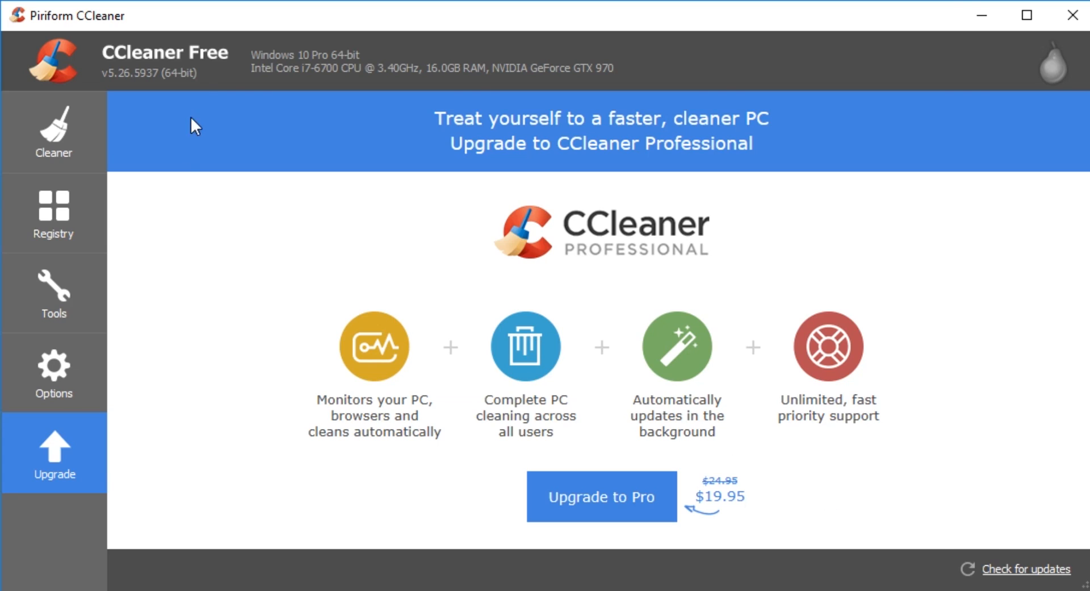
pyautogui.moveTo(211, 216)
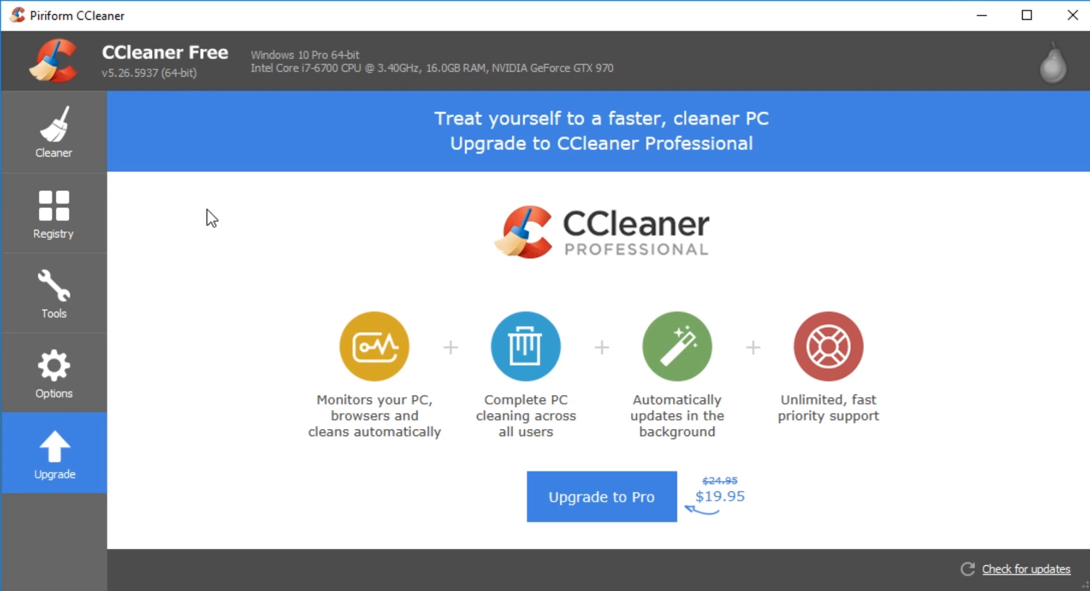
pyautogui.moveTo(215, 214)
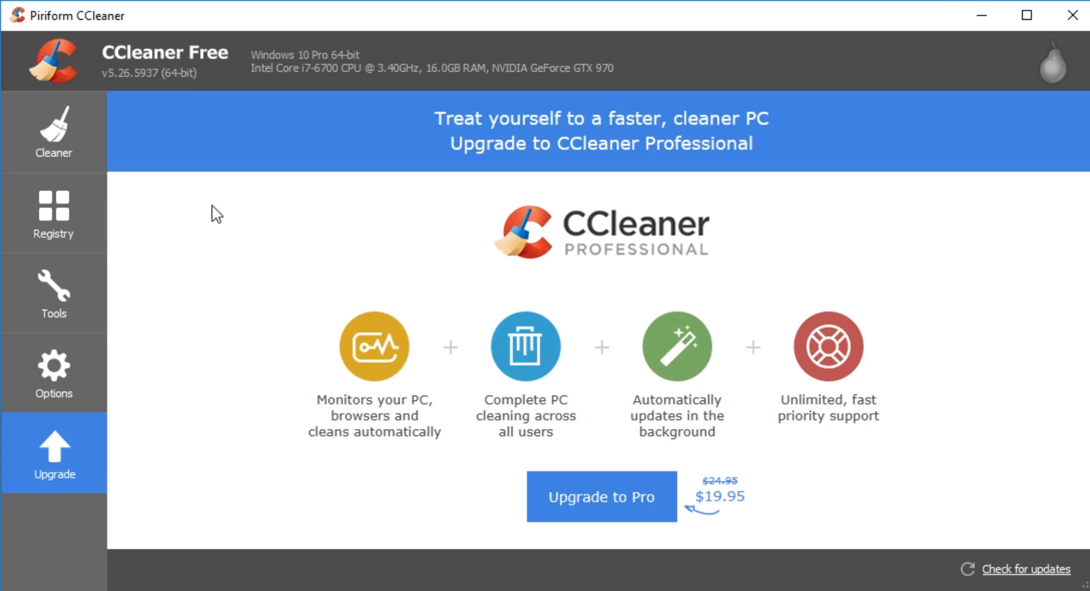
pyautogui.moveTo(226, 207)
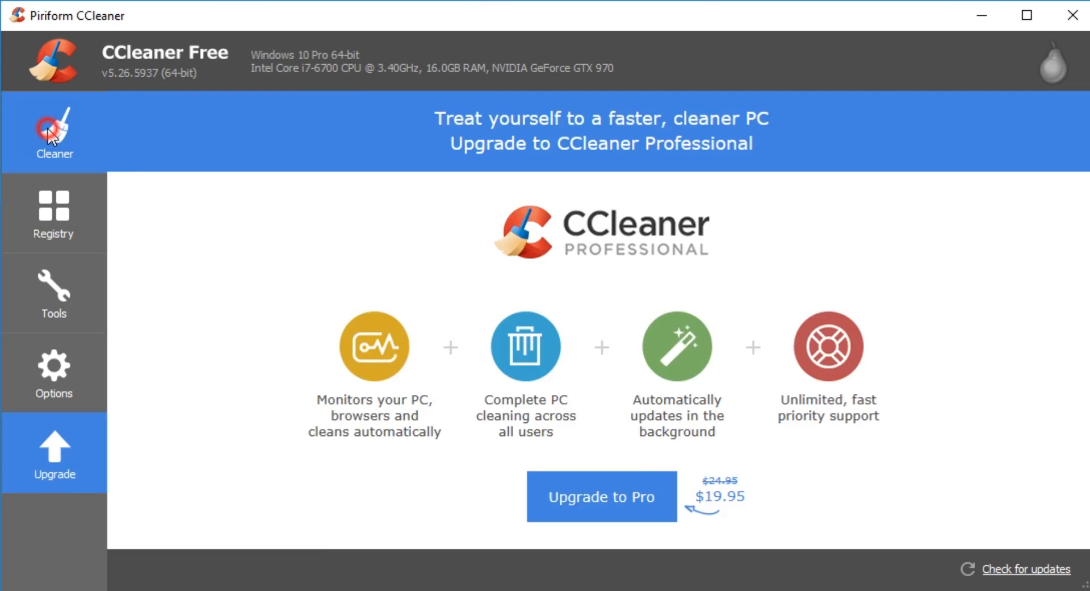
# Step: Return to the Cleaner panel showing Cleaning Complete with 638 MB removed
pyautogui.click(53, 131)
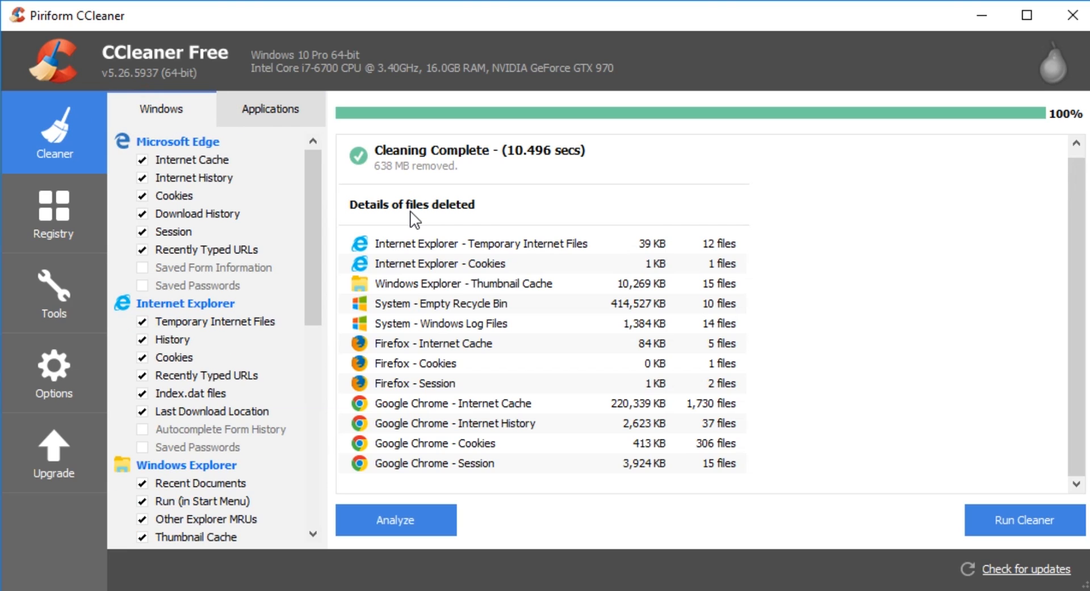
pyautogui.moveTo(389, 213)
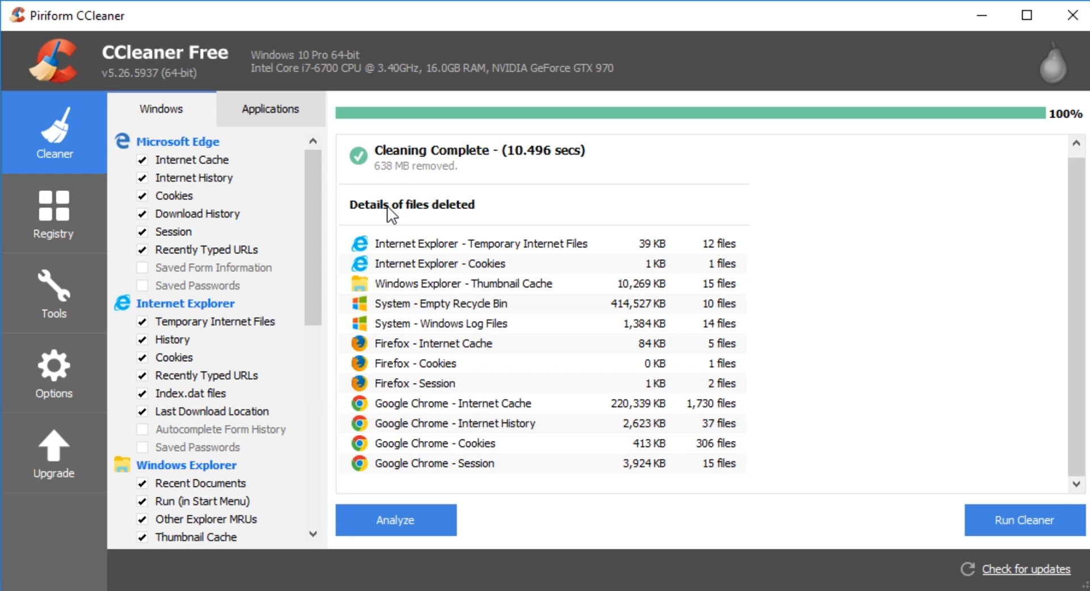
pyautogui.moveTo(19, 141)
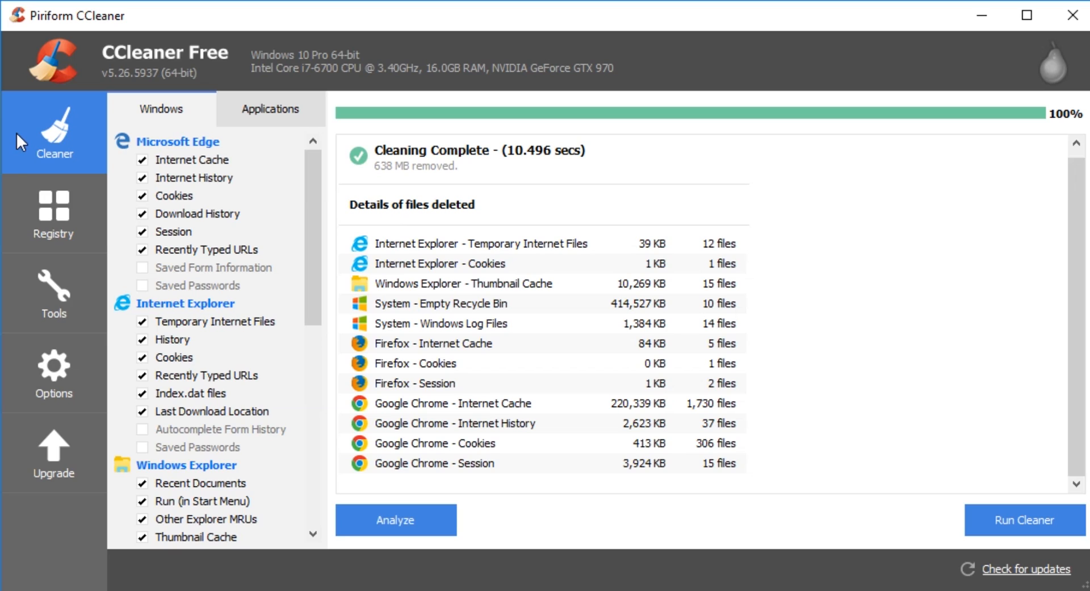